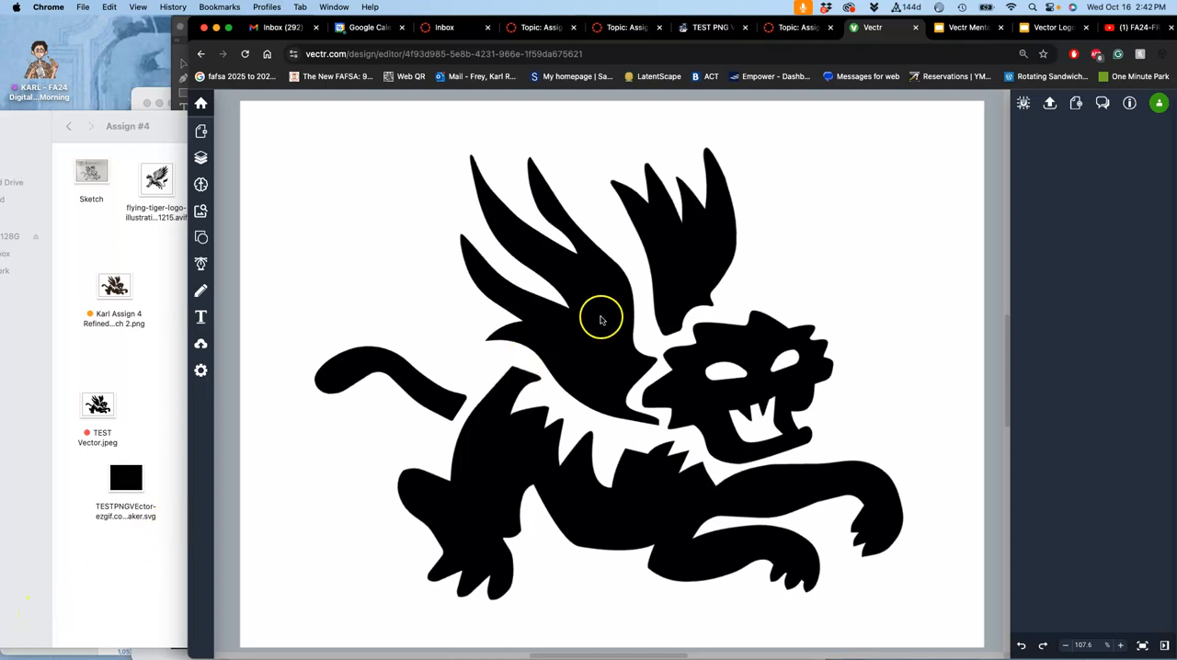
# Open Vectr's export settings and try a premium format, keeping JPEG after the upsell.
pyautogui.click(600, 319)
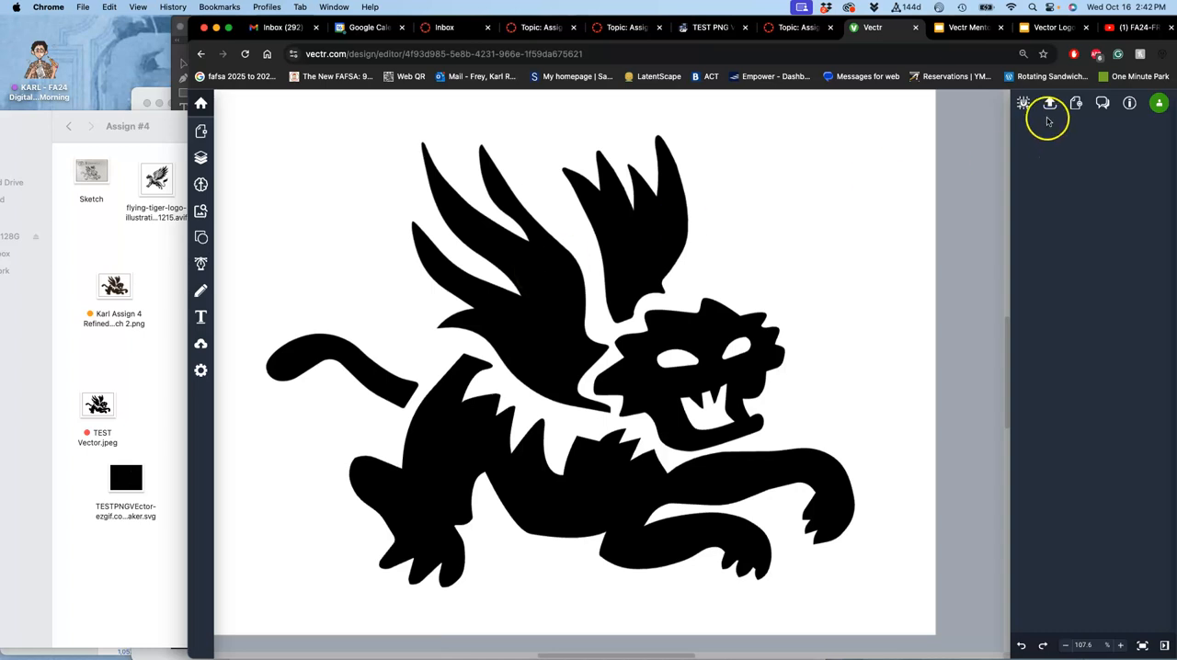
pyautogui.moveTo(1049, 102)
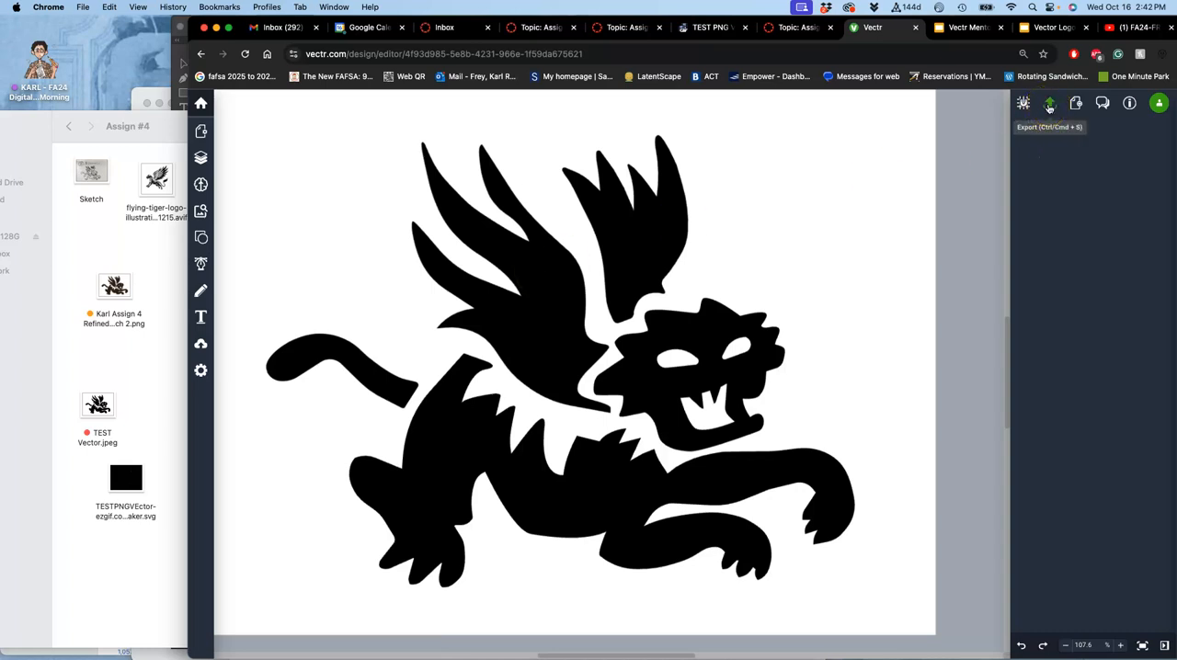
pyautogui.click(1049, 102)
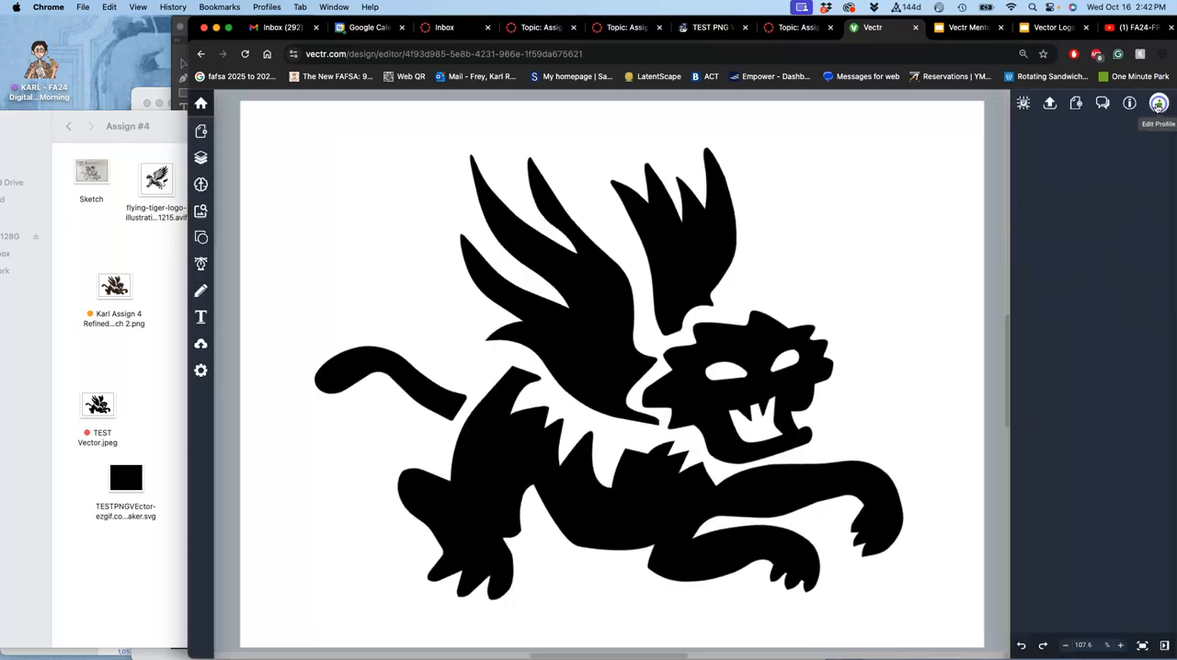
pyautogui.moveTo(1051, 103)
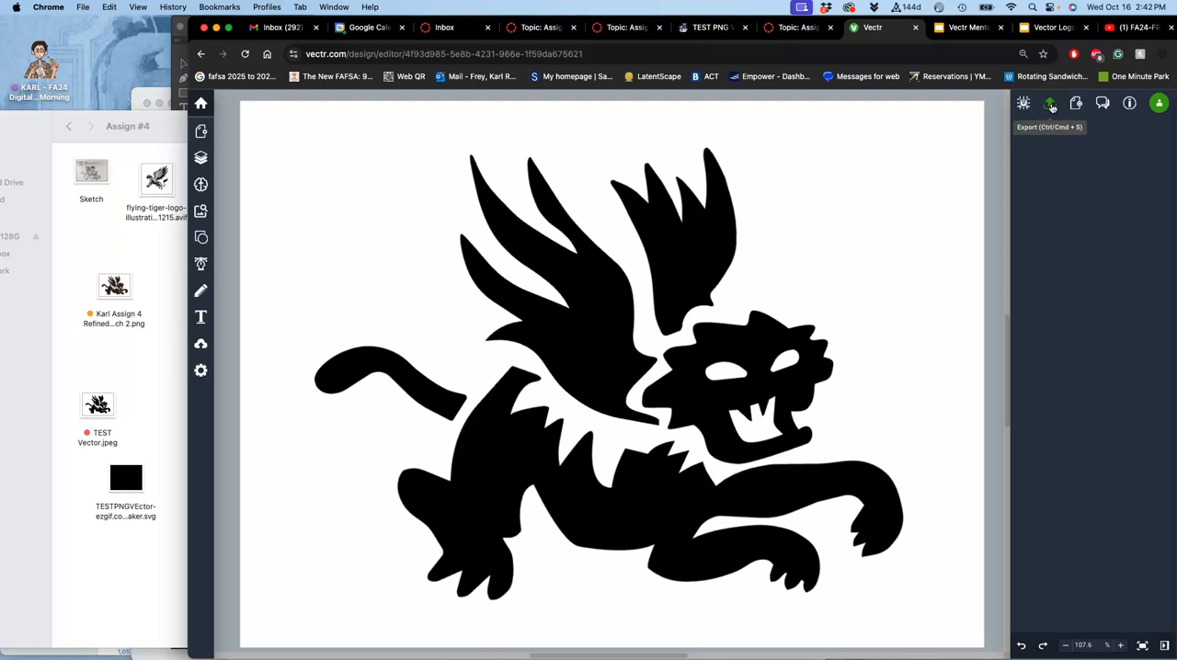
pyautogui.click(1051, 102)
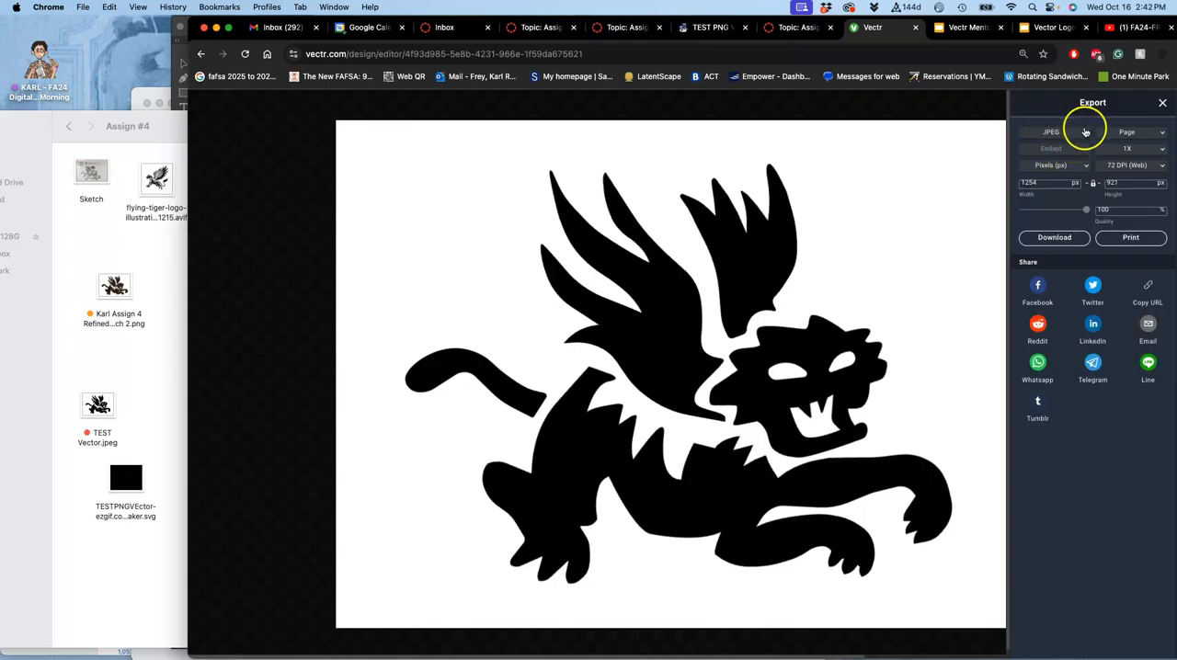
pyautogui.click(1050, 132)
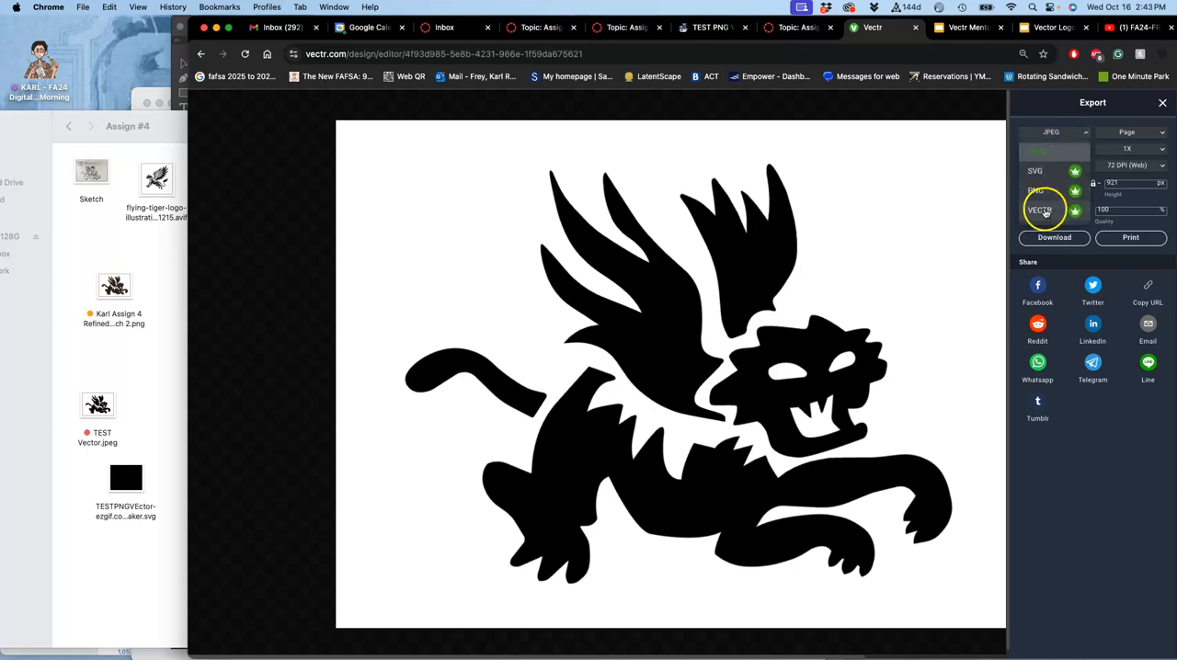
pyautogui.click(1039, 210)
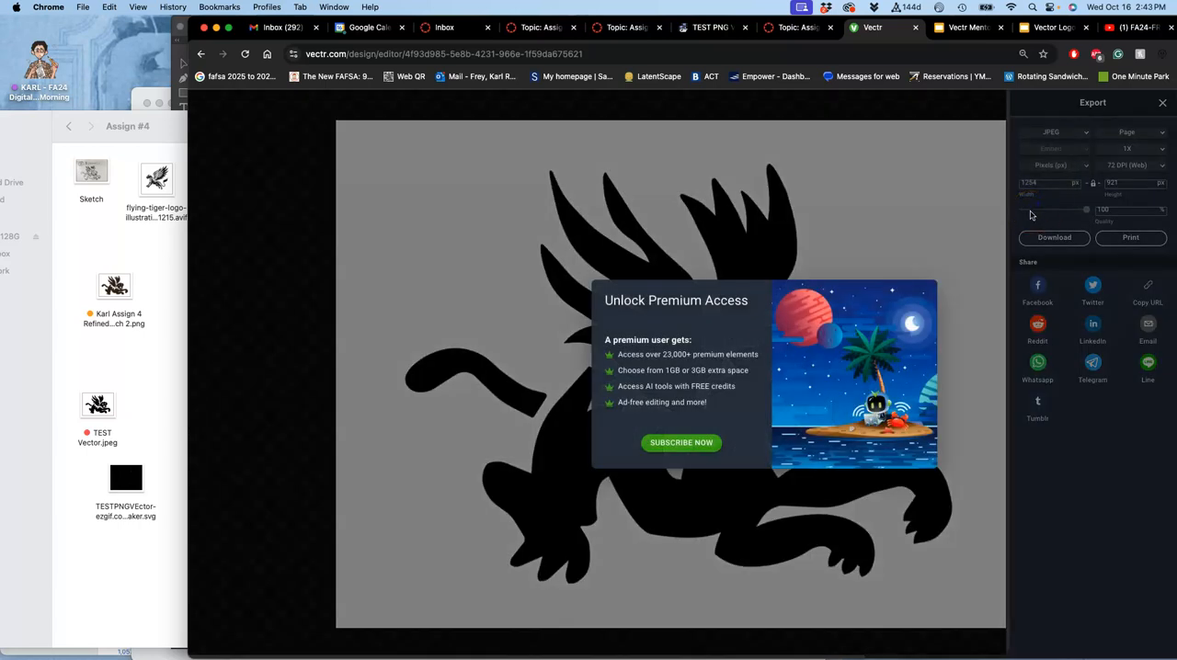
pyautogui.moveTo(887, 199)
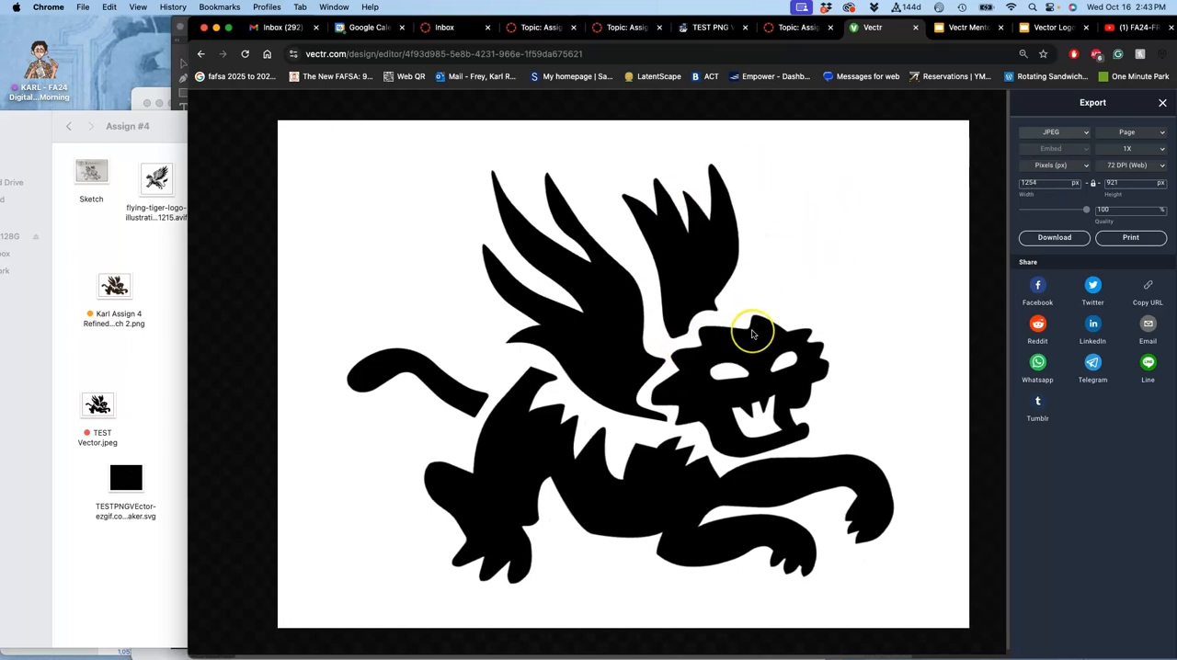
pyautogui.moveTo(752, 333)
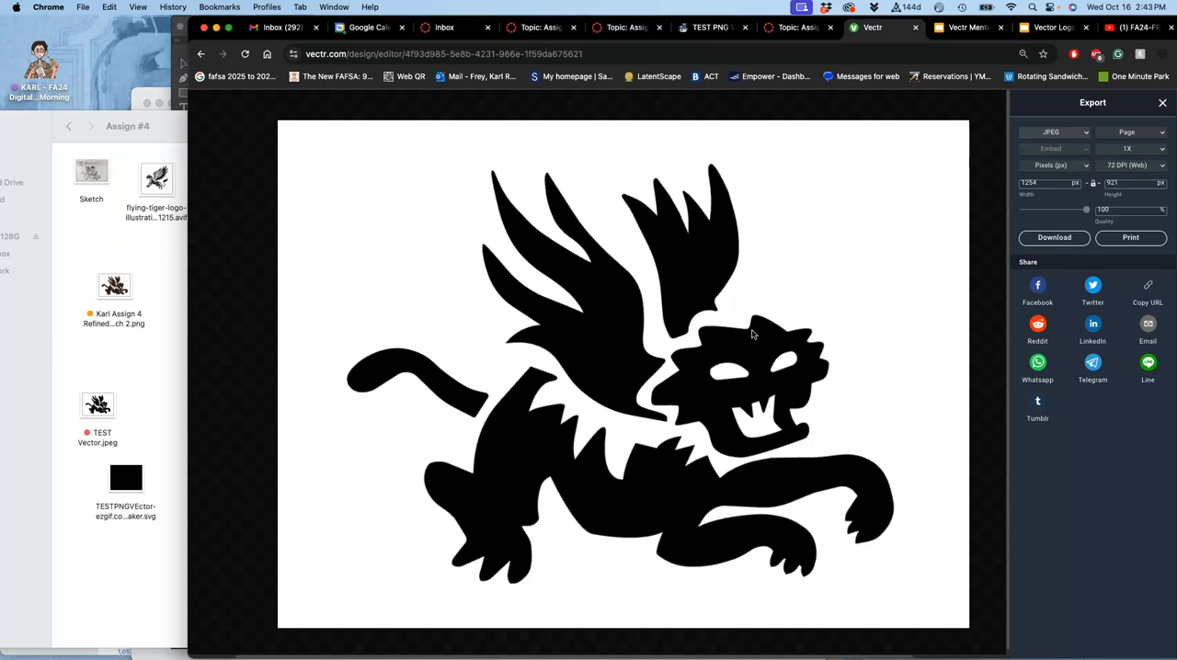
# Set the JPEG export width to 3000 px and download the winged-tiger design.
pyautogui.click(1048, 183)
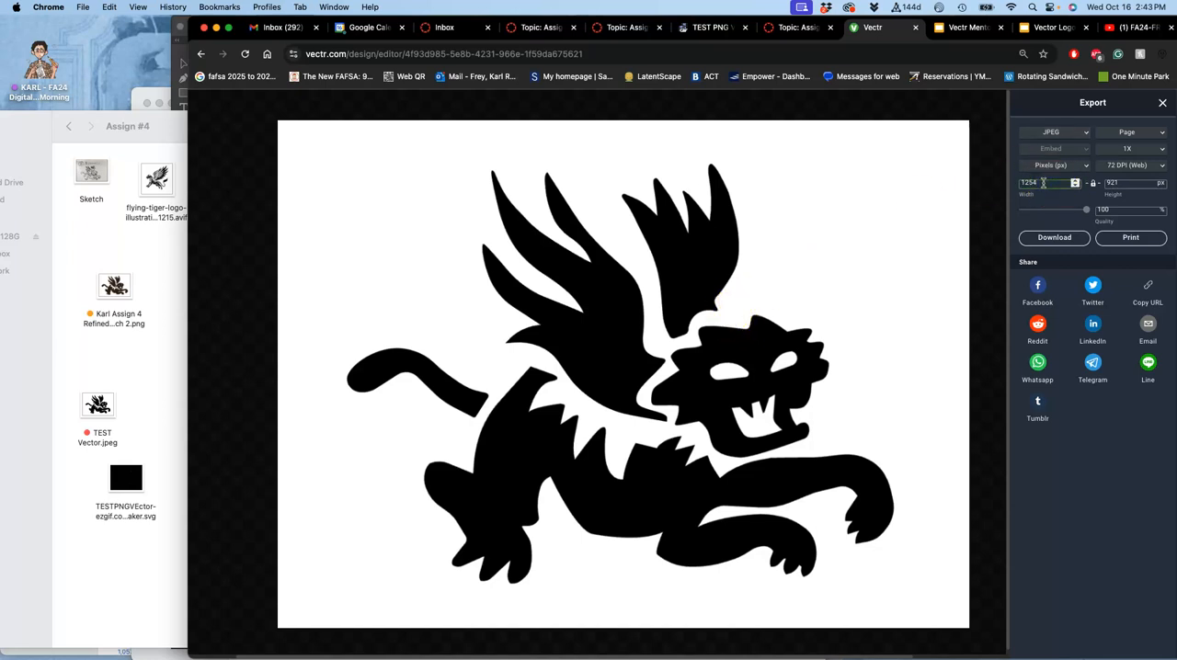
pyautogui.write('3000')
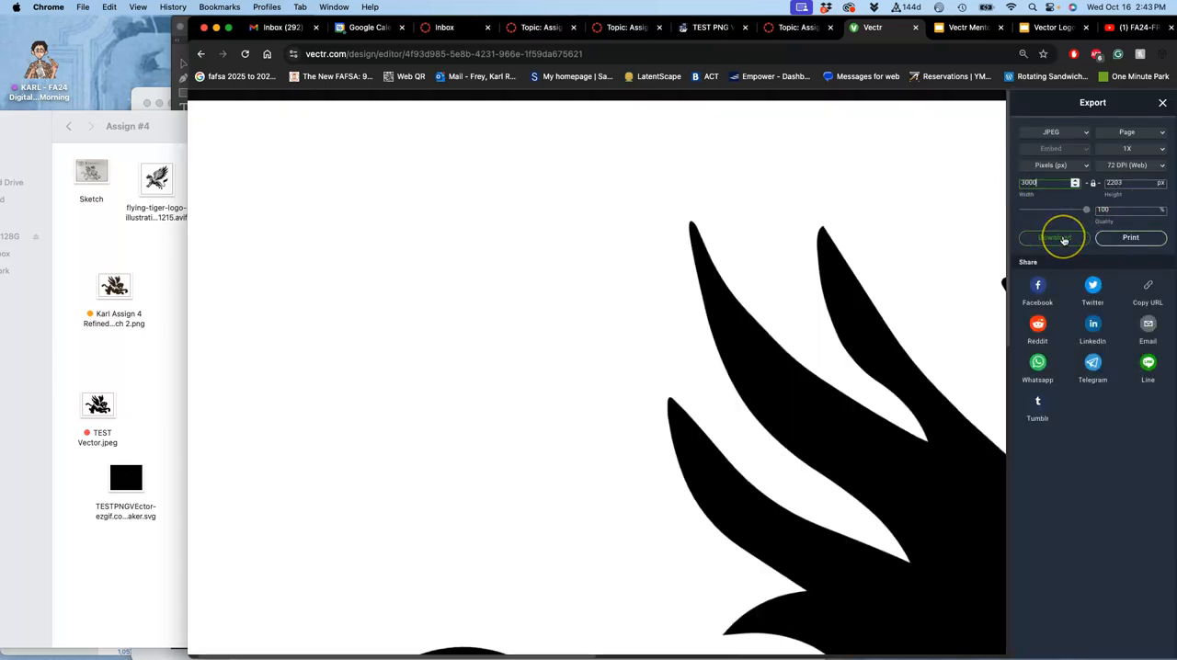
pyautogui.click(1054, 237)
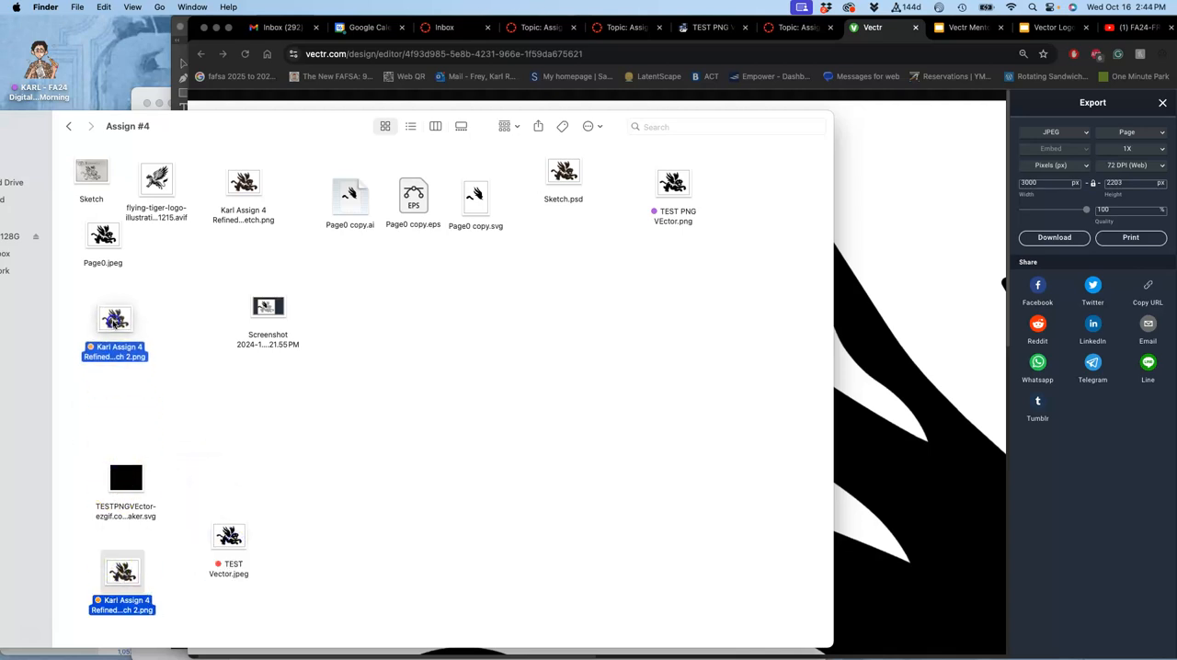
# Arrange the sketch PNG and Page0.jpeg, renaming the JPEG 'Karl Assign 4 Vectro Jpg.jpeg'.
pyautogui.moveTo(114, 319); pyautogui.dragTo(654, 289)
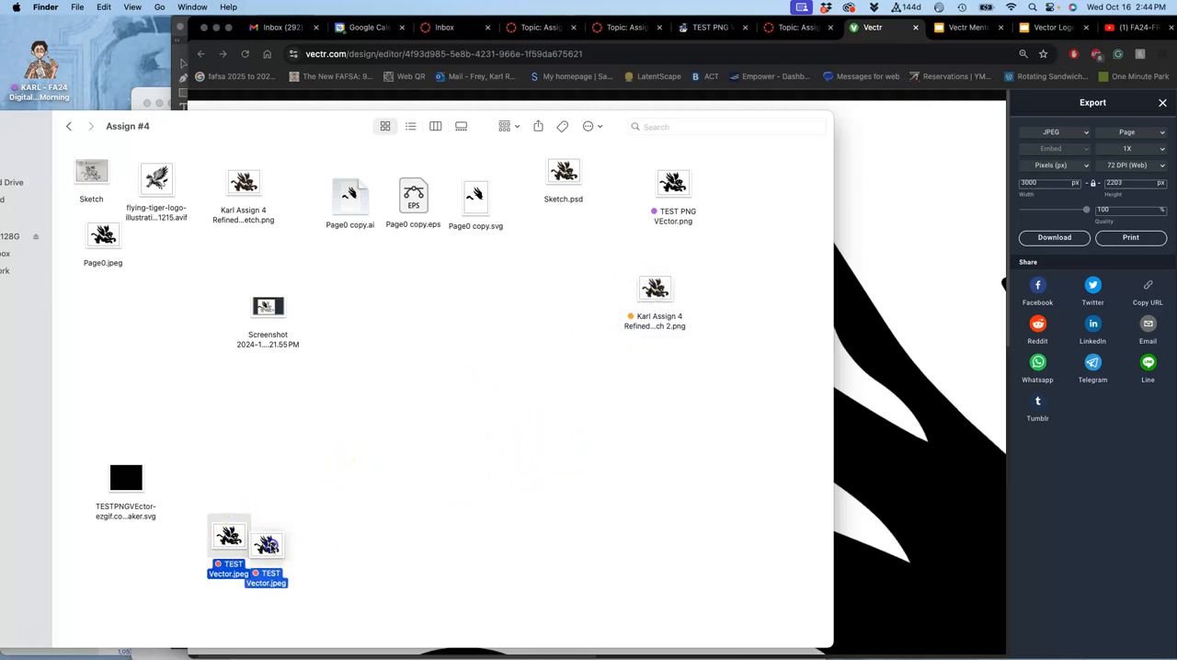
pyautogui.rightClick(103, 235)
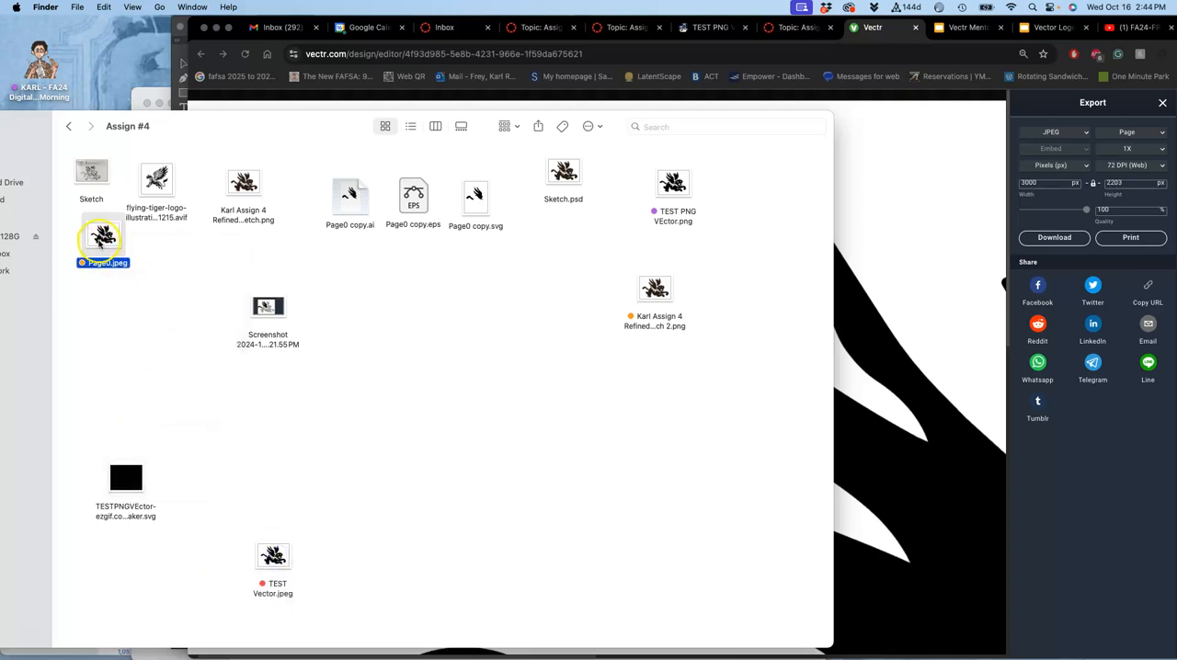
pyautogui.moveTo(104, 238); pyautogui.dragTo(658, 358)
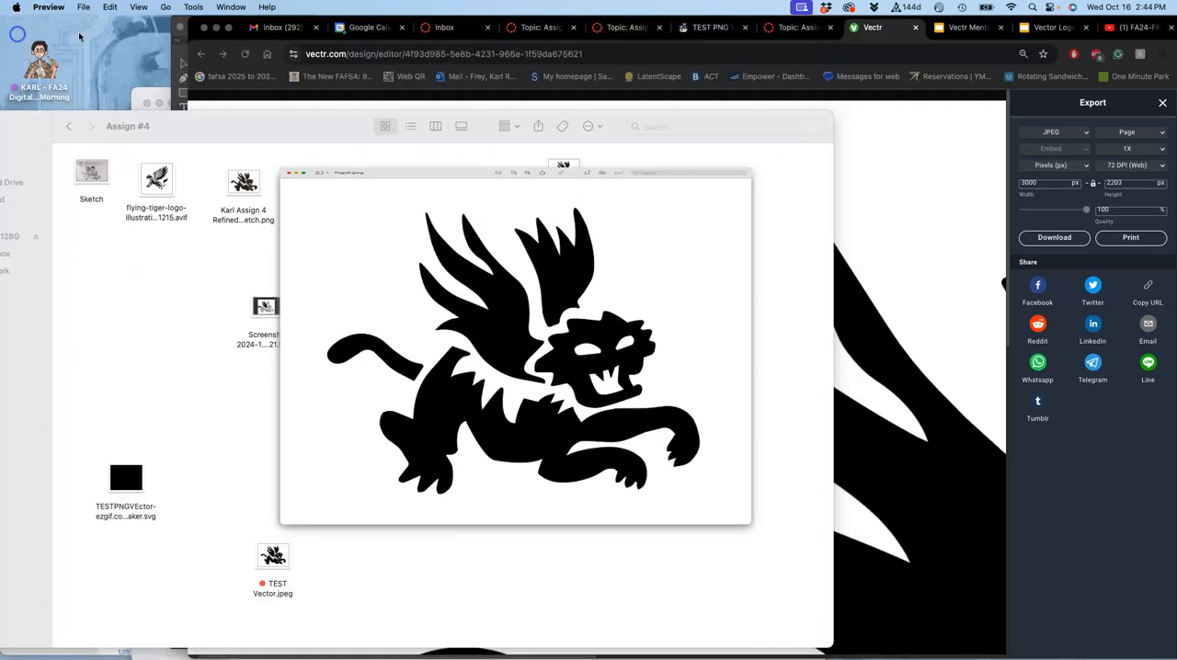
pyautogui.rightClick(655, 357)
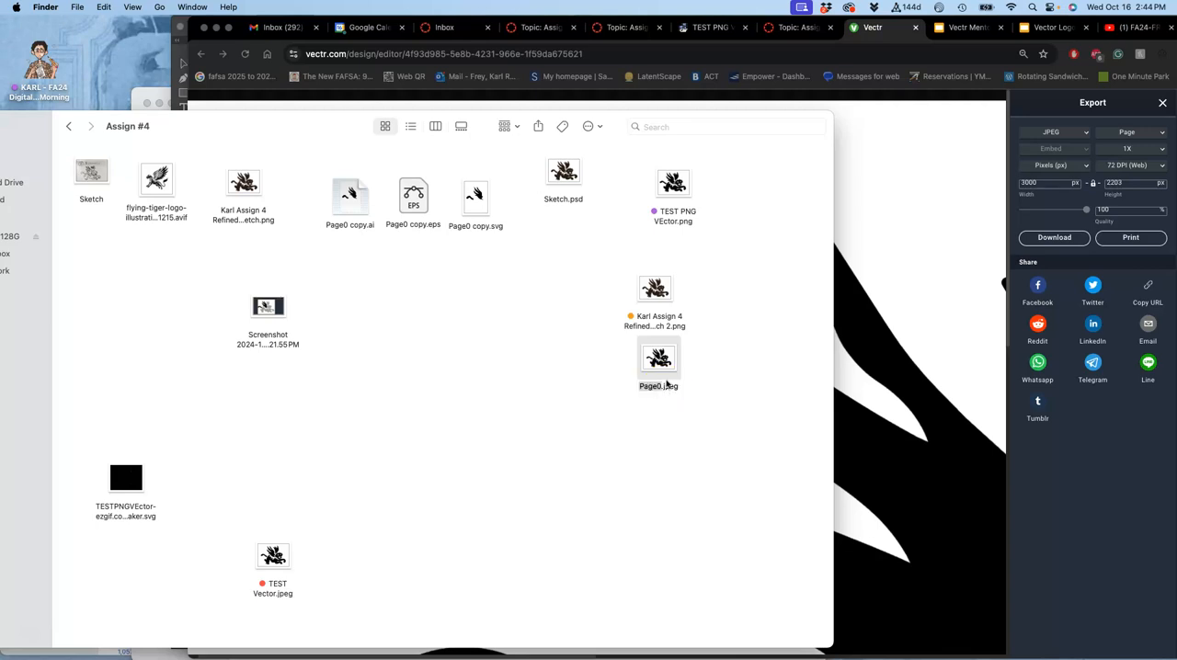
pyautogui.moveTo(665, 387)
pyautogui.write('Karl Assign 4 Vectro Jpg')
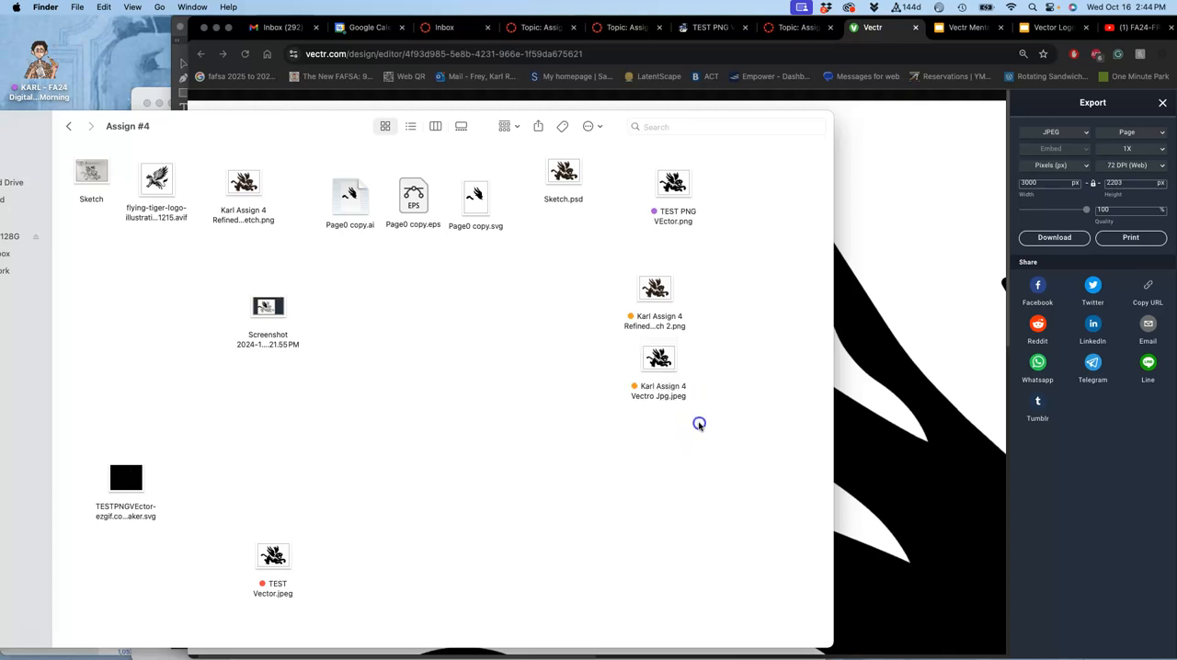
pyautogui.click(657, 368)
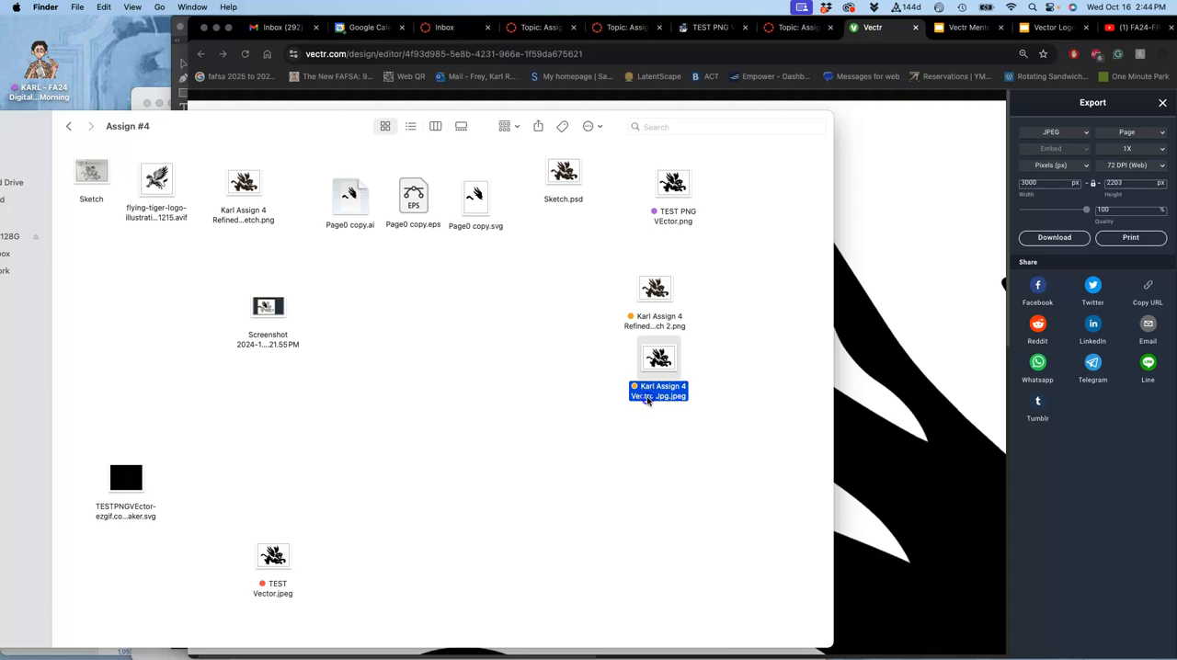
# Preview the renamed Vectro JPEG, then return to the ezgif PNG-to-SVG page.
pyautogui.doubleClick(659, 359)
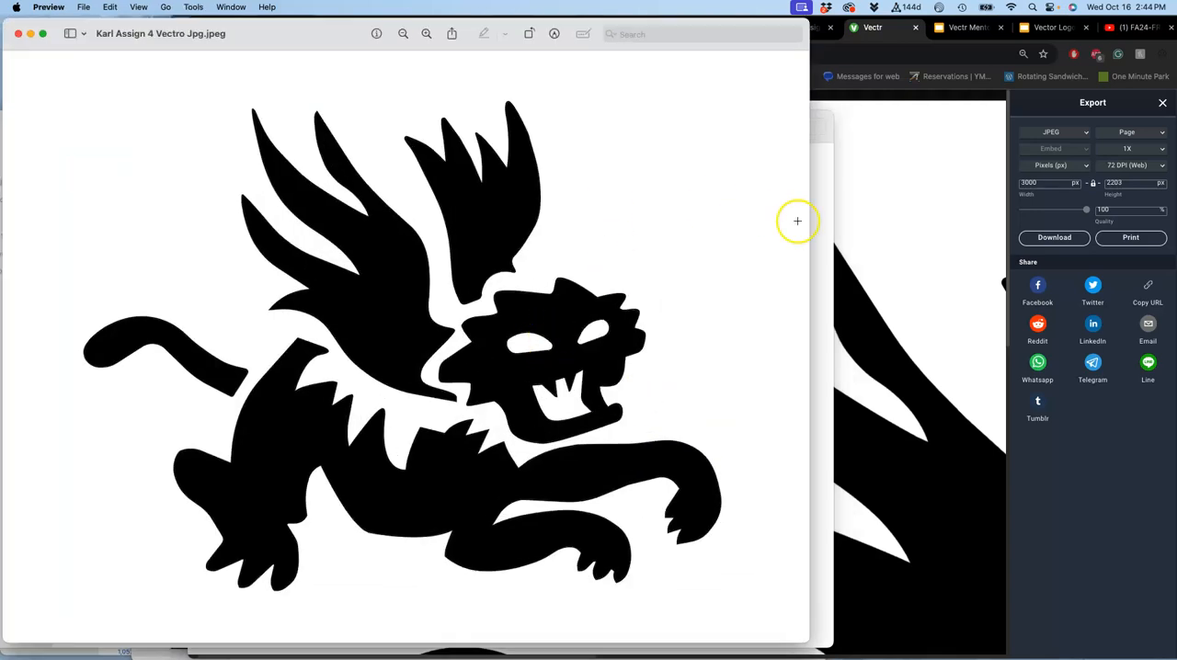
pyautogui.moveTo(669, 289)
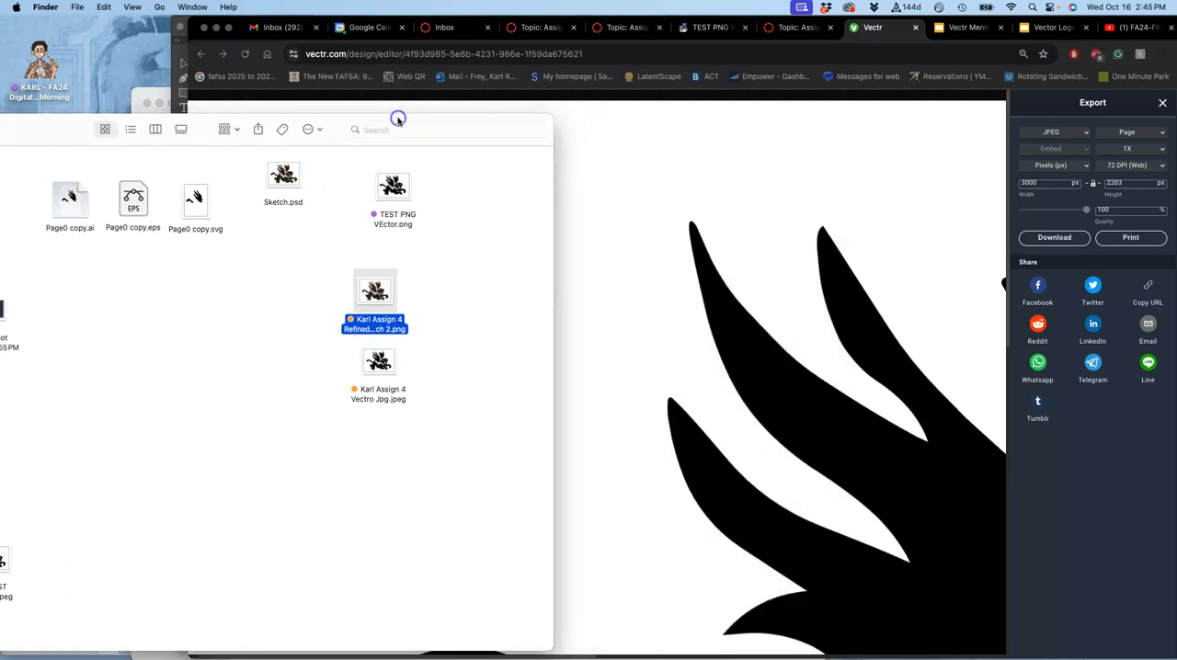
pyautogui.click(628, 27)
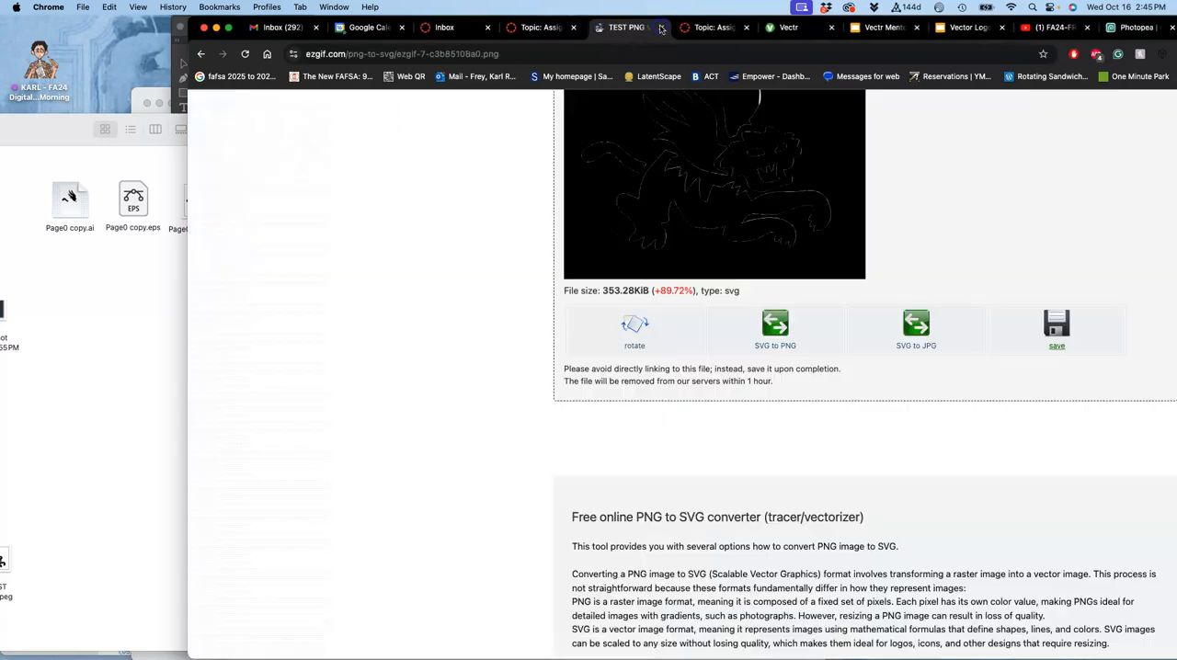
# Edit the instructor's Assignment #4 demo reply and select a paragraph of its text.
pyautogui.click(752, 26)
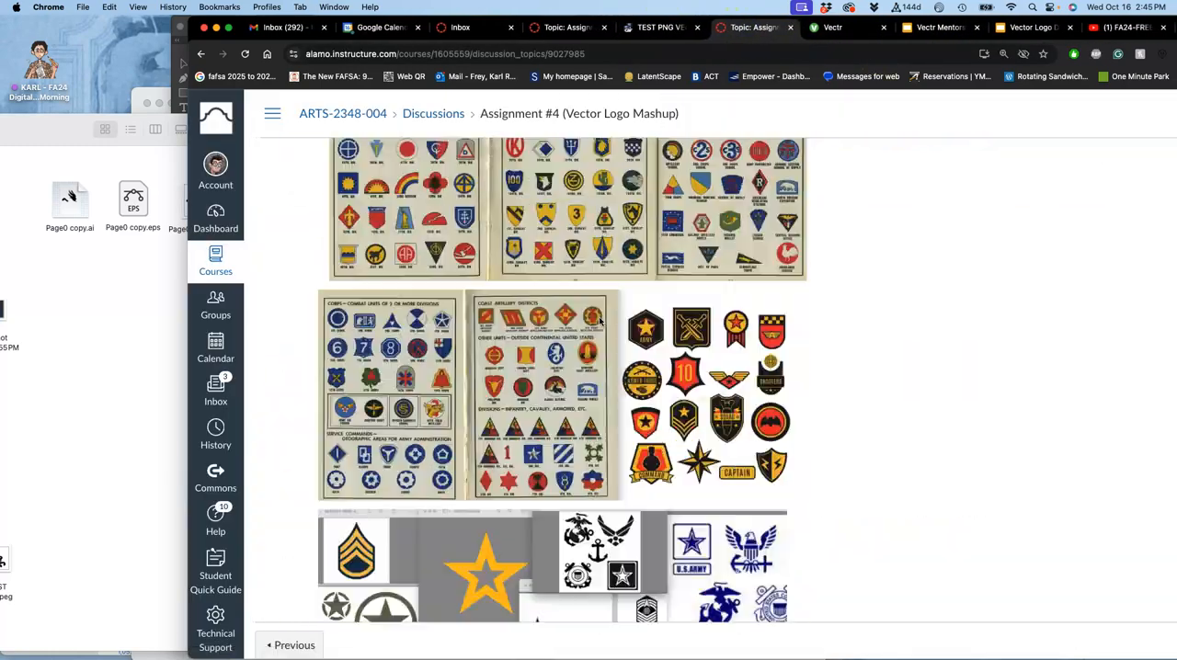
pyautogui.scroll(3)
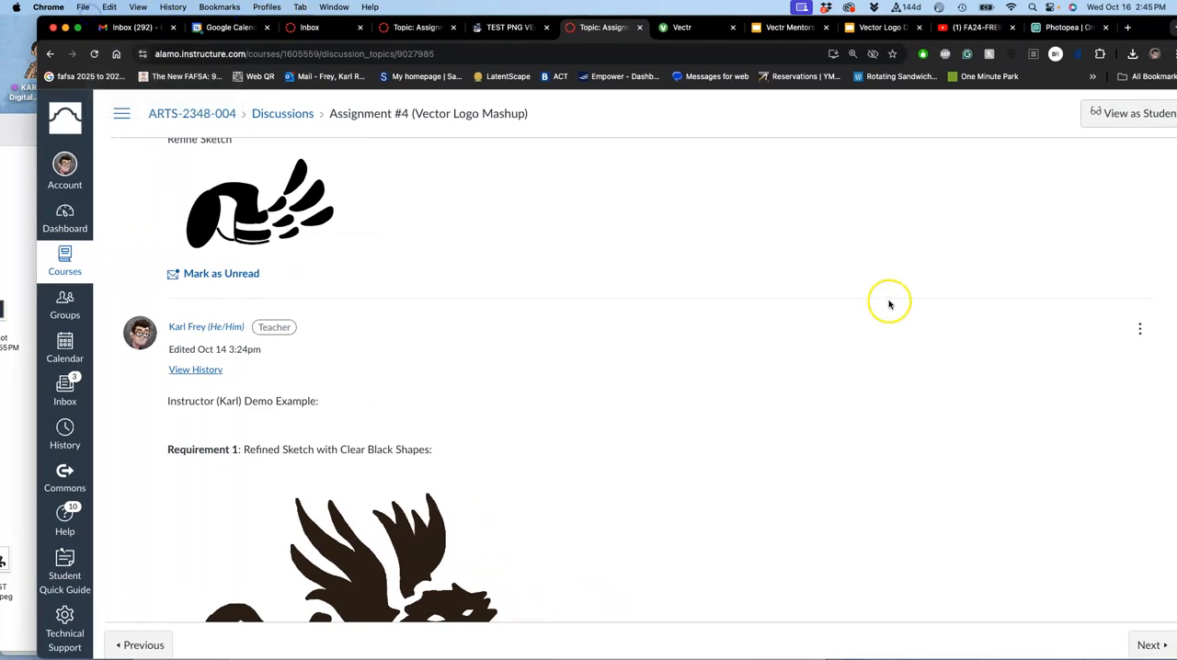
pyautogui.click(1141, 328)
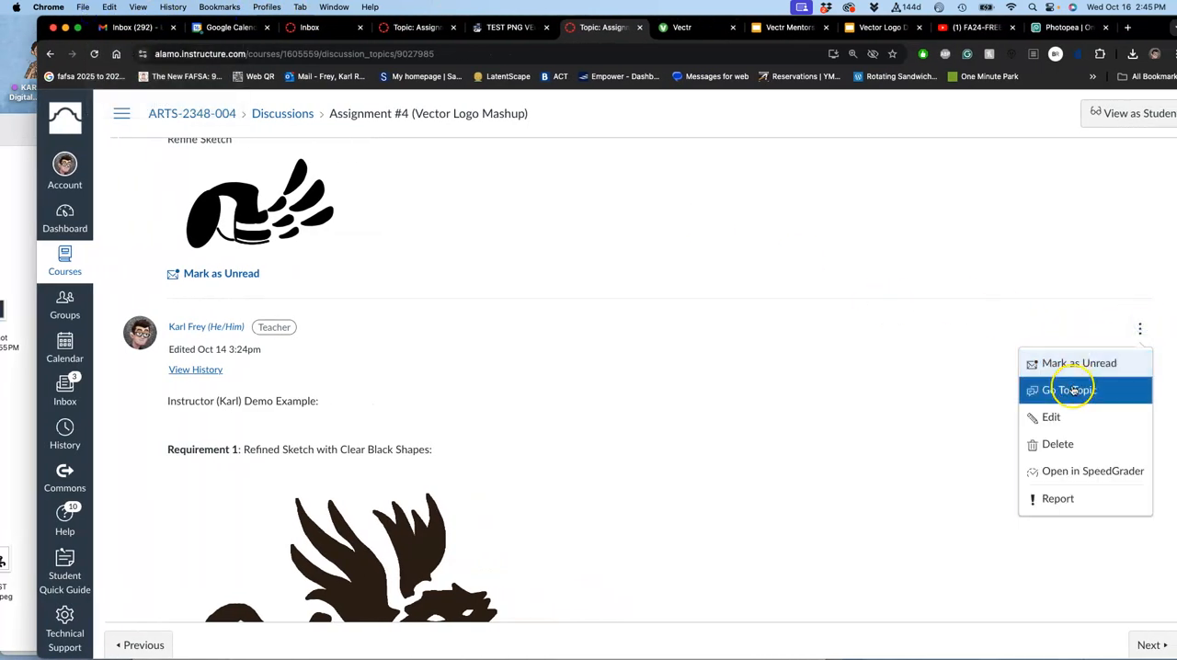
pyautogui.click(1050, 416)
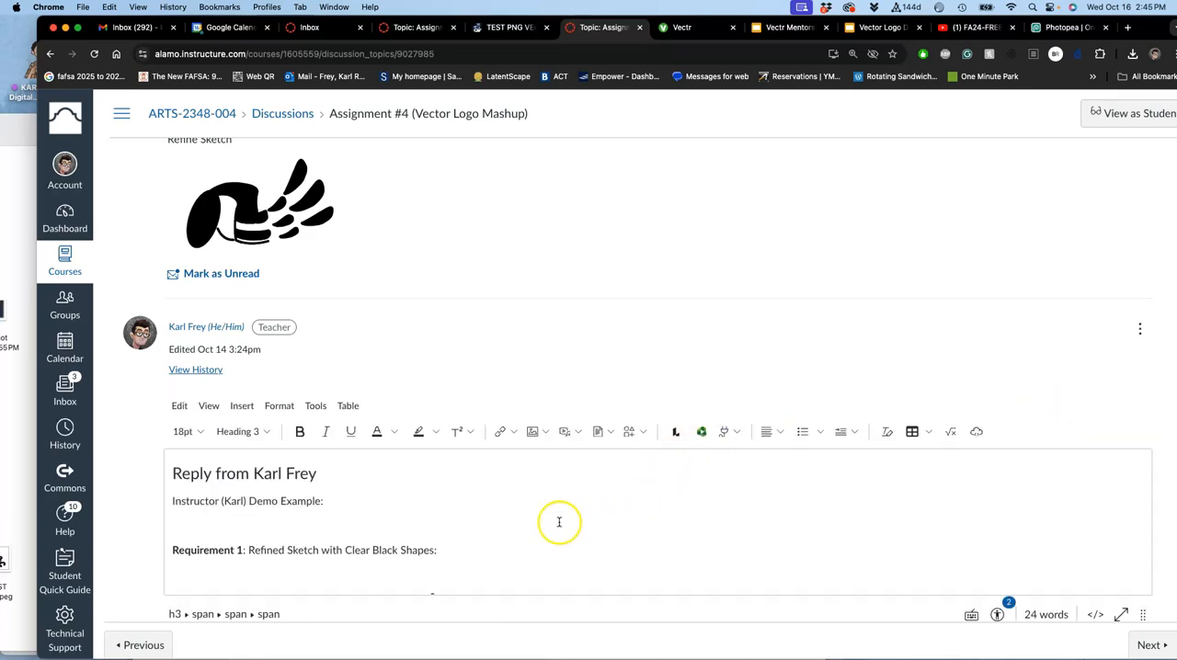
pyautogui.tripleClick(304, 531)
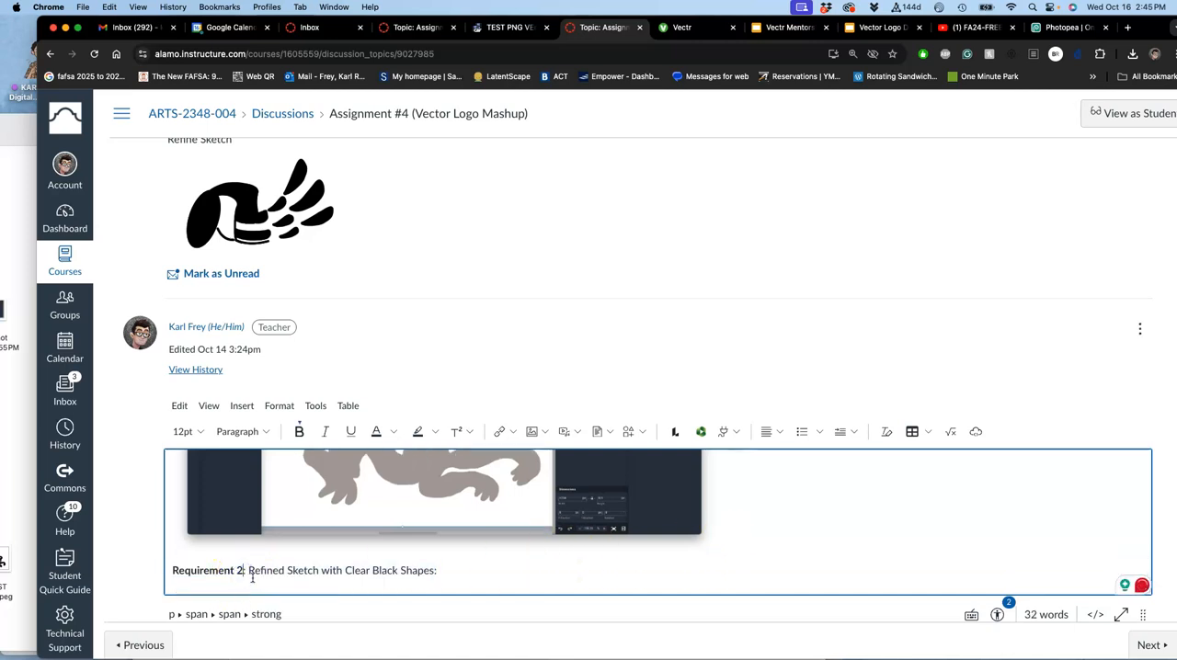
# Rewrite the Requirement 2 description to read 'Exported as a JP...' from VECTR.COM.
pyautogui.moveTo(249, 570); pyautogui.dragTo(437, 570)
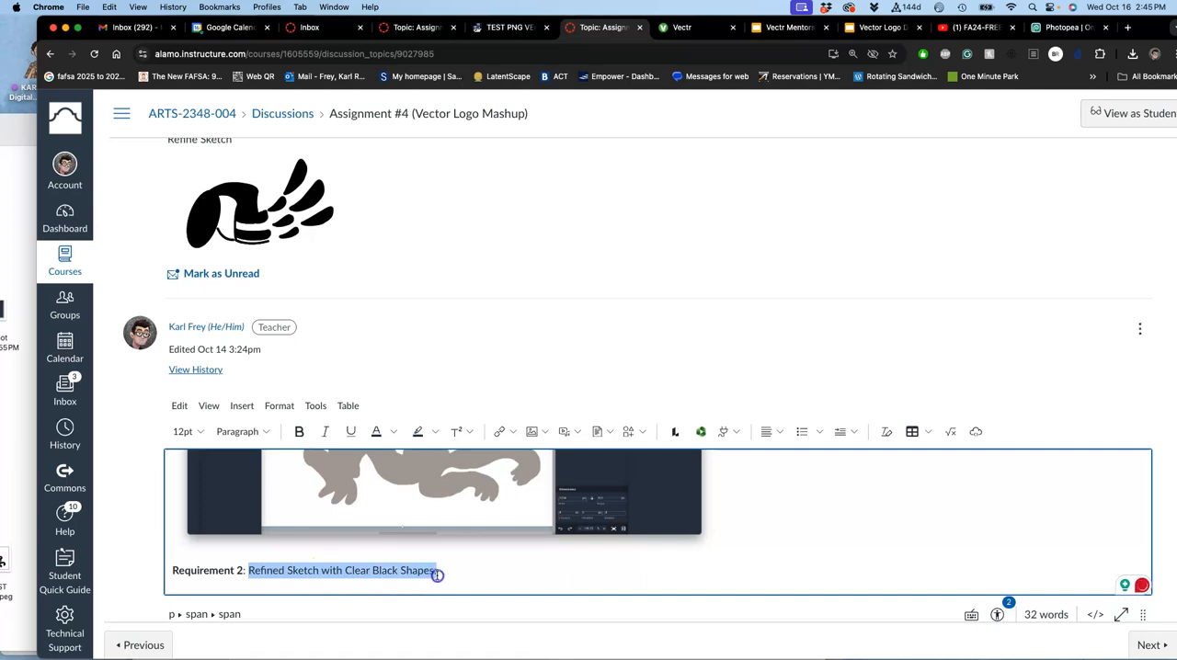
pyautogui.write('Finished')
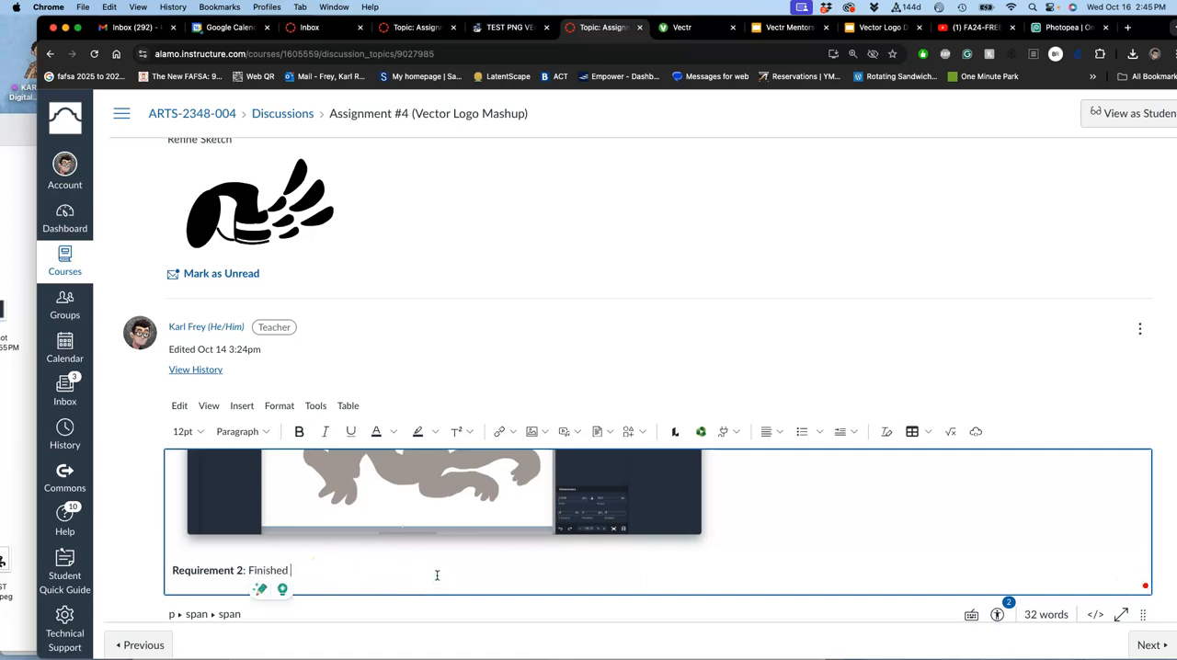
pyautogui.write('Black Shape')
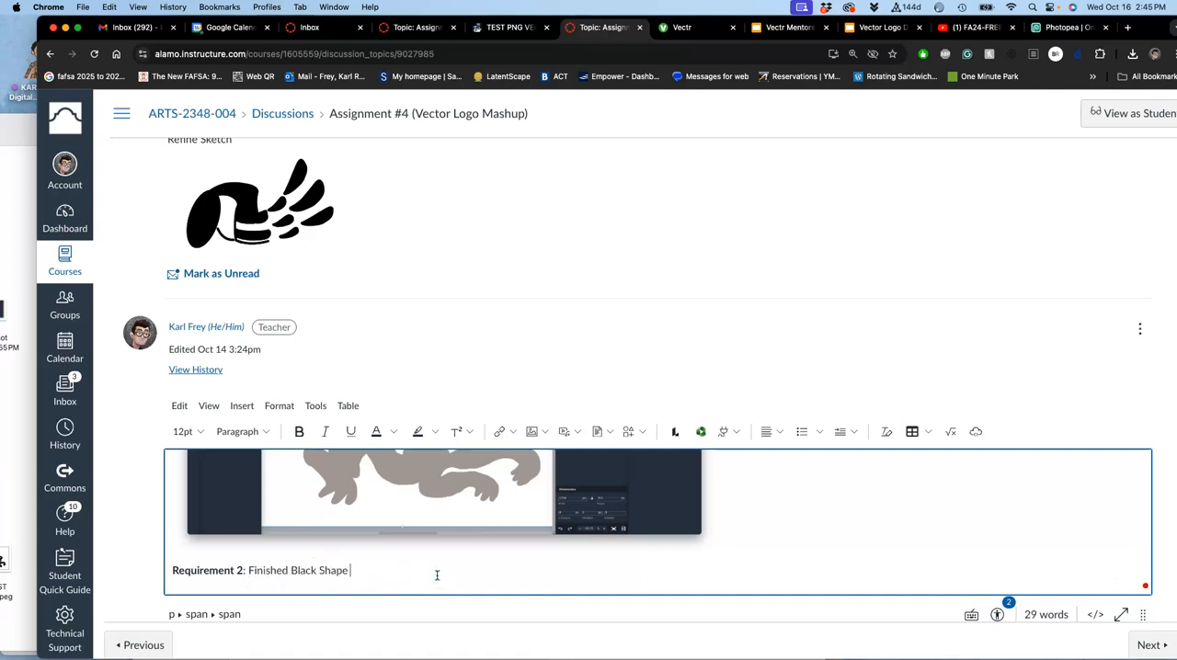
pyautogui.write('Vect')
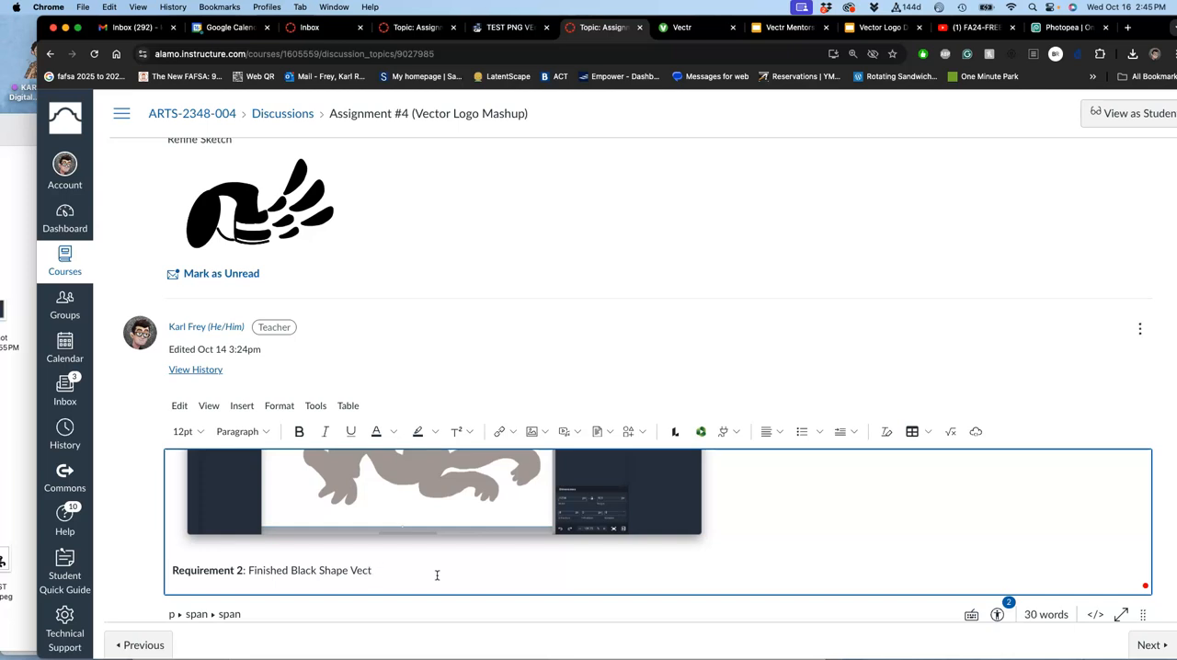
pyautogui.write('or')
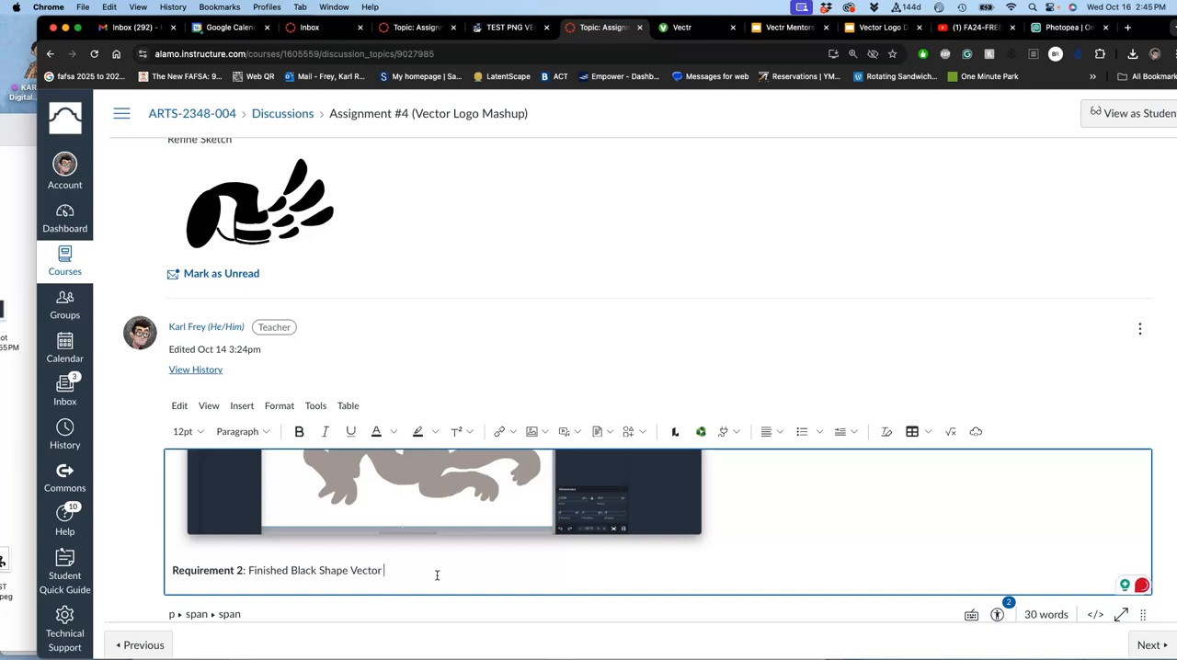
pyautogui.write('Exported')
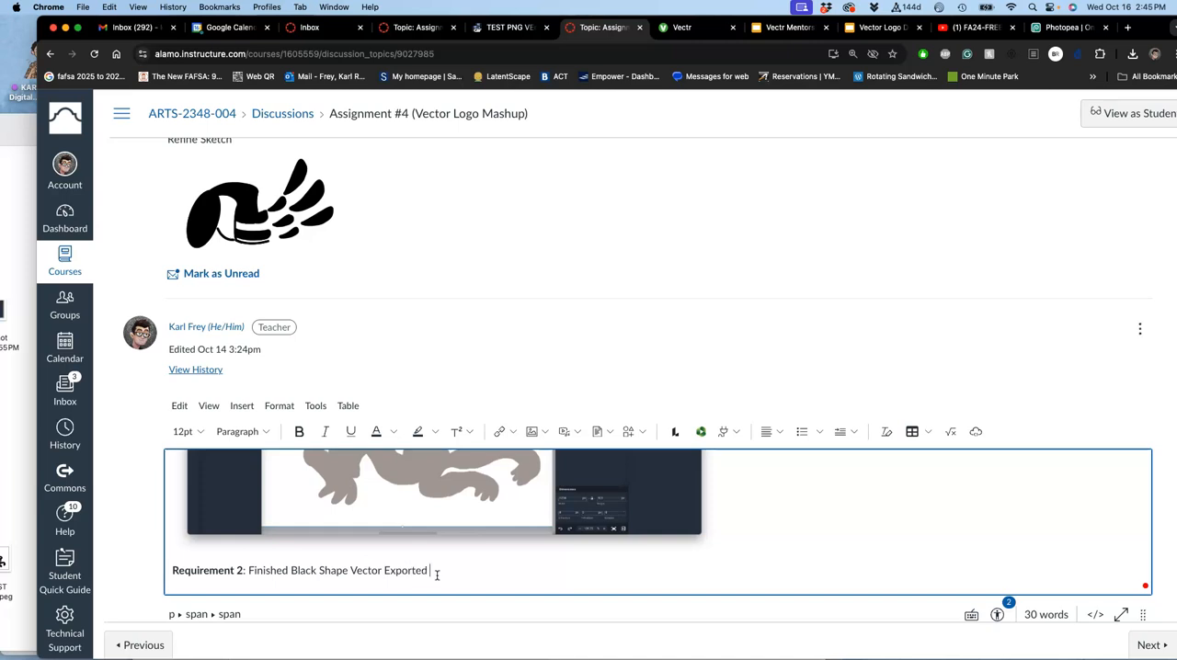
pyautogui.write('as a JPG from VECTR.COM')
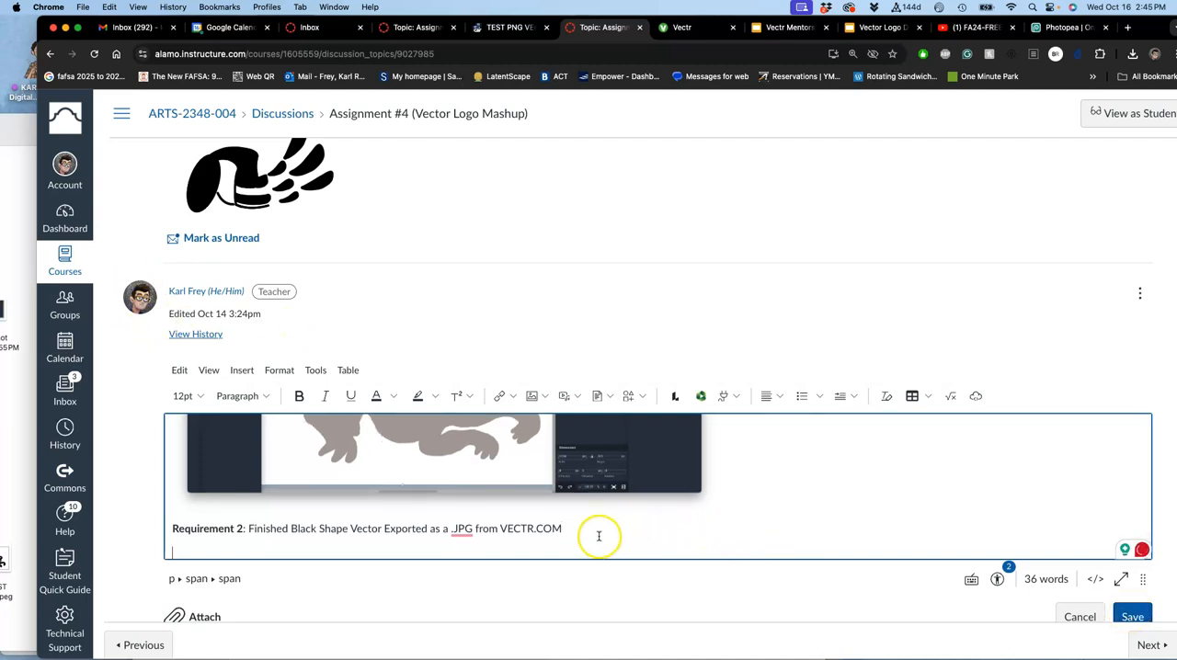
# Finish the caption with '(at 3000 px wide)' and insert the winged-tiger image below.
pyautogui.write('(')
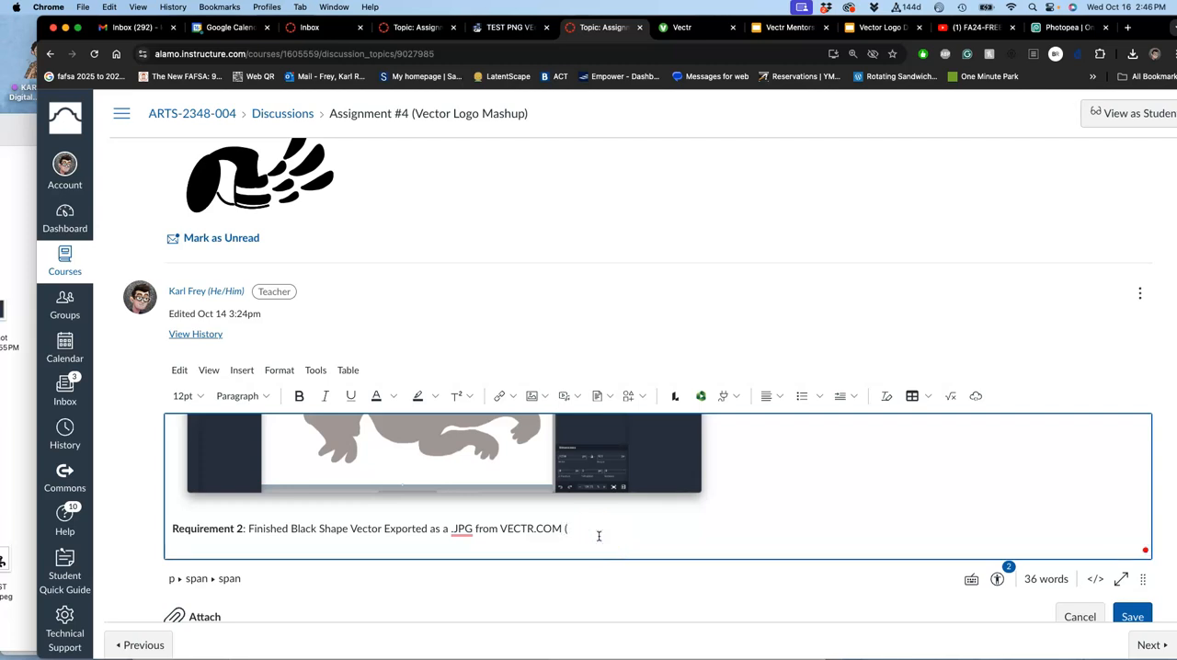
pyautogui.write('at 3000')
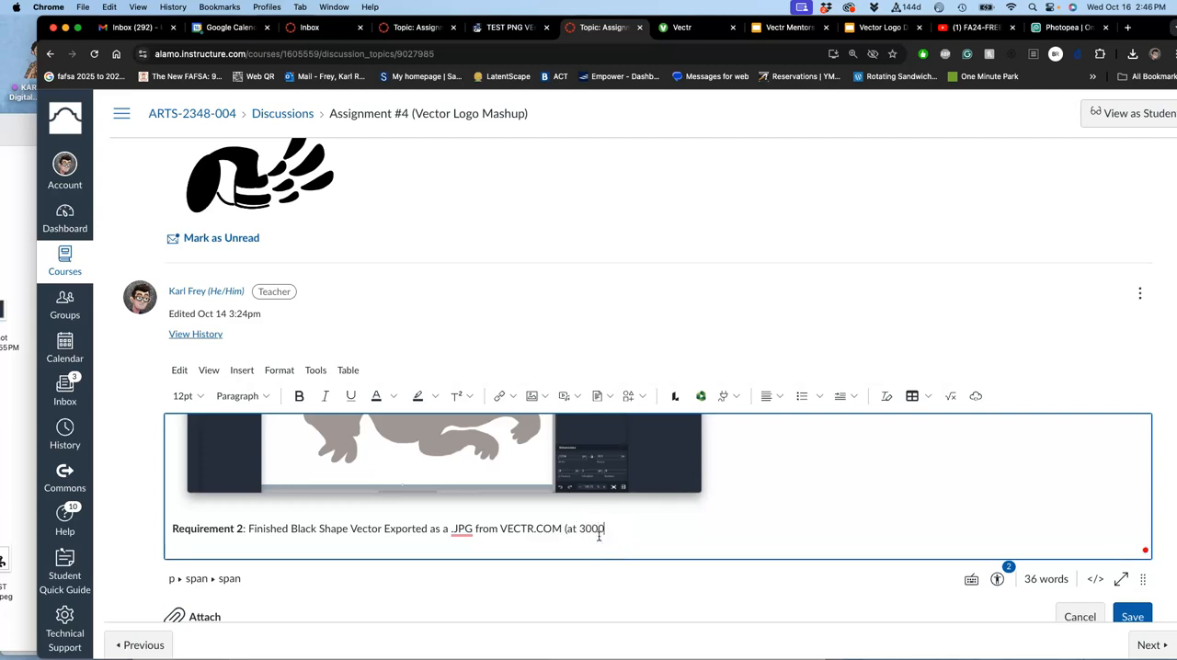
pyautogui.write('px wide')
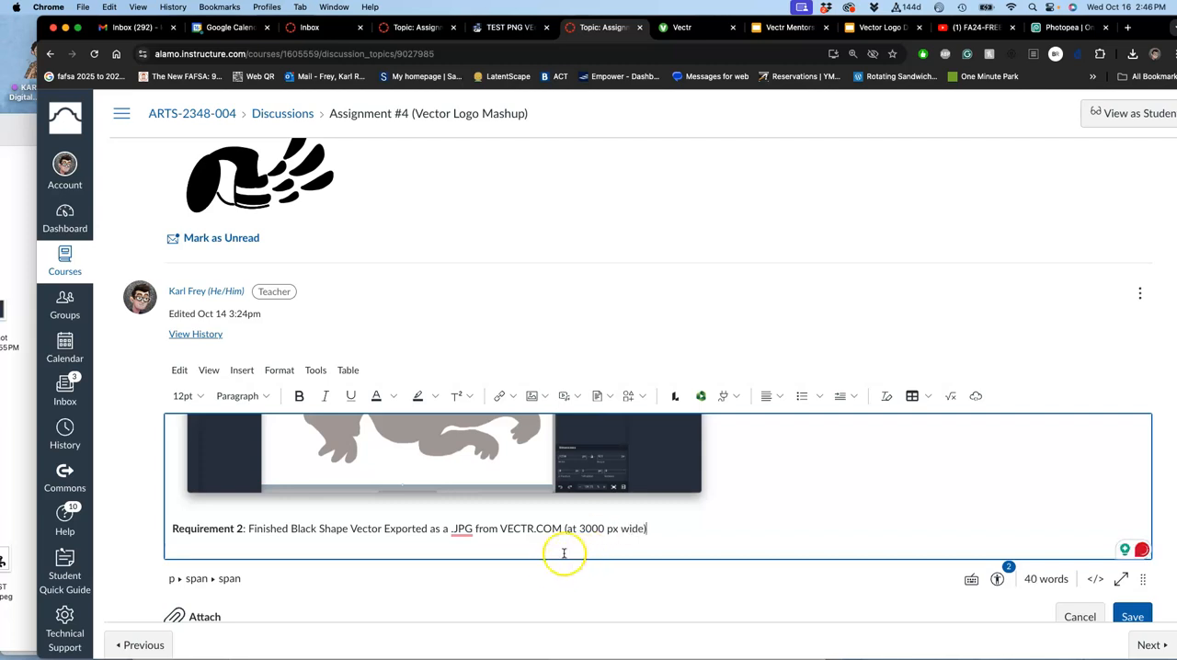
pyautogui.scroll(-3)
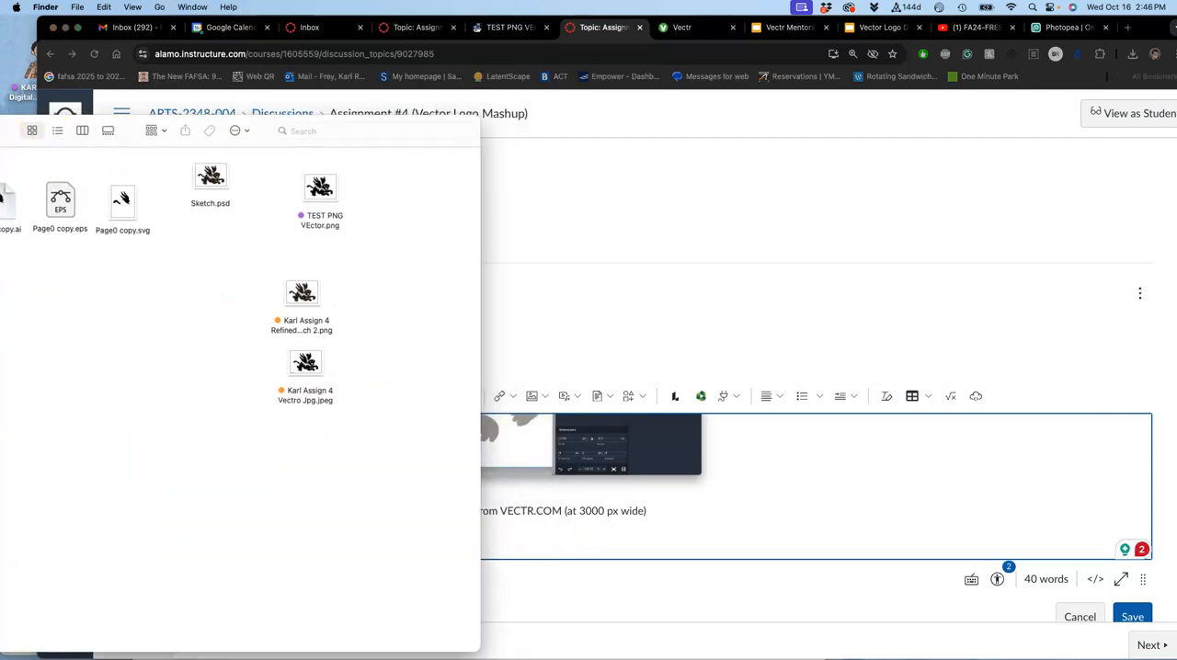
pyautogui.moveTo(306, 361); pyautogui.dragTo(506, 488)
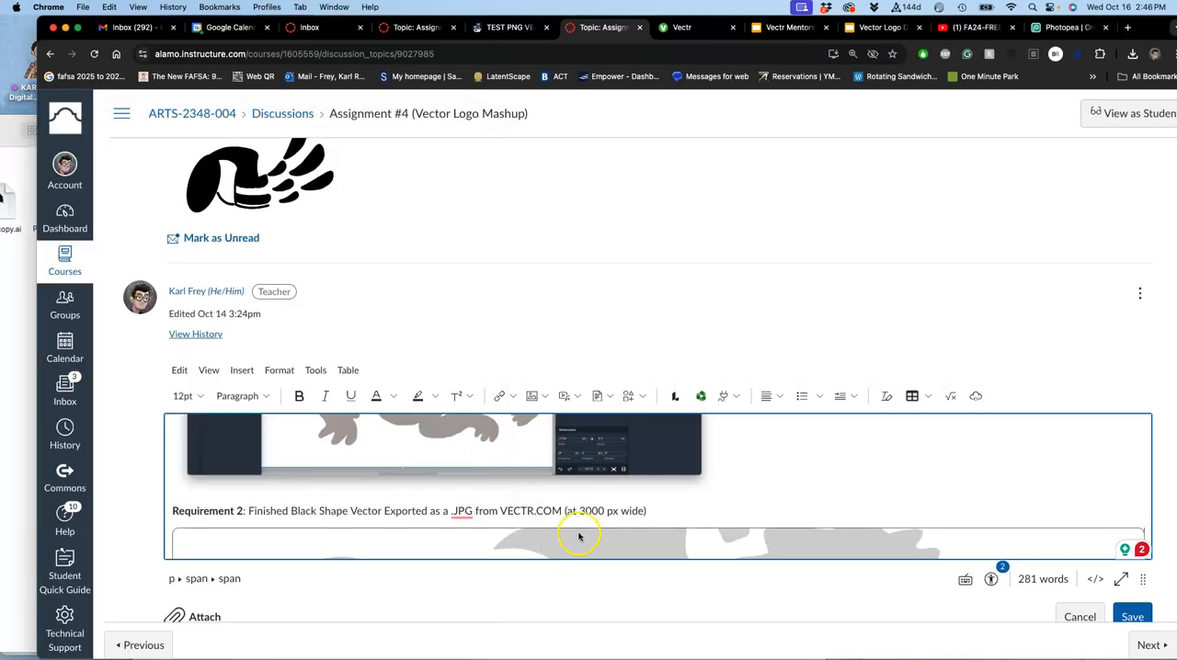
# Save the edited demo reply and scroll through to check the winged-tiger image.
pyautogui.scroll(-3)
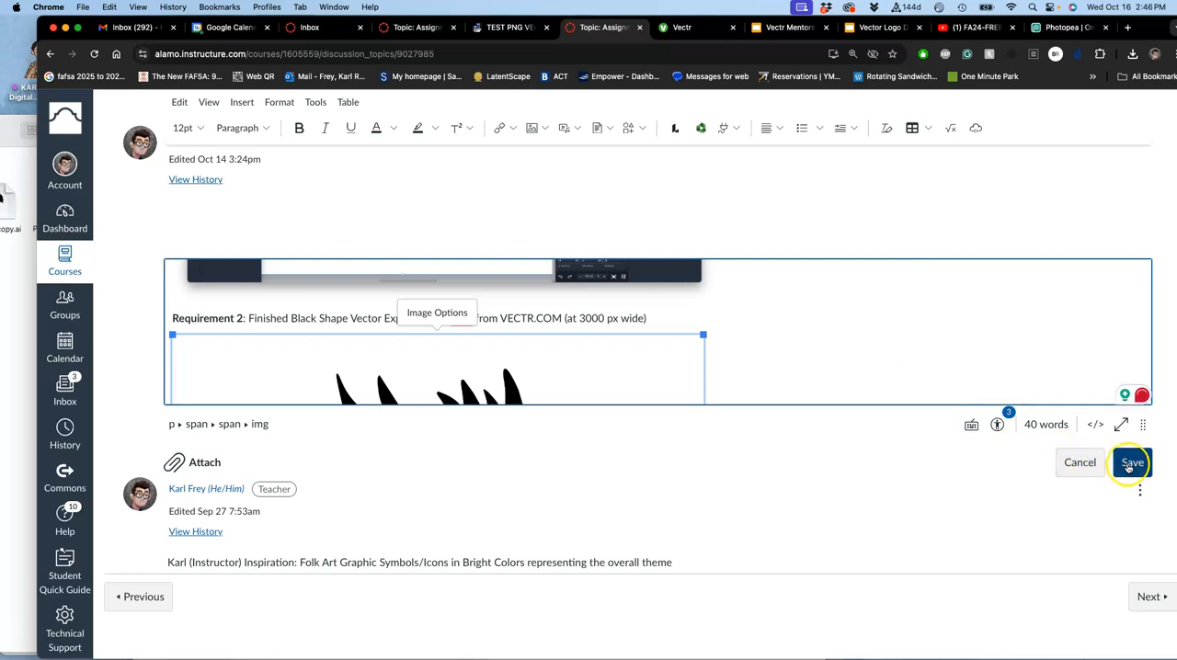
pyautogui.click(1131, 462)
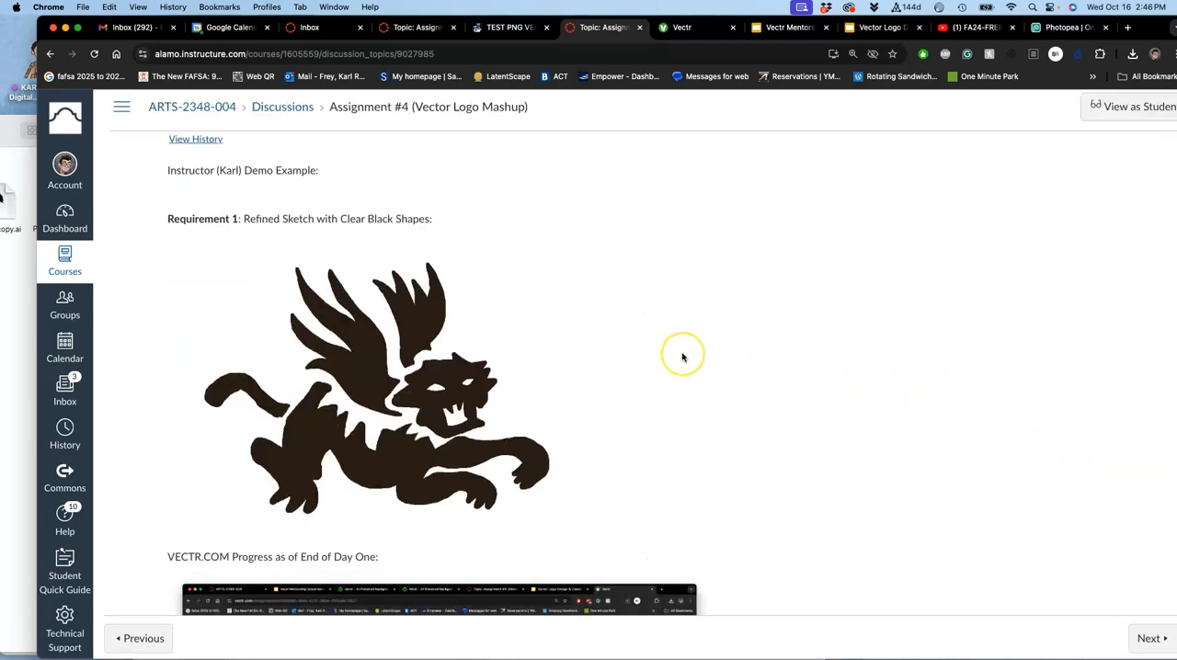
pyautogui.scroll(-3)
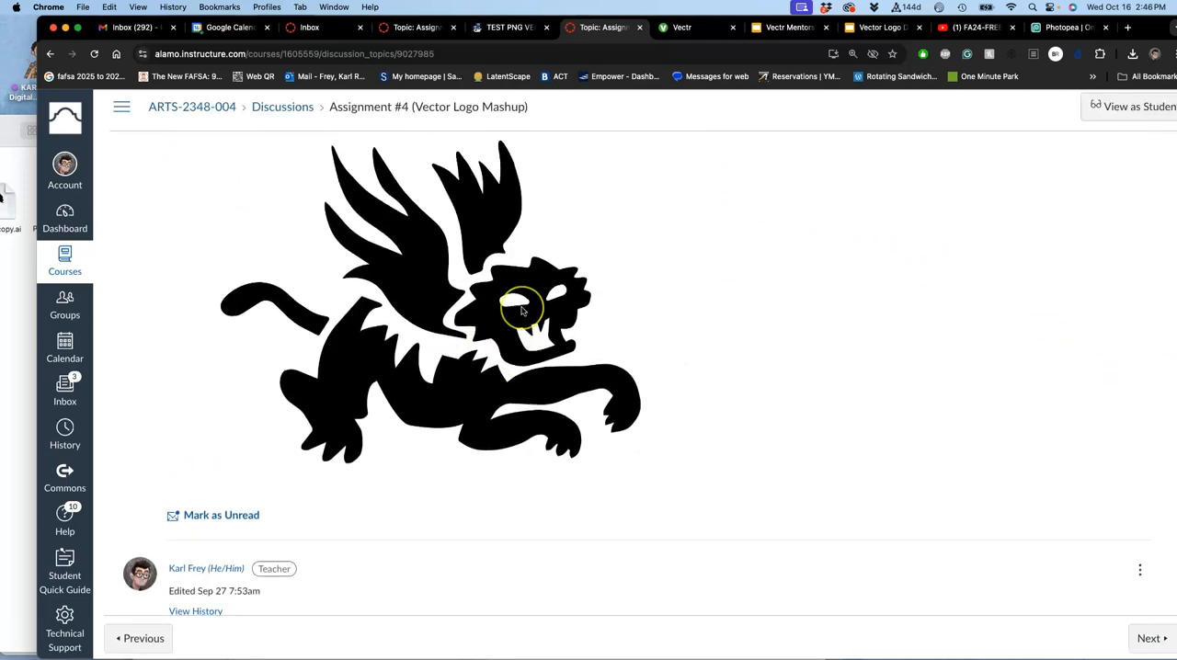
pyautogui.scroll(-3)
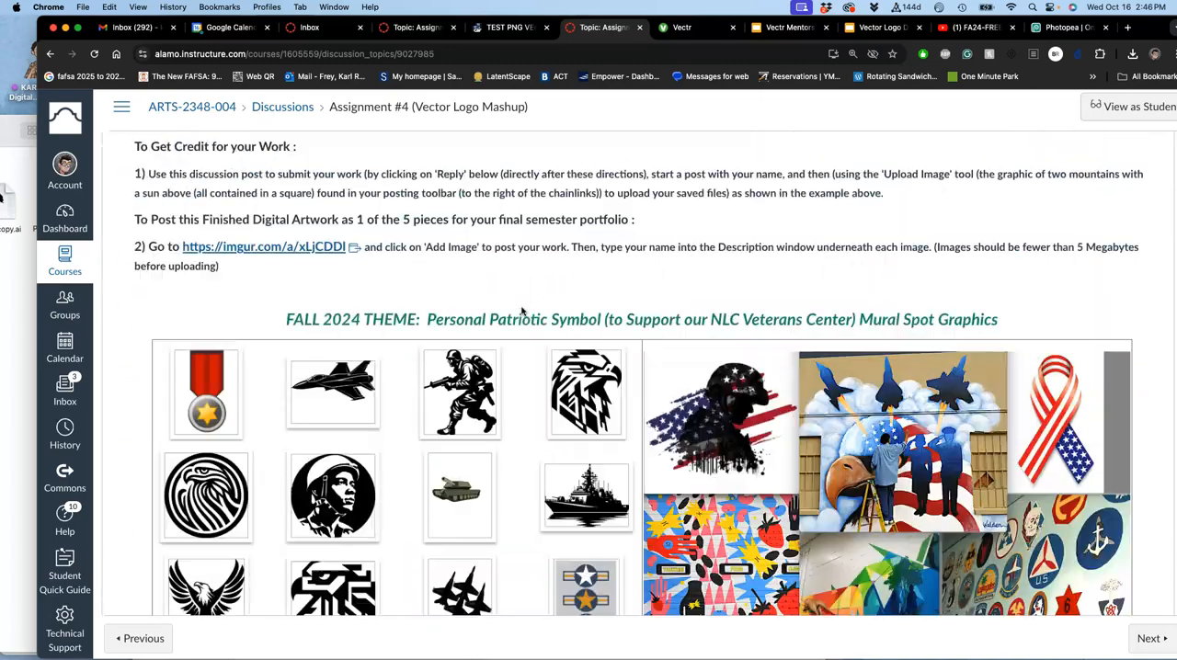
pyautogui.scroll(-3)
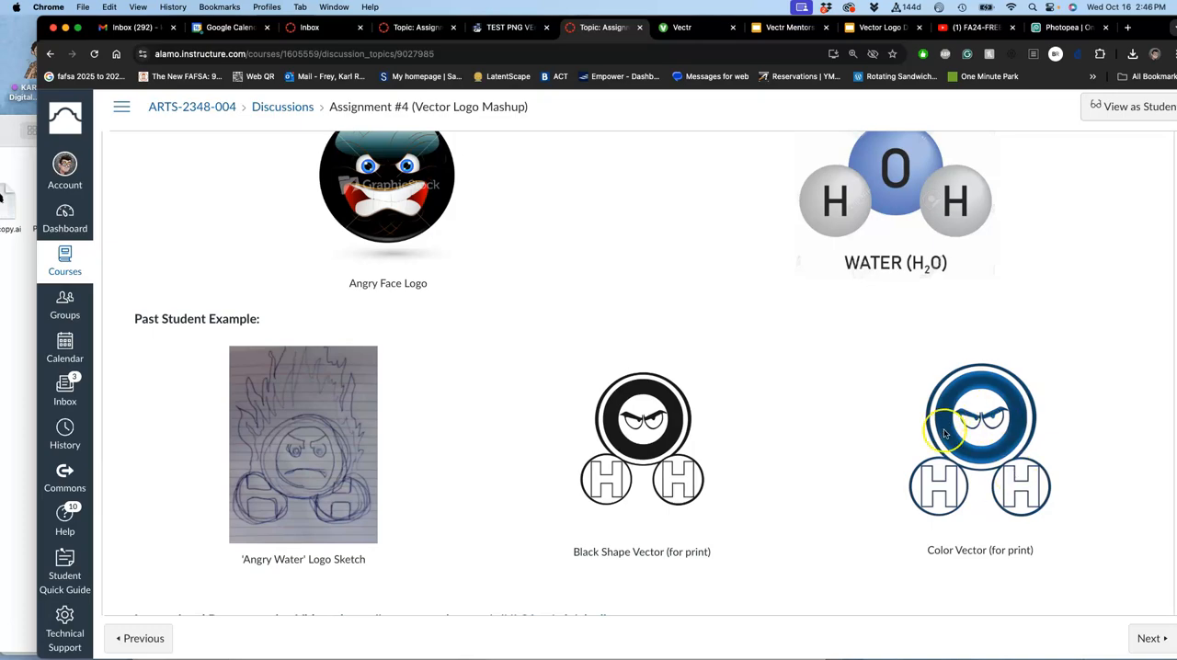
pyautogui.scroll(-3)
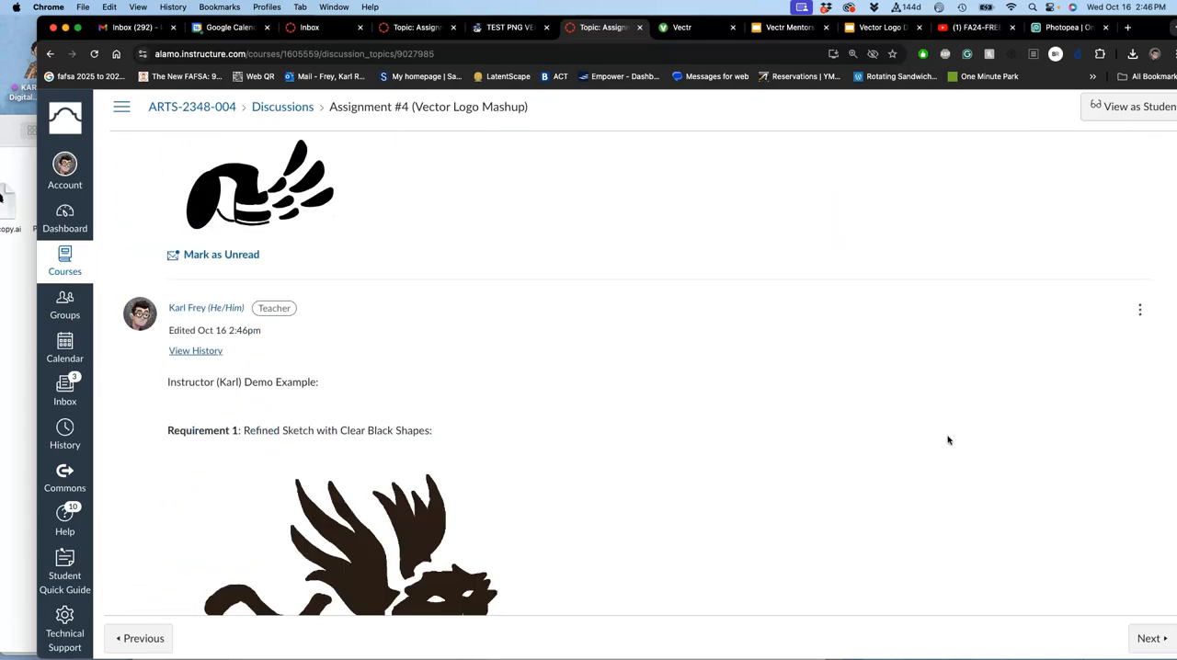
pyautogui.scroll(-3)
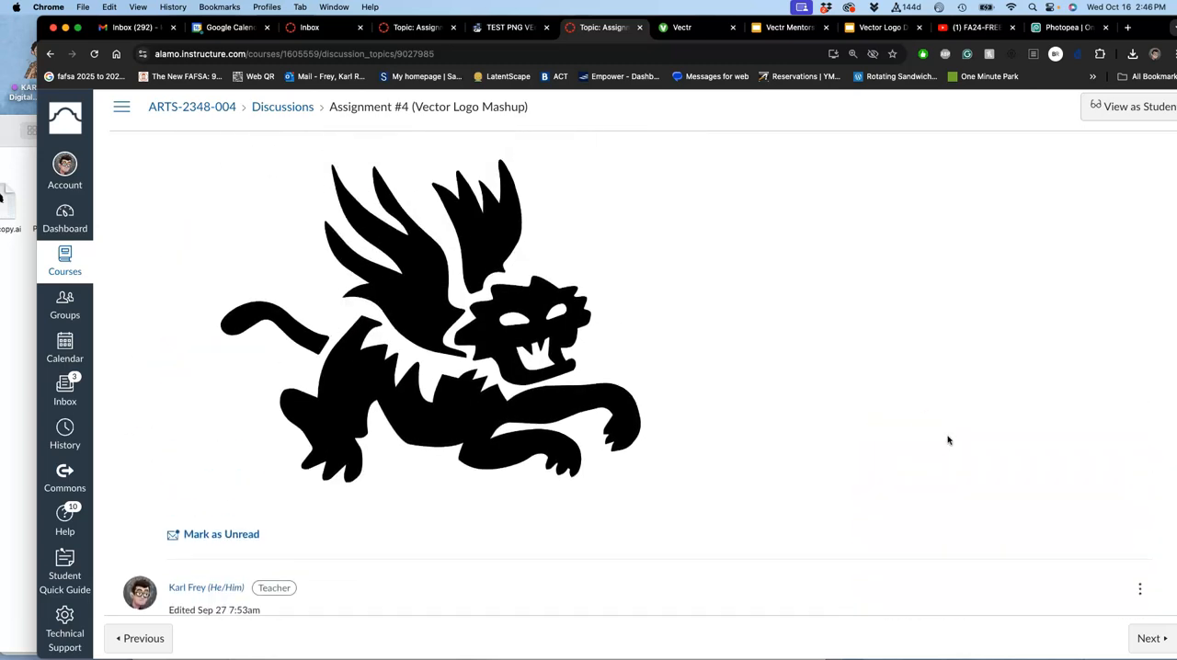
pyautogui.moveTo(512, 359)
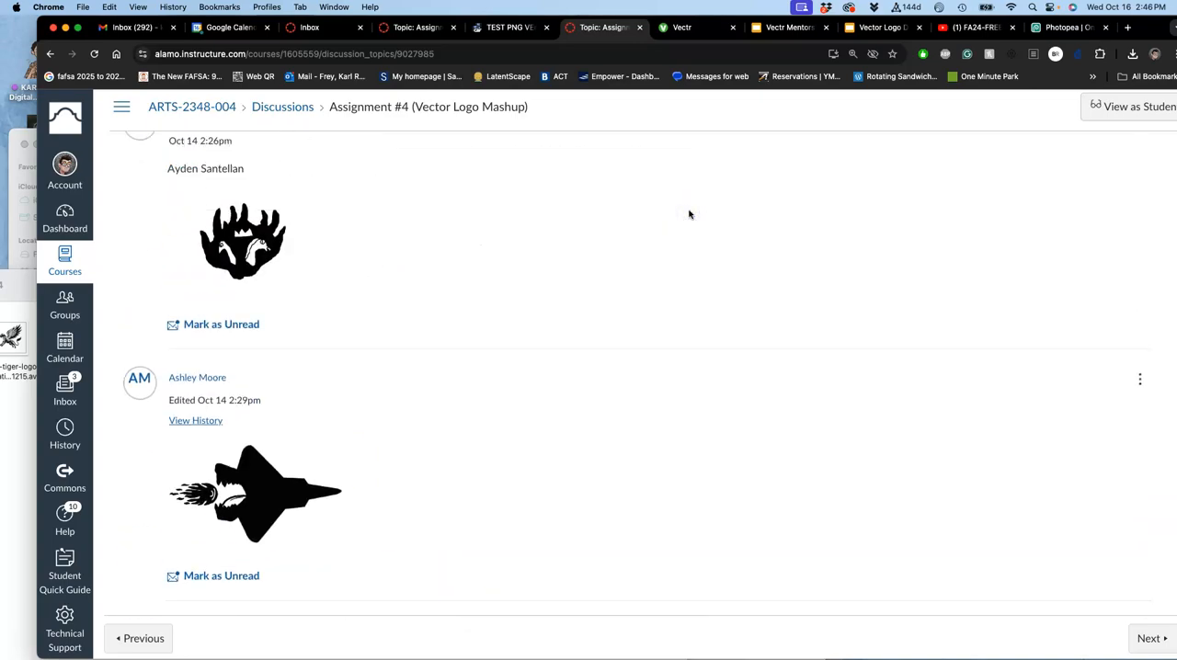
# Edit the assignment topic, delete the ezgif PNG-to-SVG conversion line, and save.
pyautogui.scroll(-3)
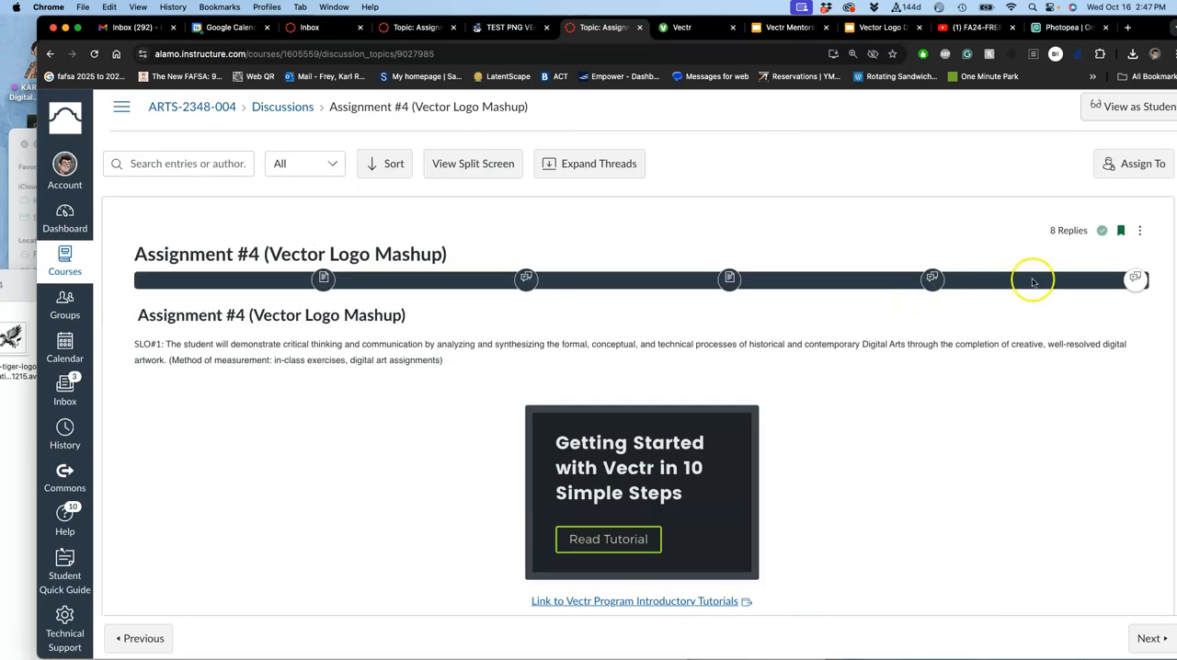
pyautogui.moveTo(1140, 230)
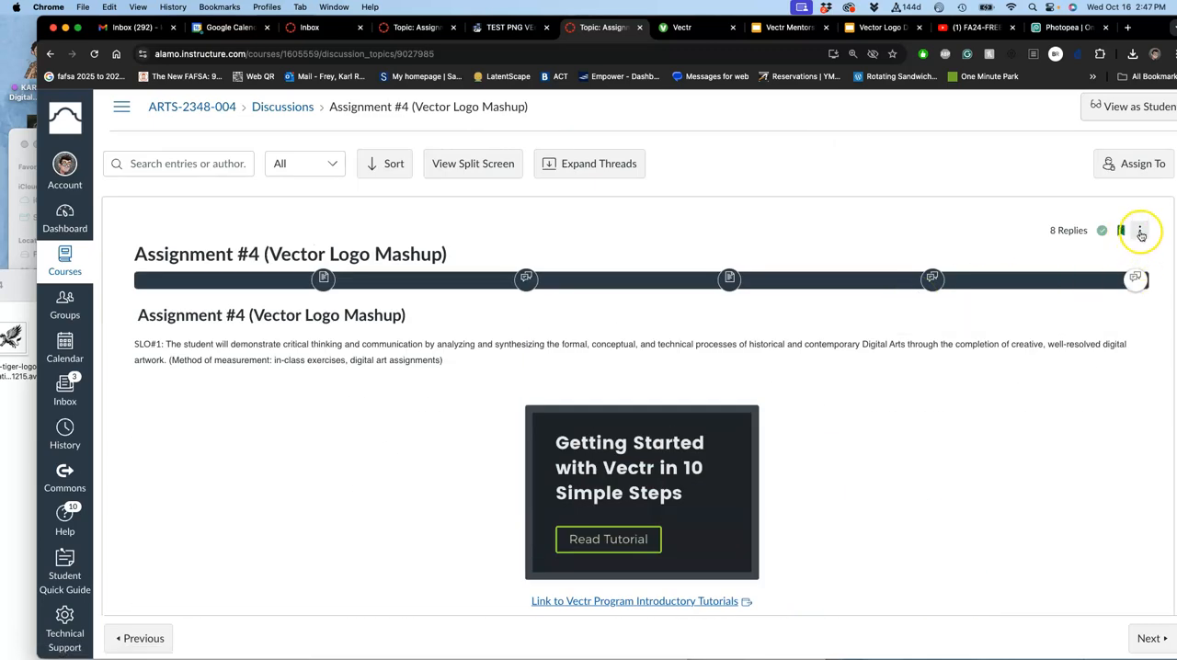
pyautogui.click(1121, 230)
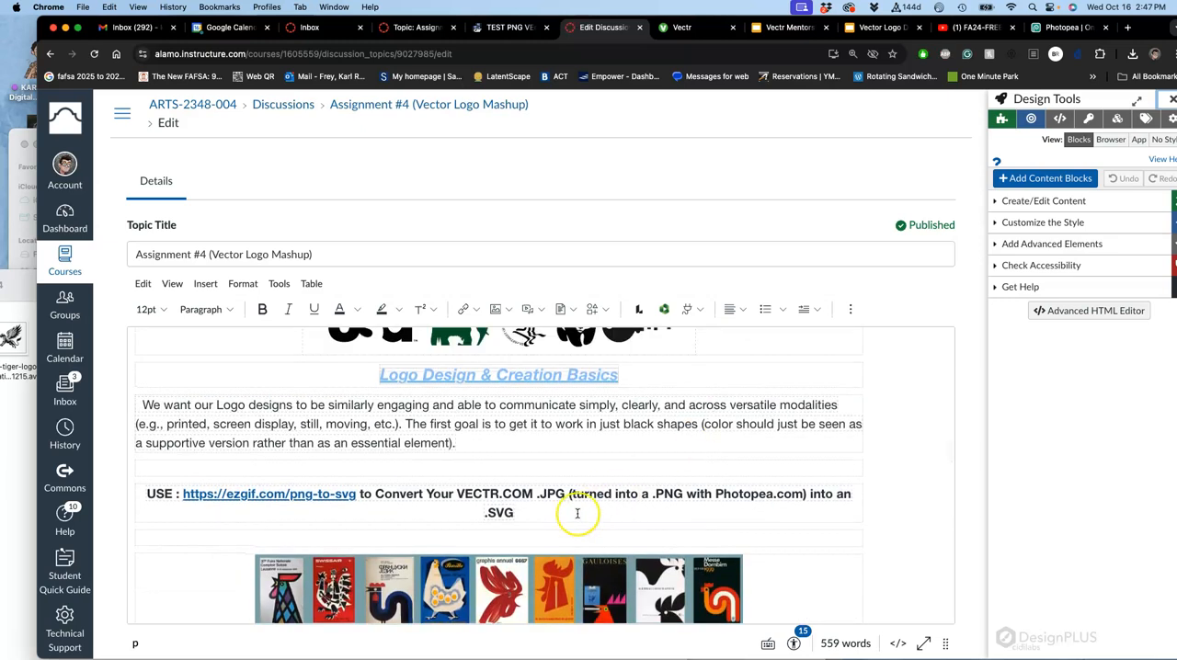
pyautogui.tripleClick(498, 494)
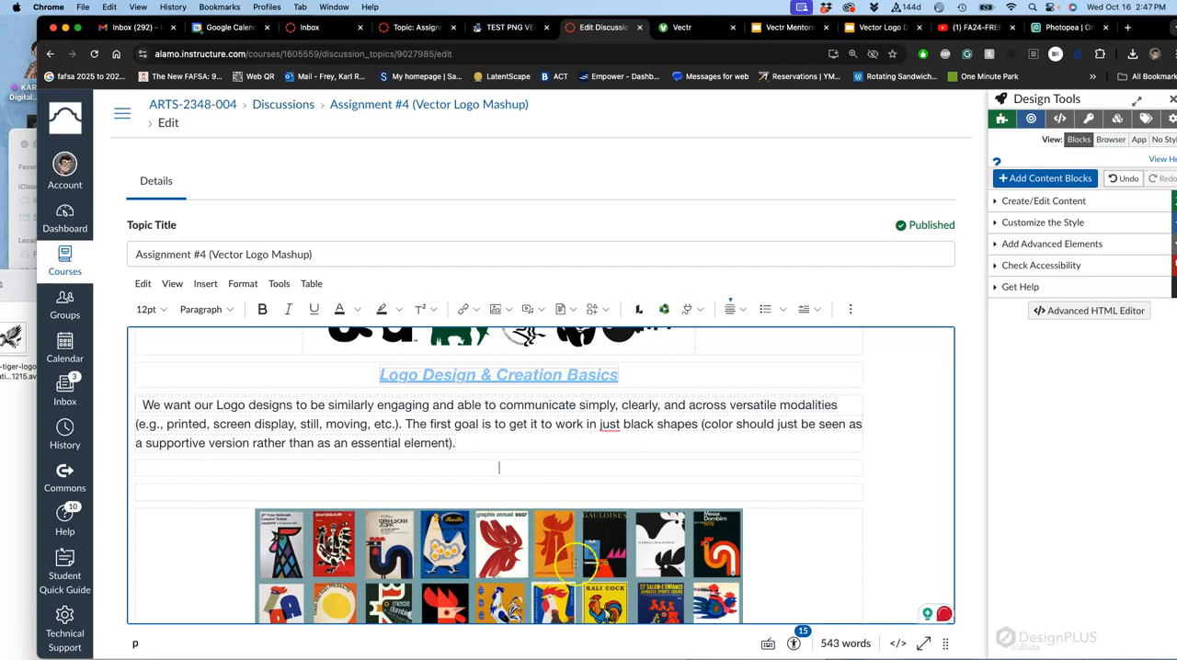
pyautogui.scroll(-3)
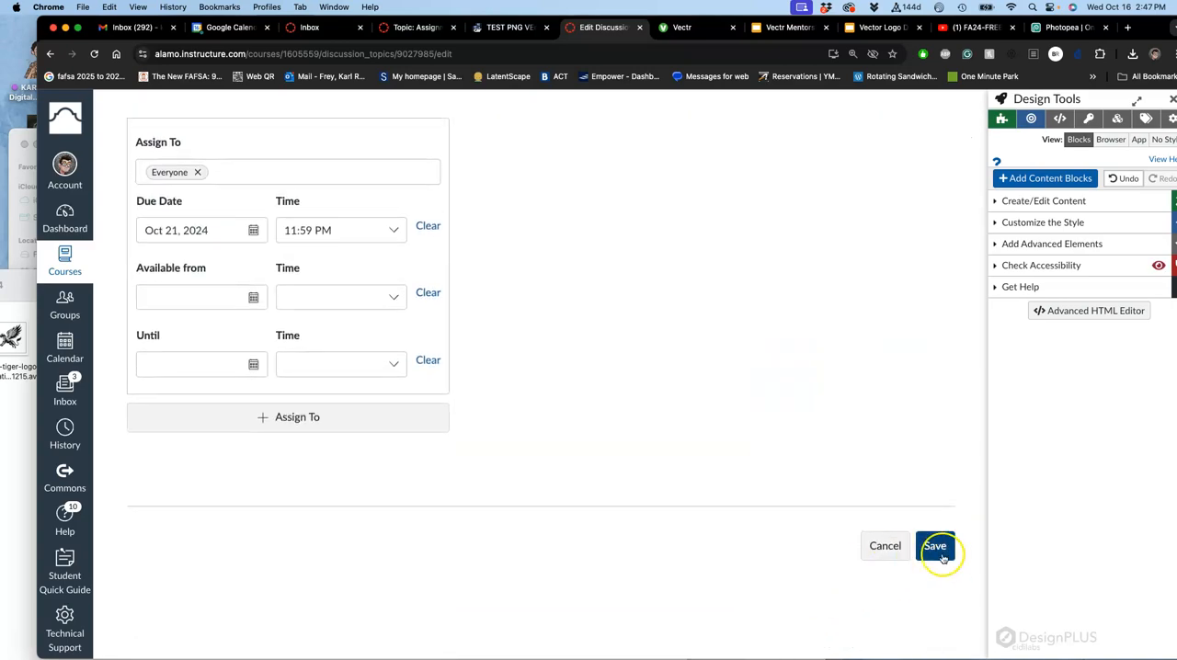
pyautogui.click(935, 545)
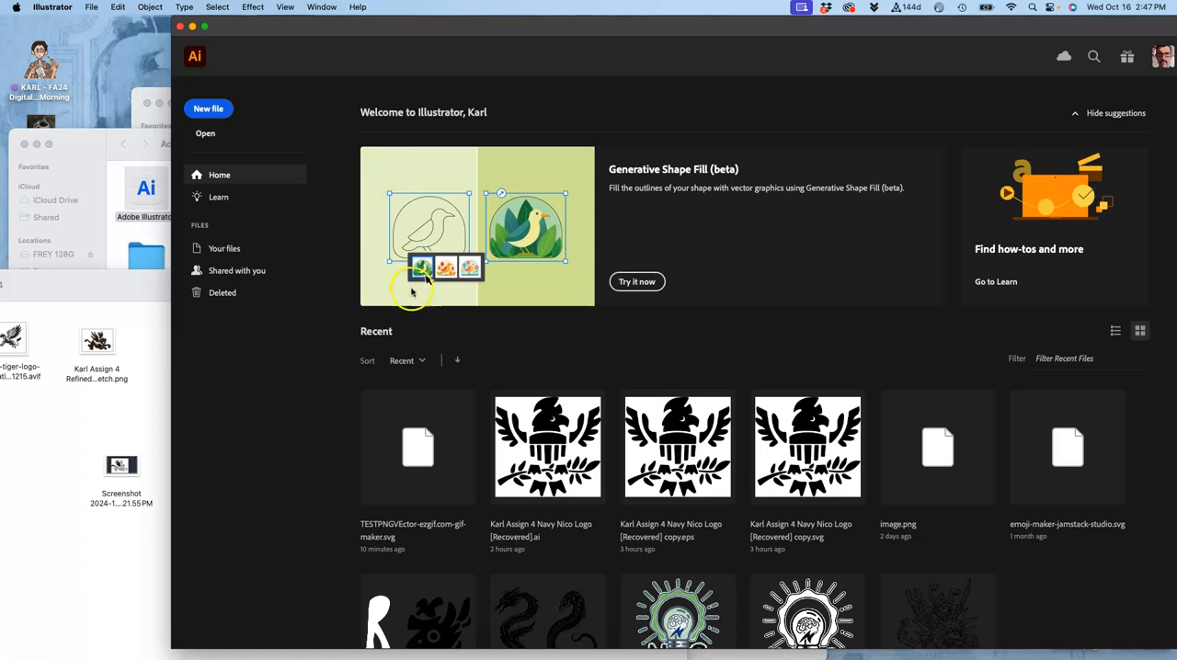
pyautogui.moveTo(169, 377)
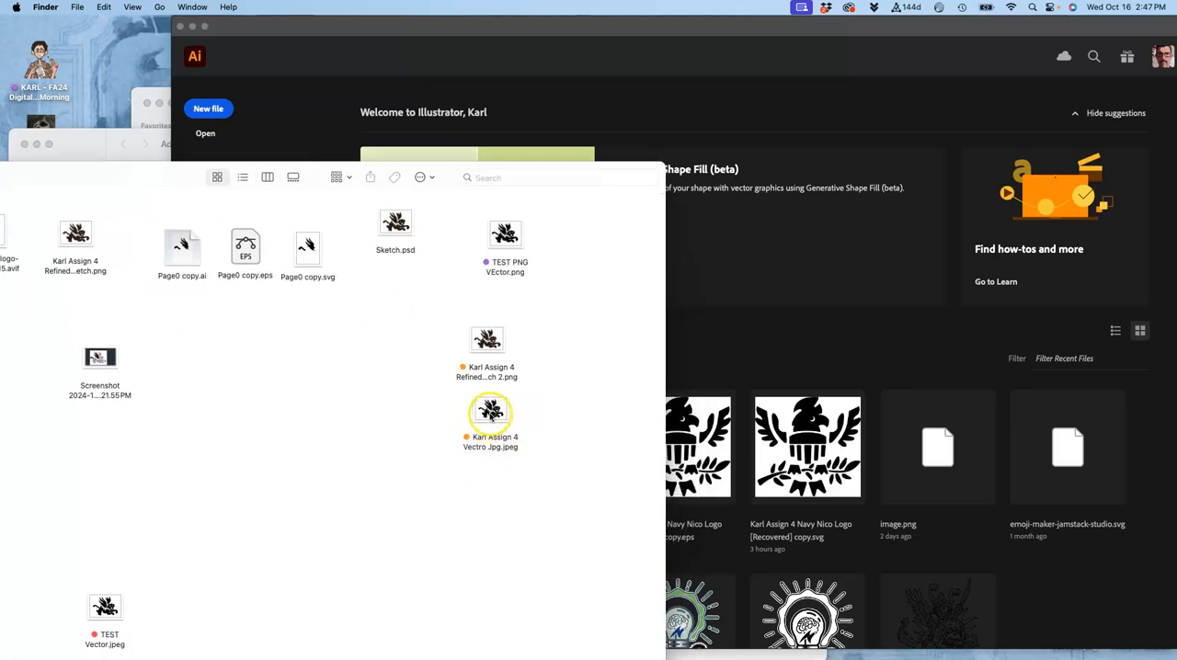
# Use Finder's Open With menu to open the winged-tiger JPEG in Adobe Illustrator 2024.
pyautogui.rightClick(490, 412)
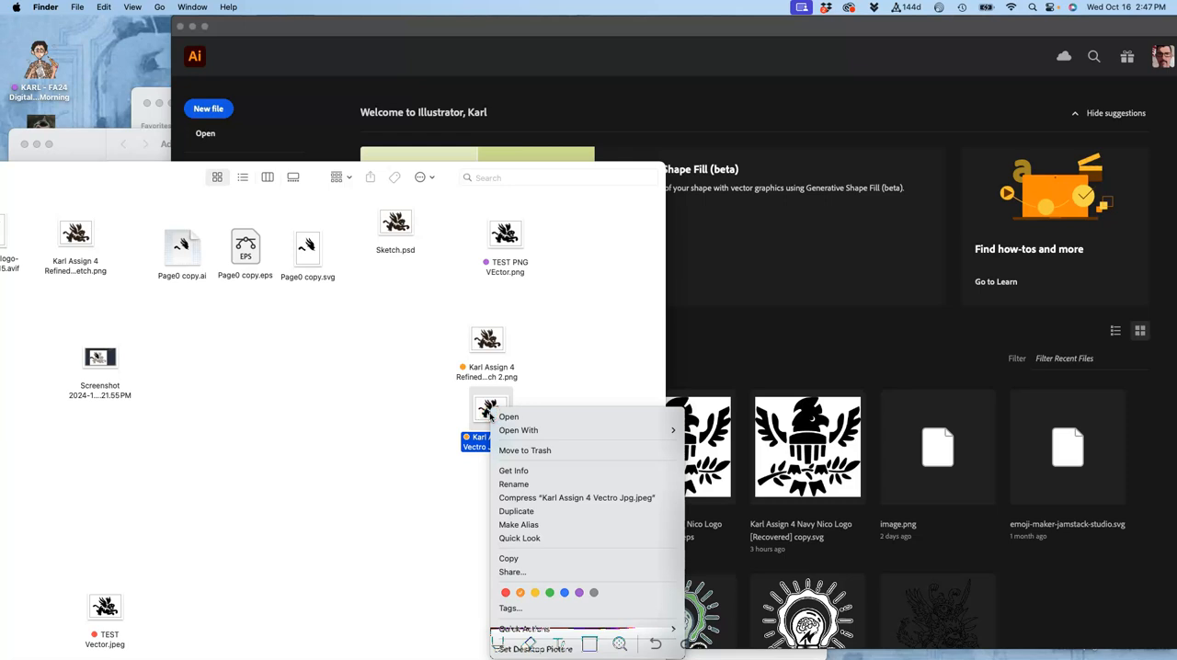
pyautogui.click(518, 430)
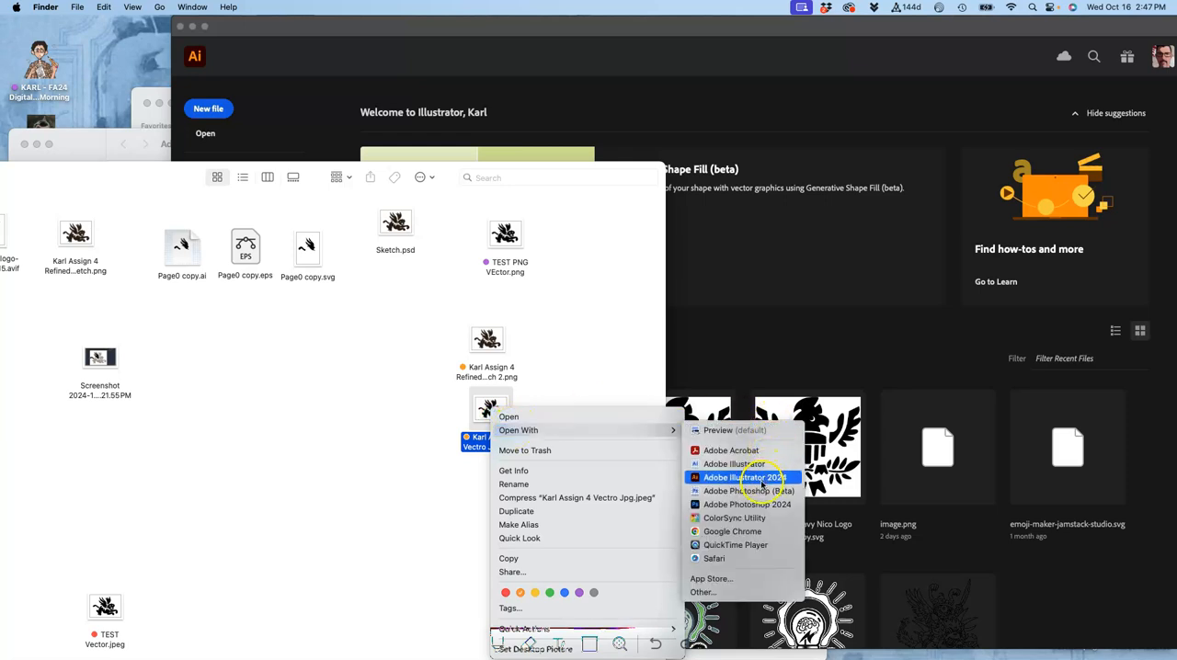
pyautogui.click(744, 478)
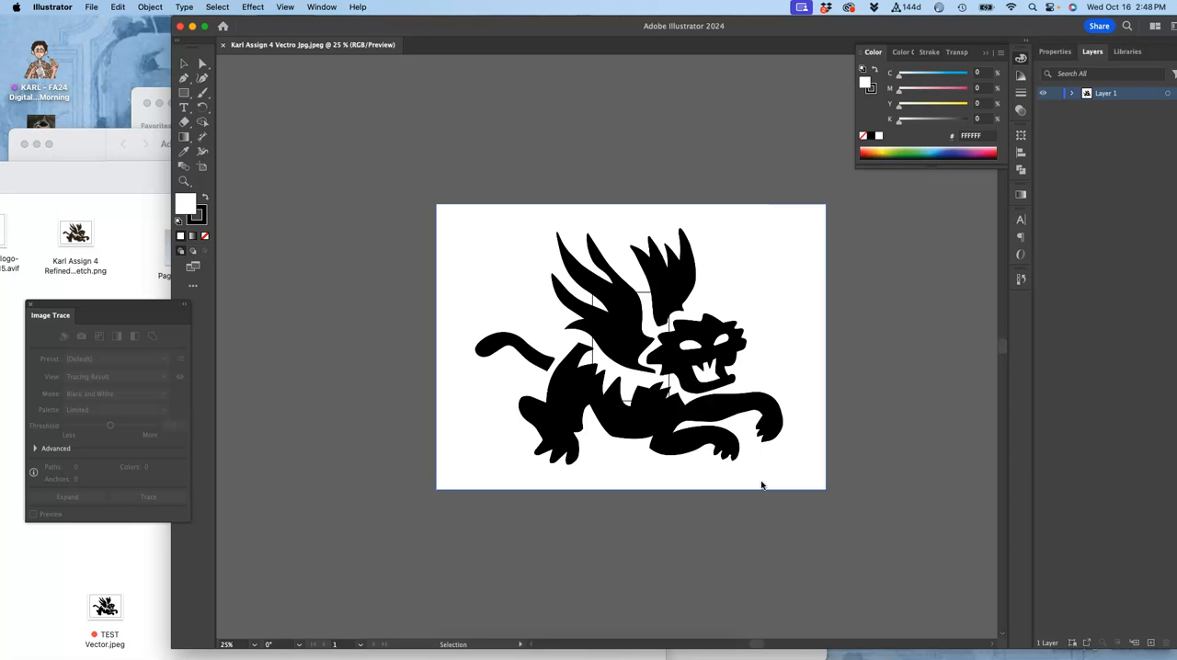
pyautogui.moveTo(761, 301)
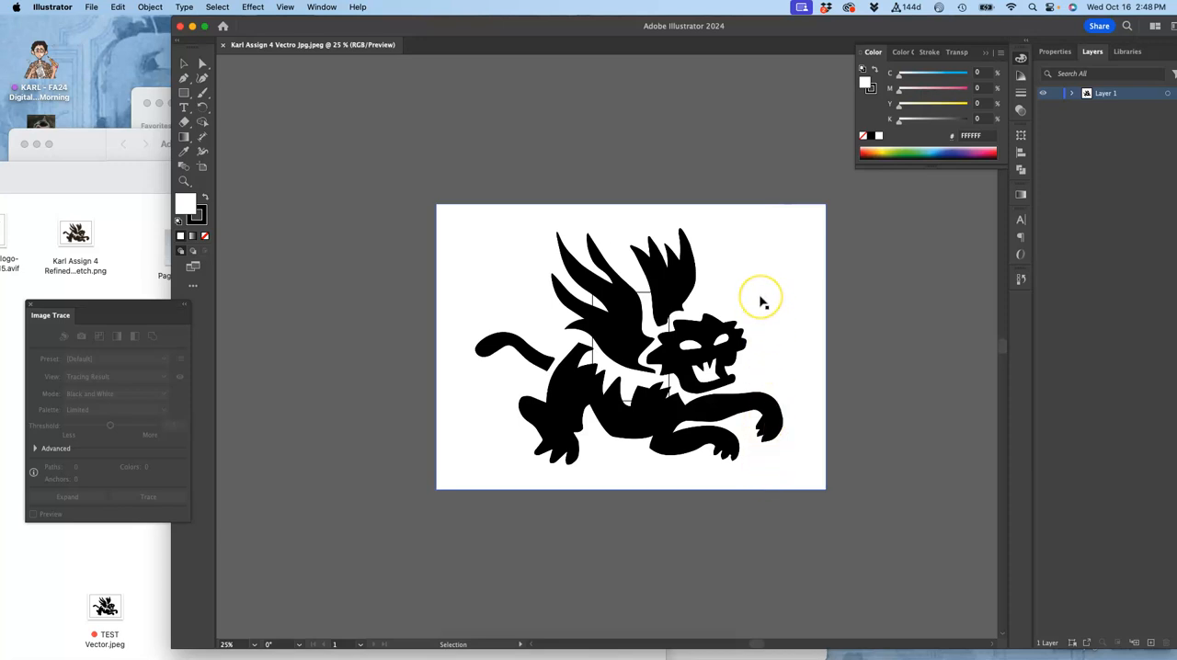
pyautogui.moveTo(754, 285)
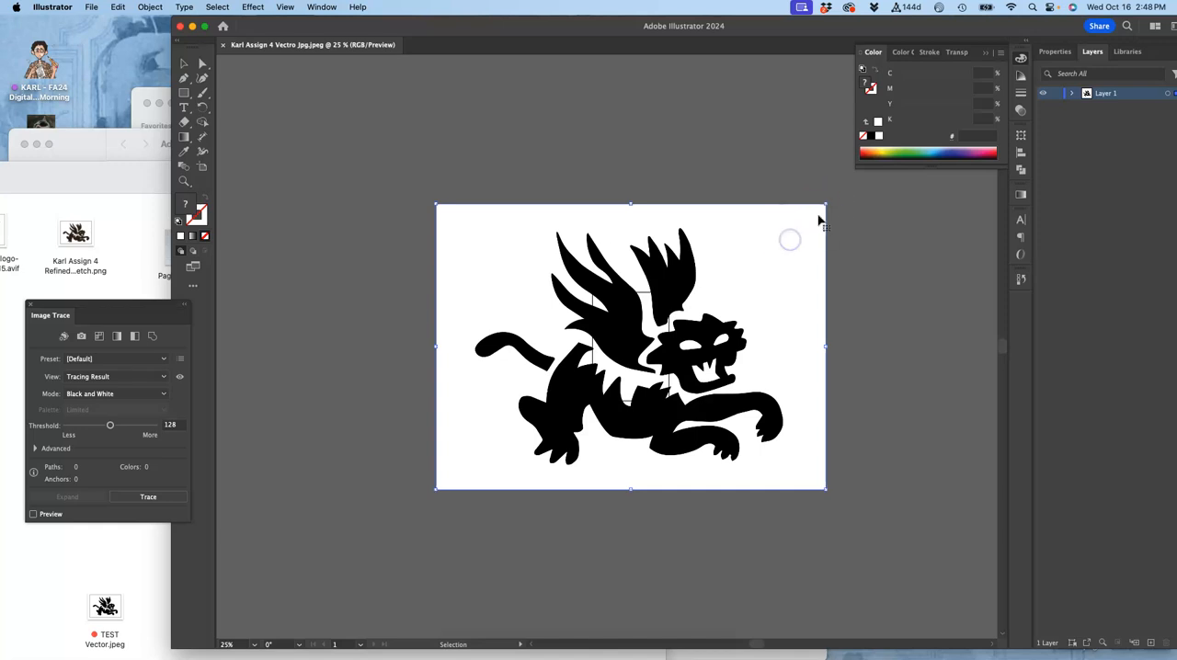
pyautogui.moveTo(823, 195)
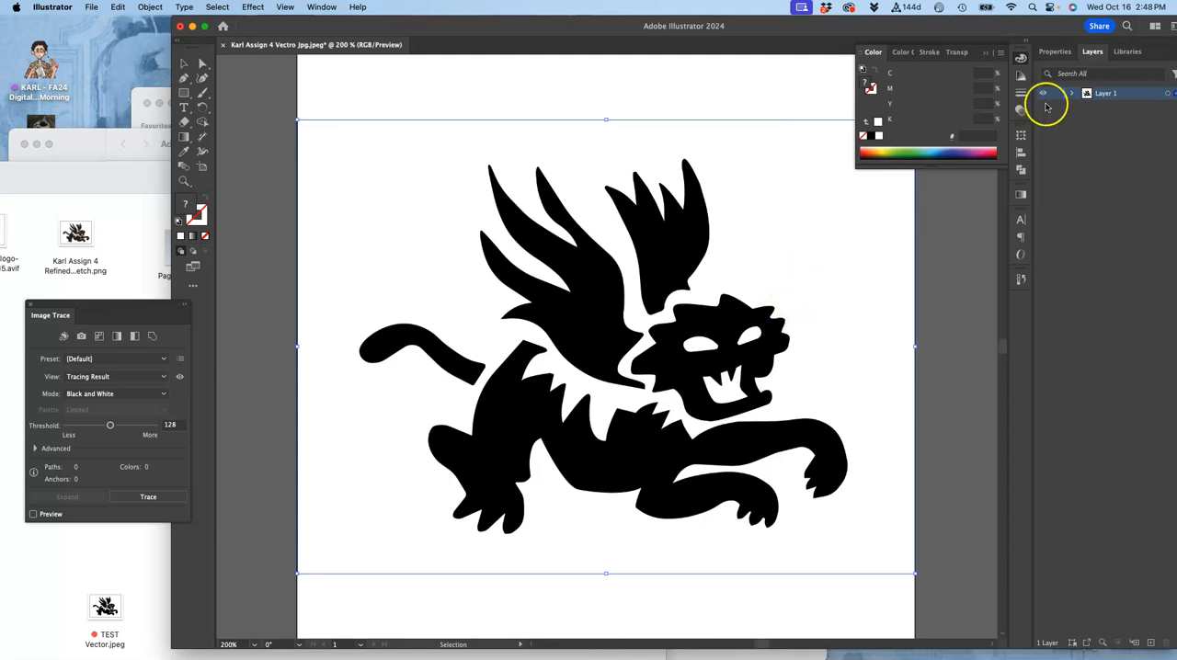
# Trace the tiger with the black-and-white logo preset and reveal Advanced trace options.
pyautogui.click(1055, 52)
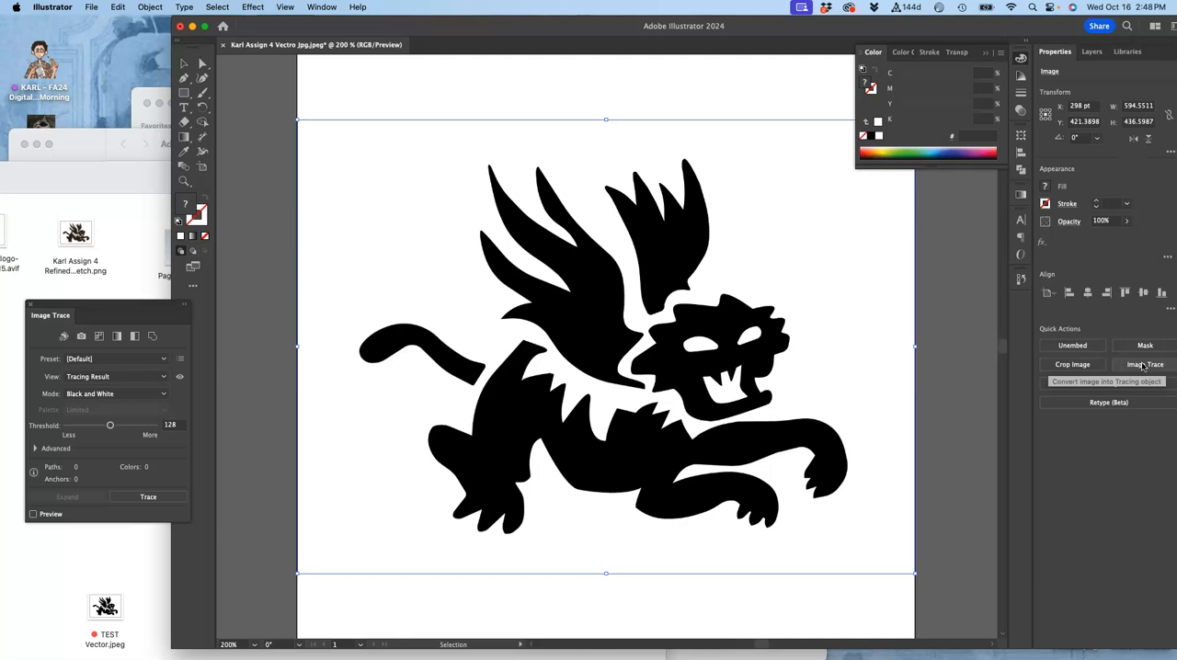
pyautogui.click(1145, 365)
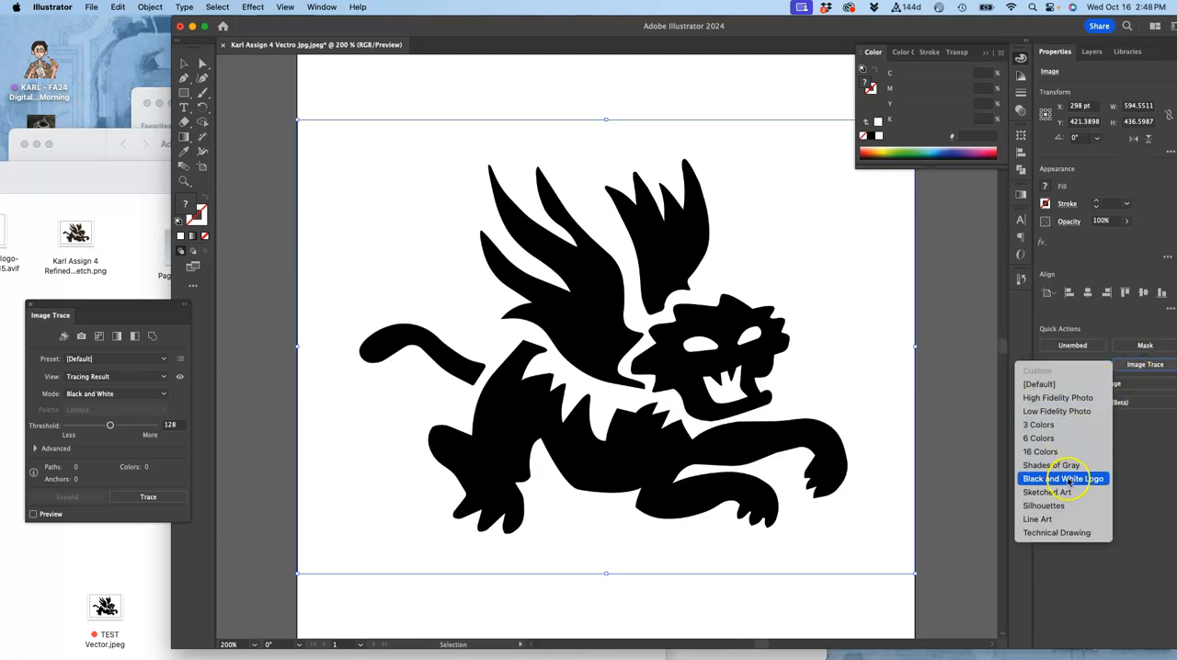
pyautogui.click(1063, 479)
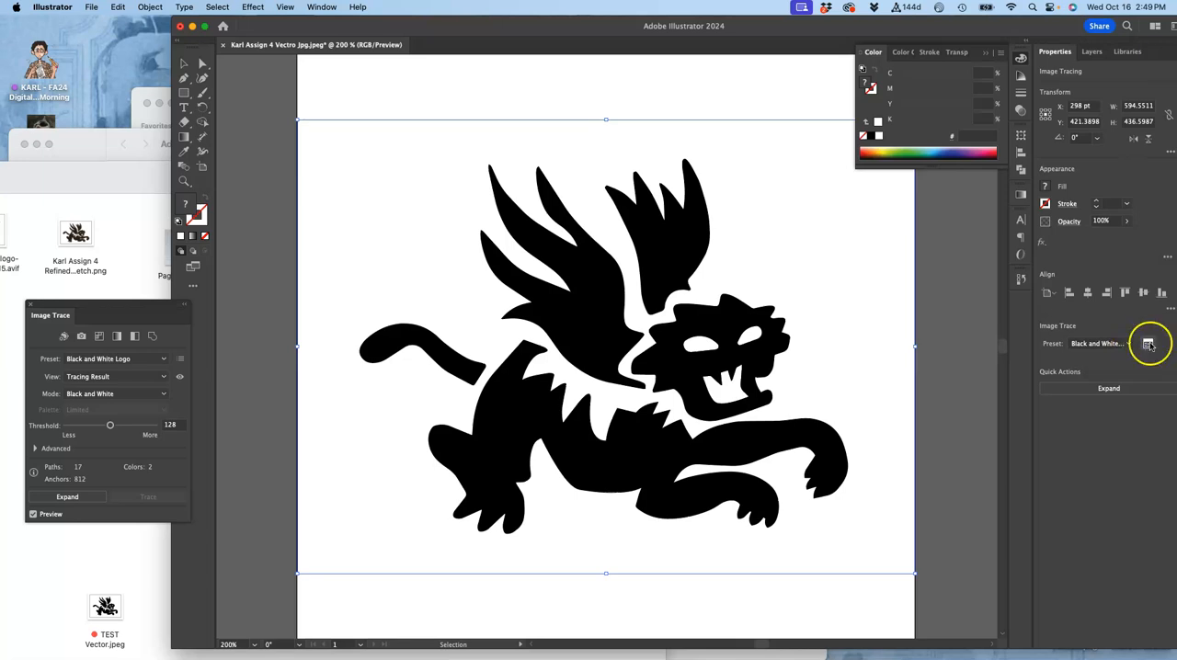
pyautogui.moveTo(1150, 343)
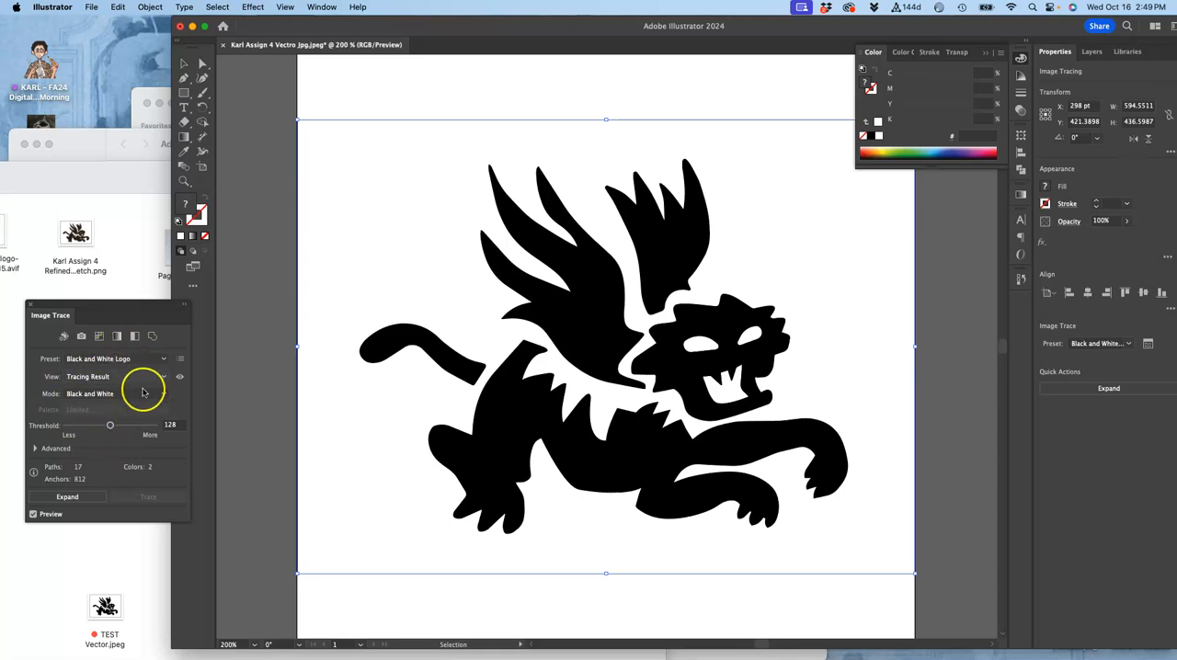
pyautogui.moveTo(115, 393)
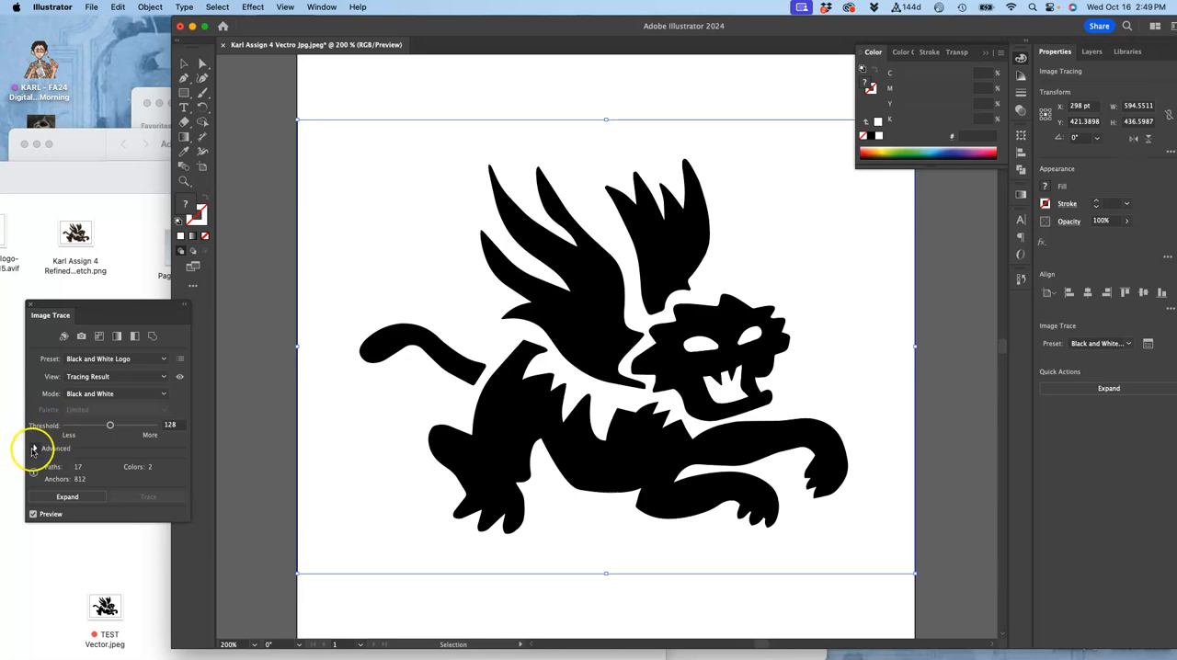
pyautogui.click(35, 448)
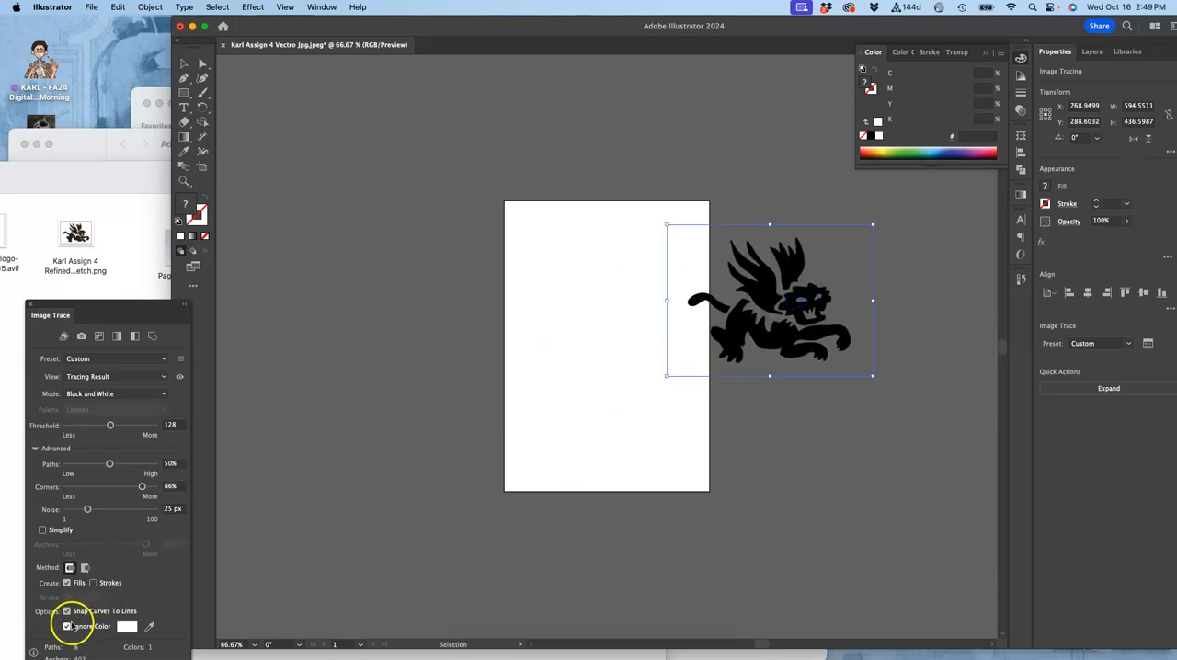
# Ignore white in the tiger trace and set the threshold to 186.
pyautogui.click(67, 626)
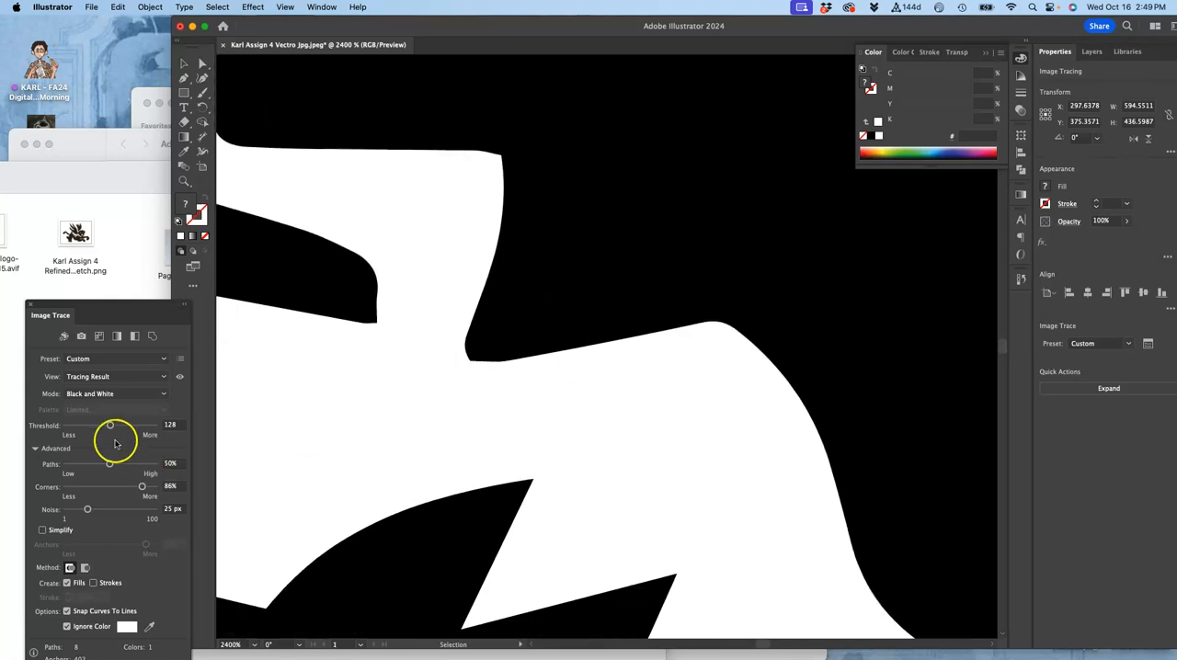
pyautogui.moveTo(110, 425); pyautogui.dragTo(126, 425)
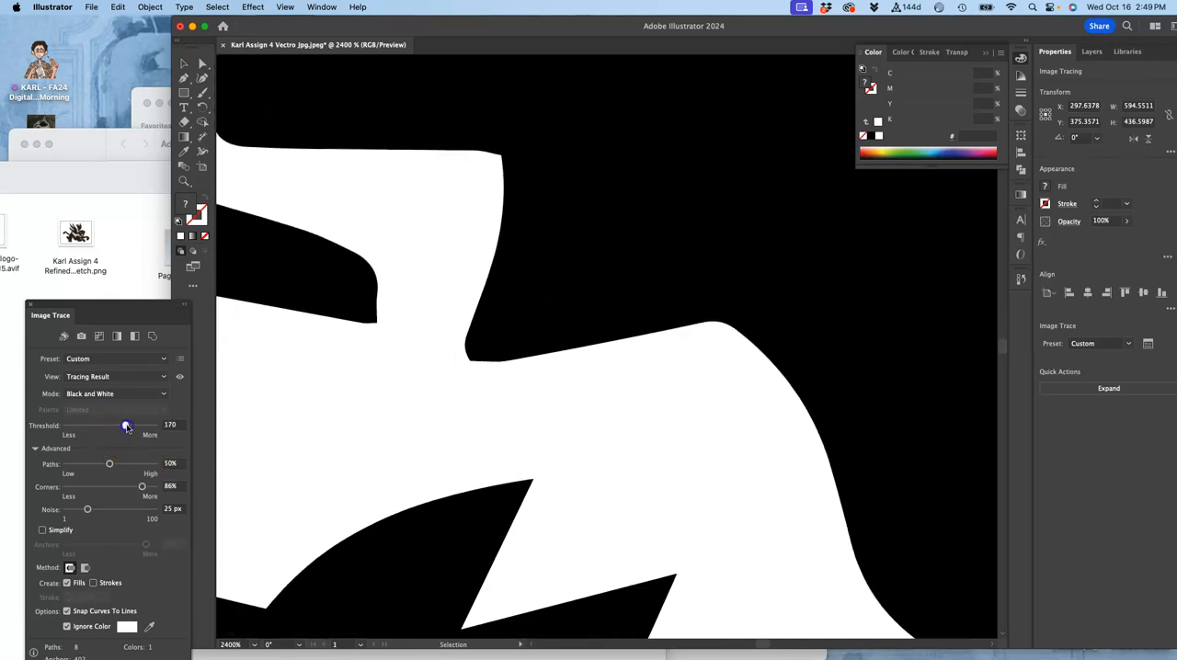
pyautogui.moveTo(127, 425); pyautogui.dragTo(137, 425)
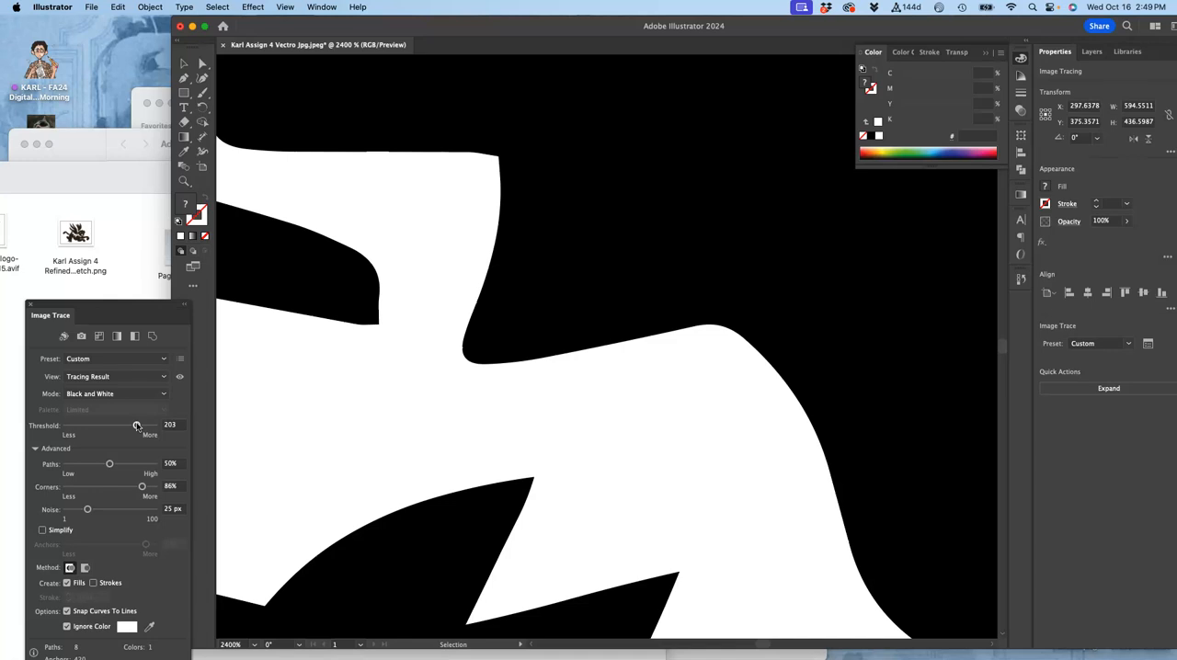
pyautogui.moveTo(136, 424); pyautogui.dragTo(129, 424)
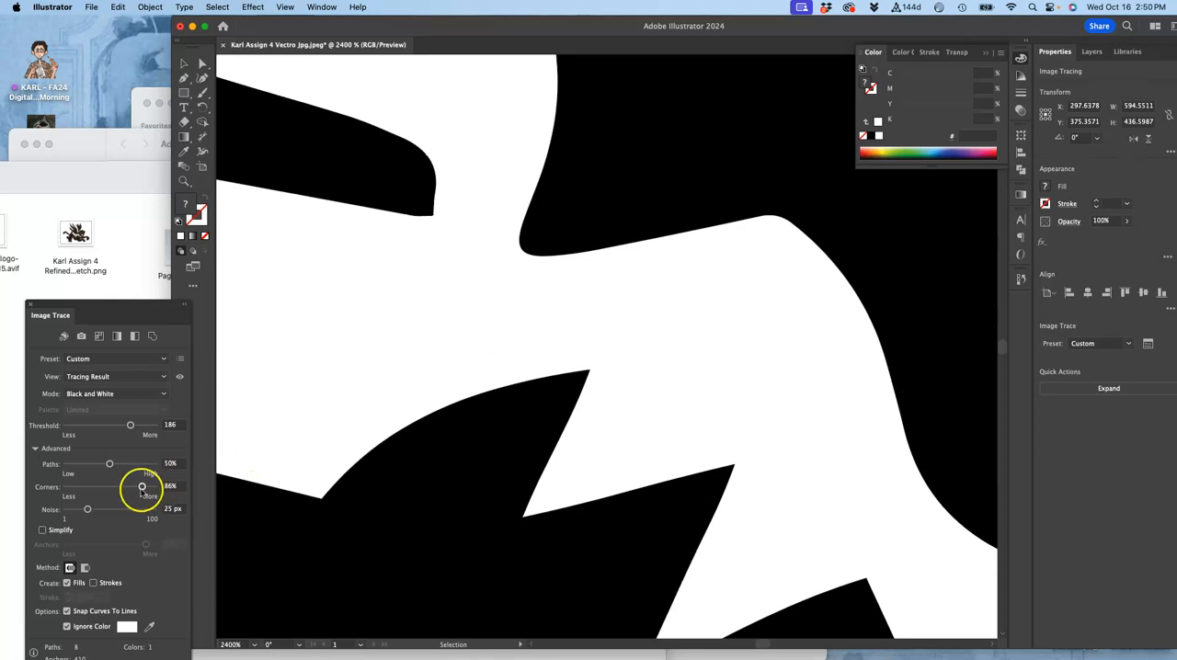
# Set corners to about 85% and path fidelity to 60%, then expand the trace.
pyautogui.moveTo(143, 485); pyautogui.dragTo(102, 486)
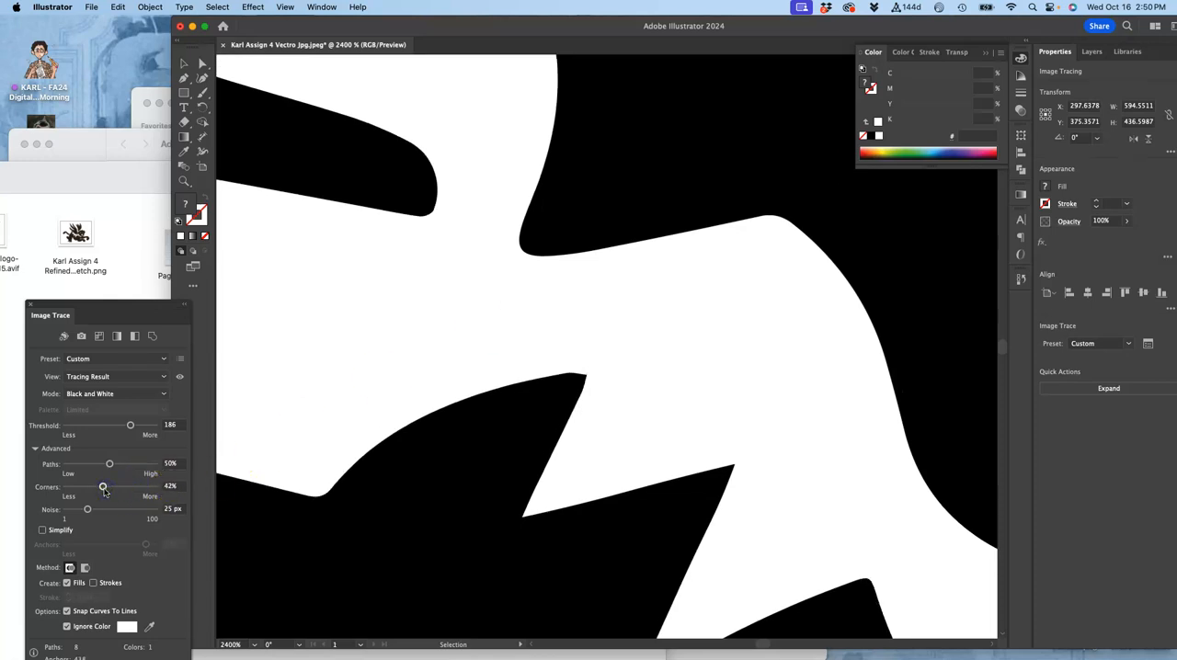
pyautogui.moveTo(103, 486); pyautogui.dragTo(139, 486)
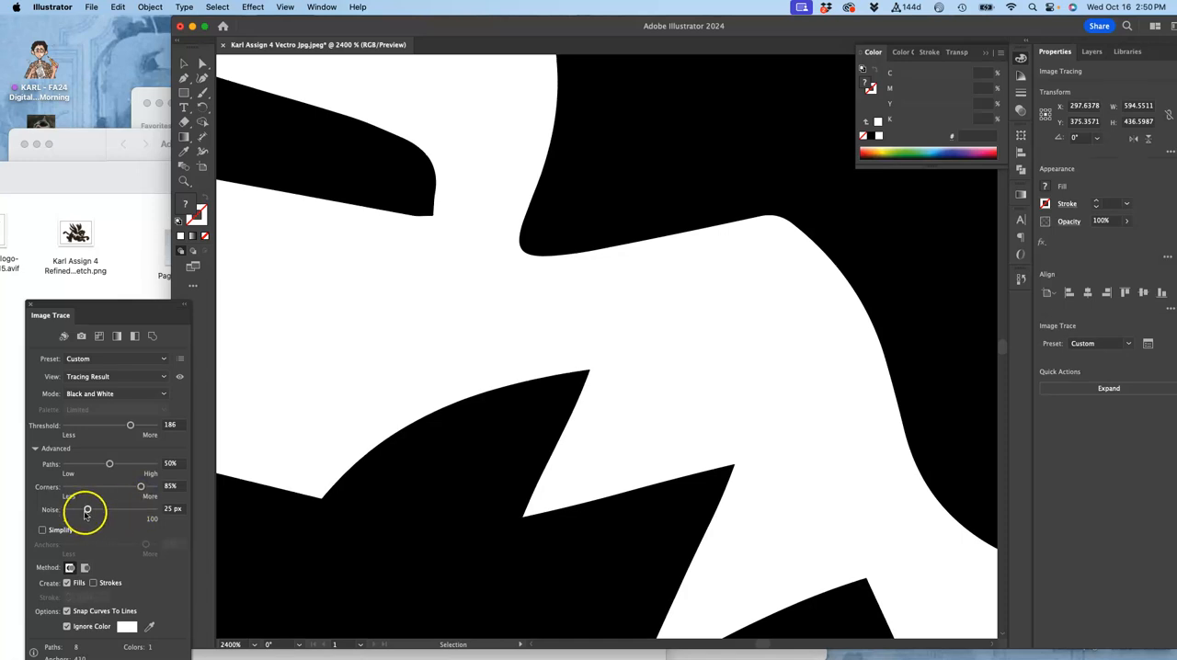
pyautogui.moveTo(109, 464); pyautogui.dragTo(91, 463)
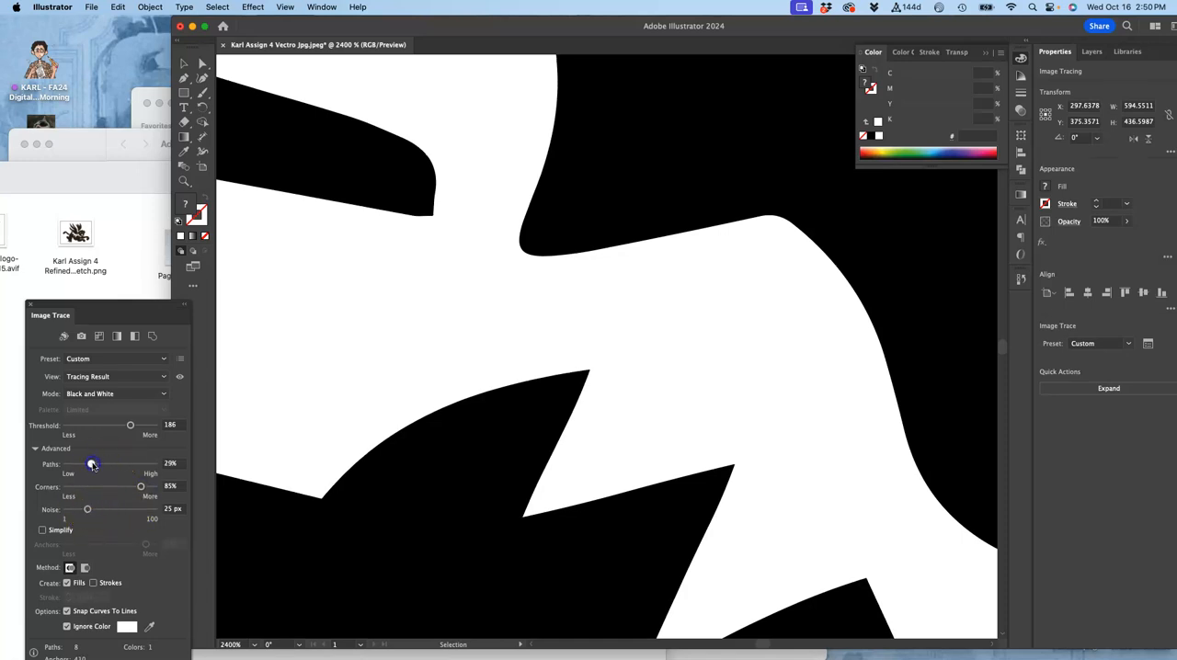
pyautogui.moveTo(92, 463); pyautogui.dragTo(119, 463)
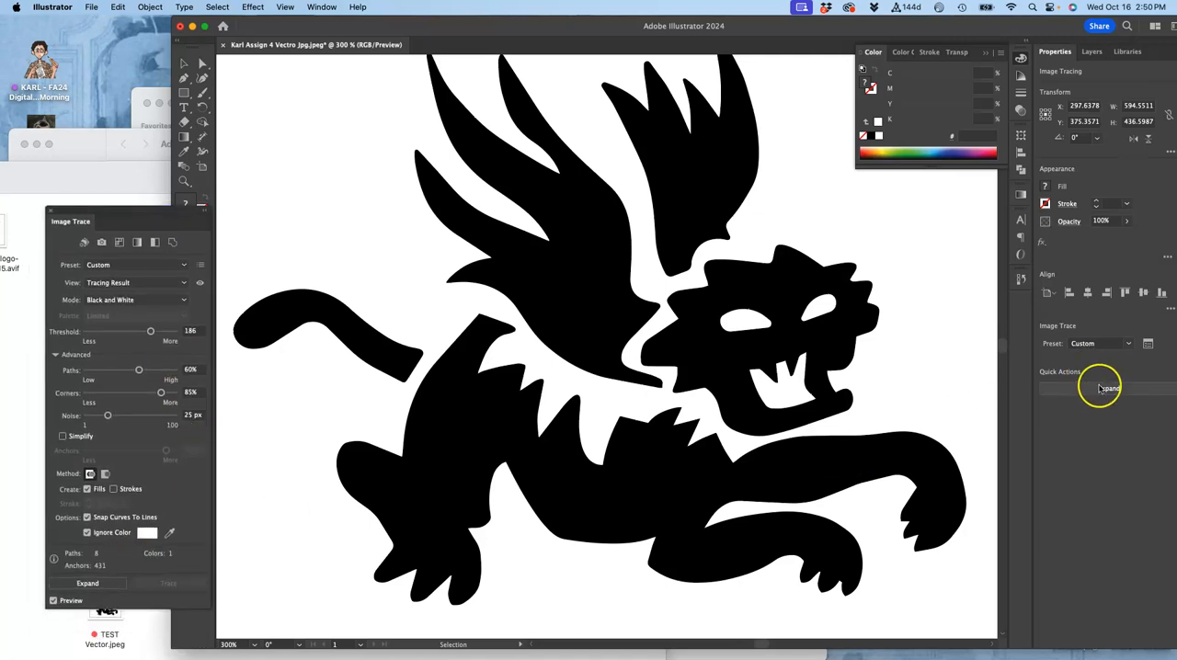
pyautogui.click(1109, 388)
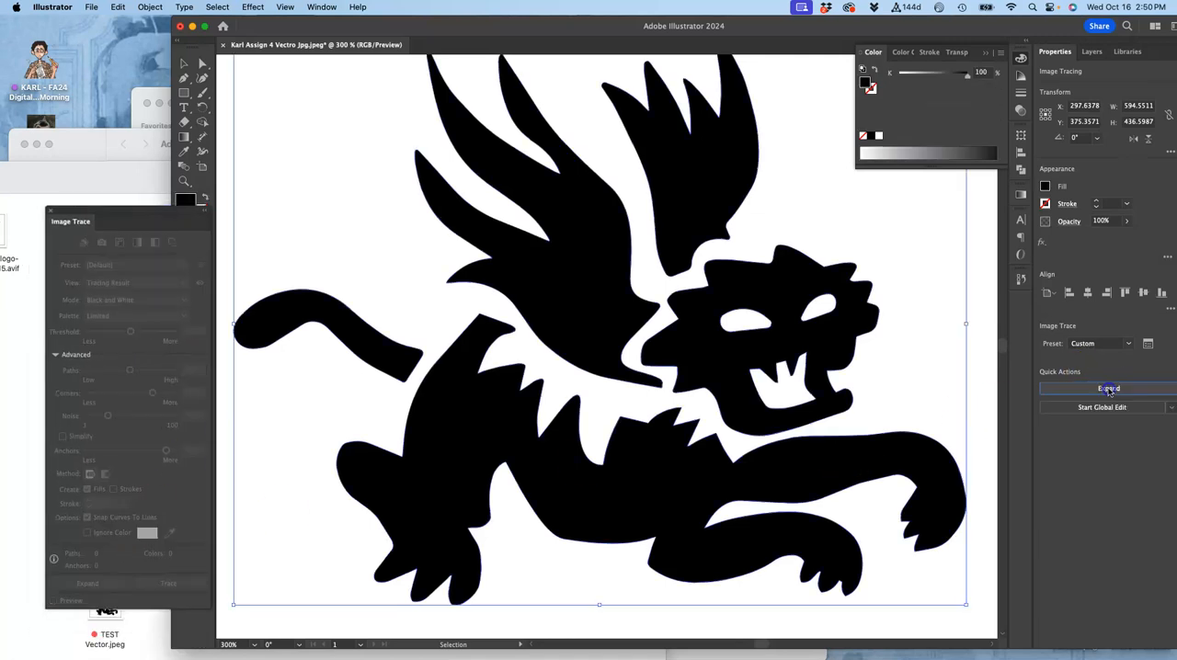
pyautogui.click(1108, 388)
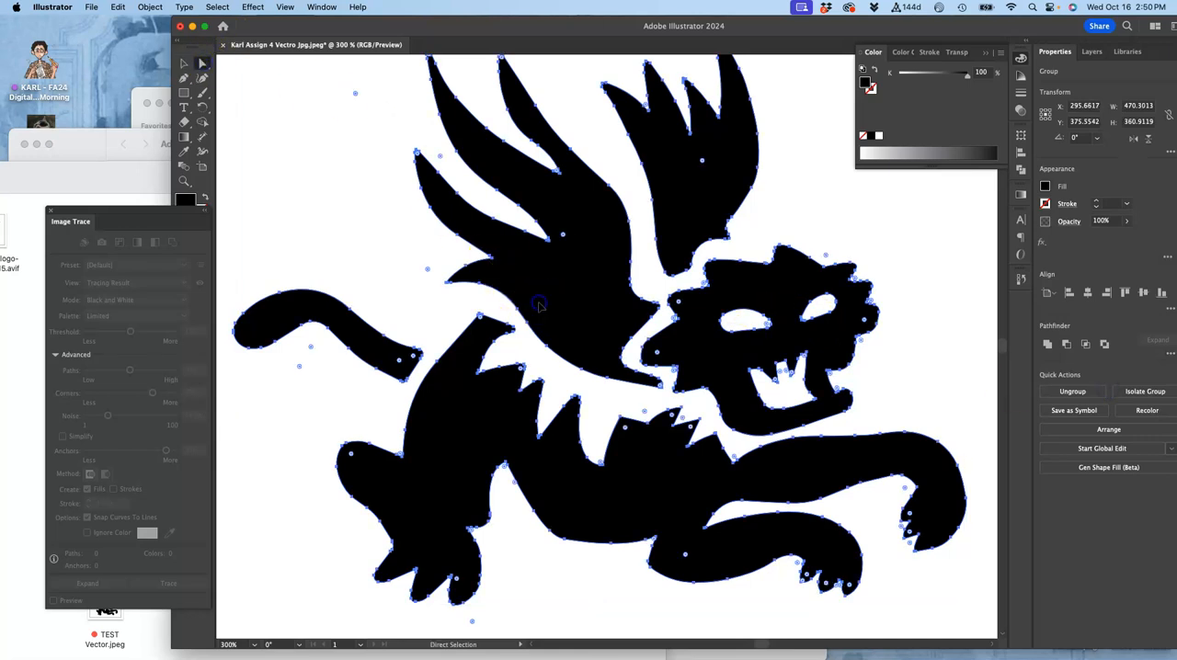
pyautogui.moveTo(604, 282)
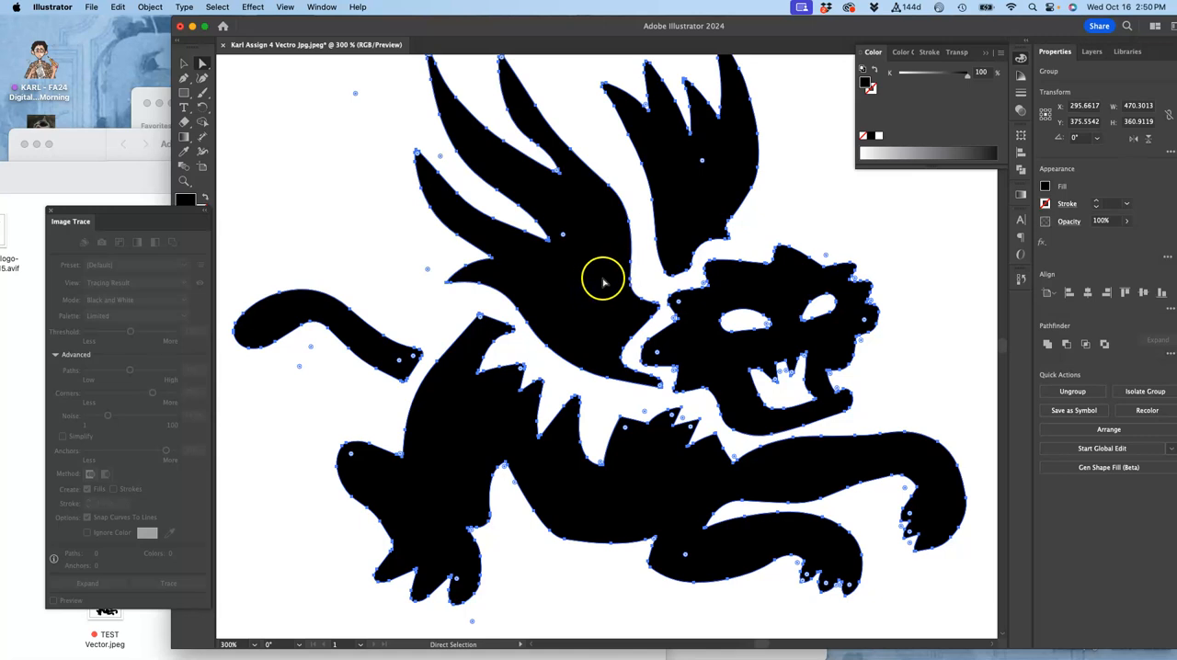
pyautogui.moveTo(125, 23)
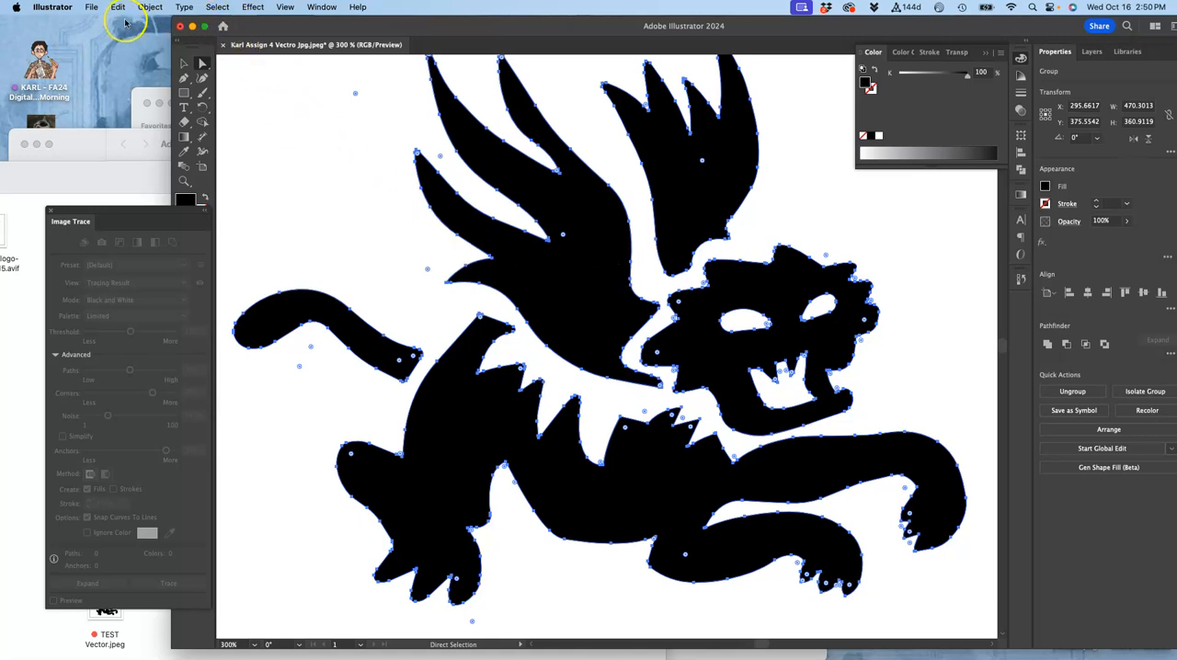
# Save an SVG copy named 'Karl Assign 4 Black Shape Vector' to the Desktop.
pyautogui.click(91, 7)
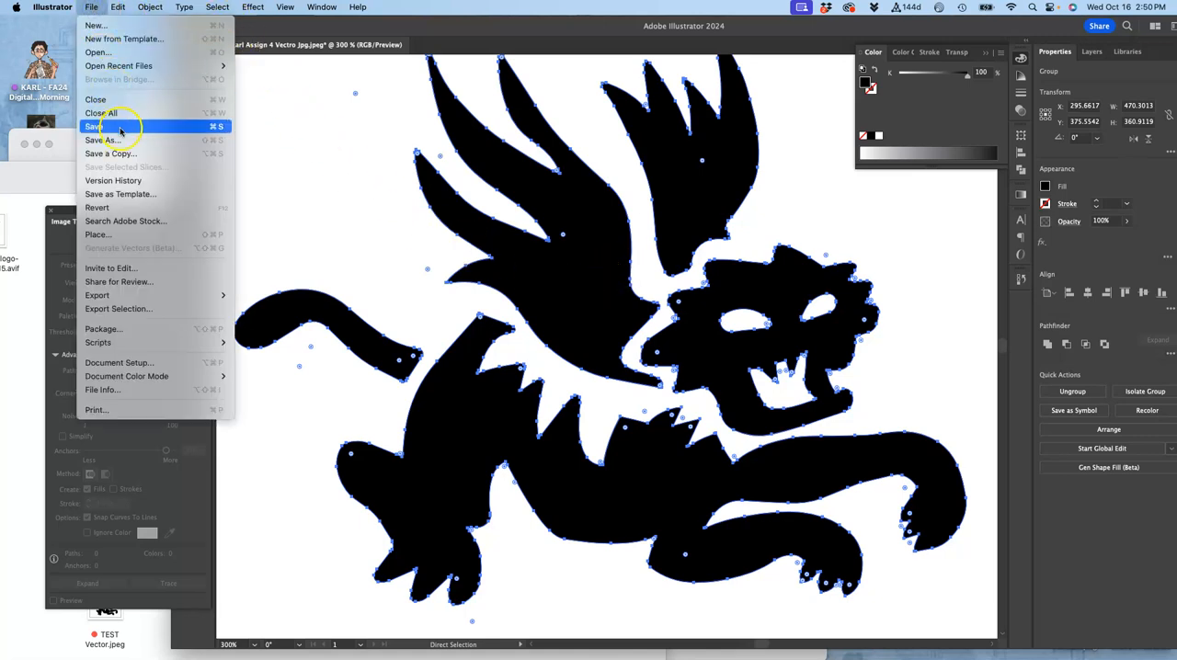
pyautogui.moveTo(108, 154)
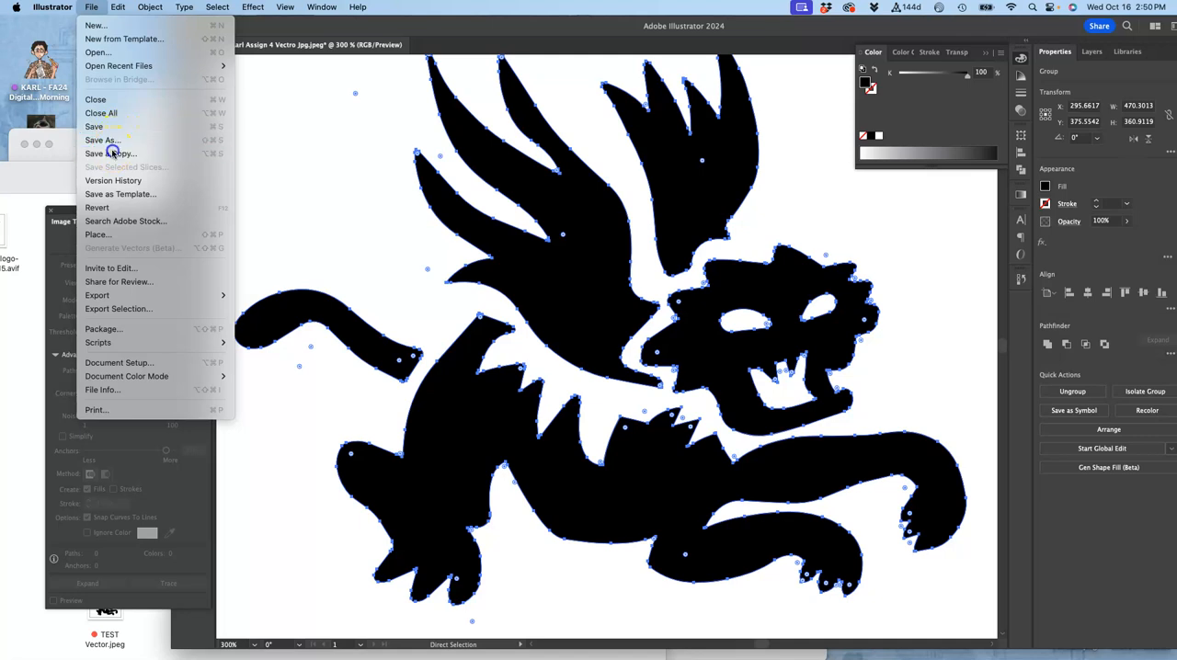
pyautogui.click(110, 153)
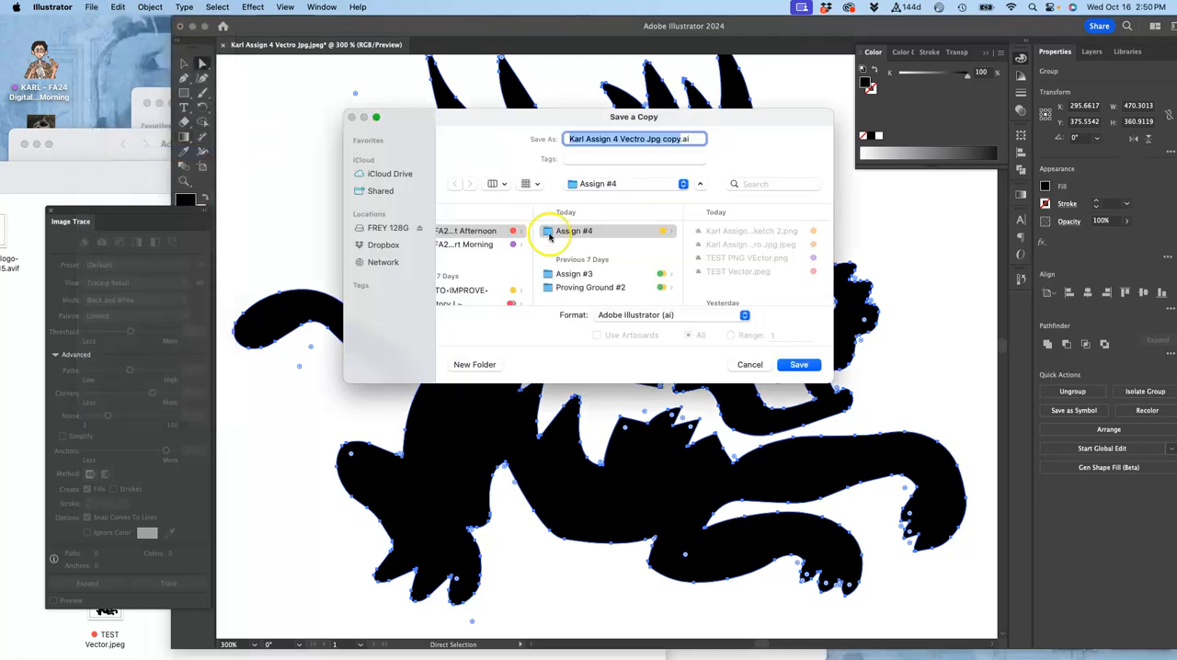
pyautogui.click(671, 315)
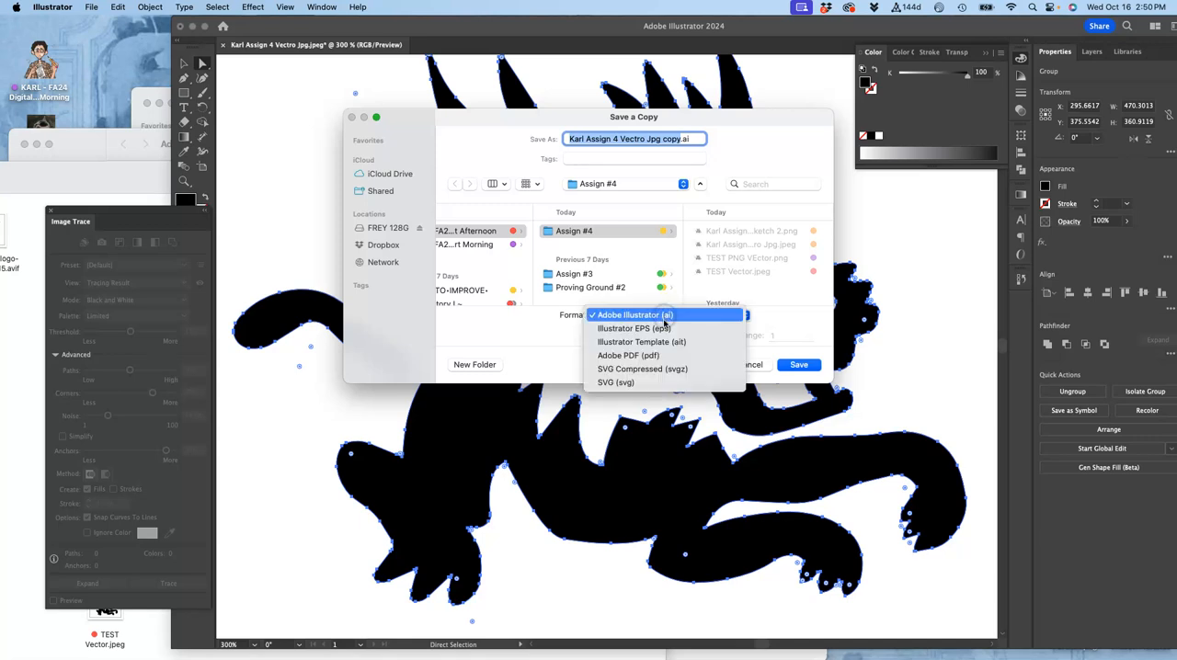
pyautogui.click(615, 382)
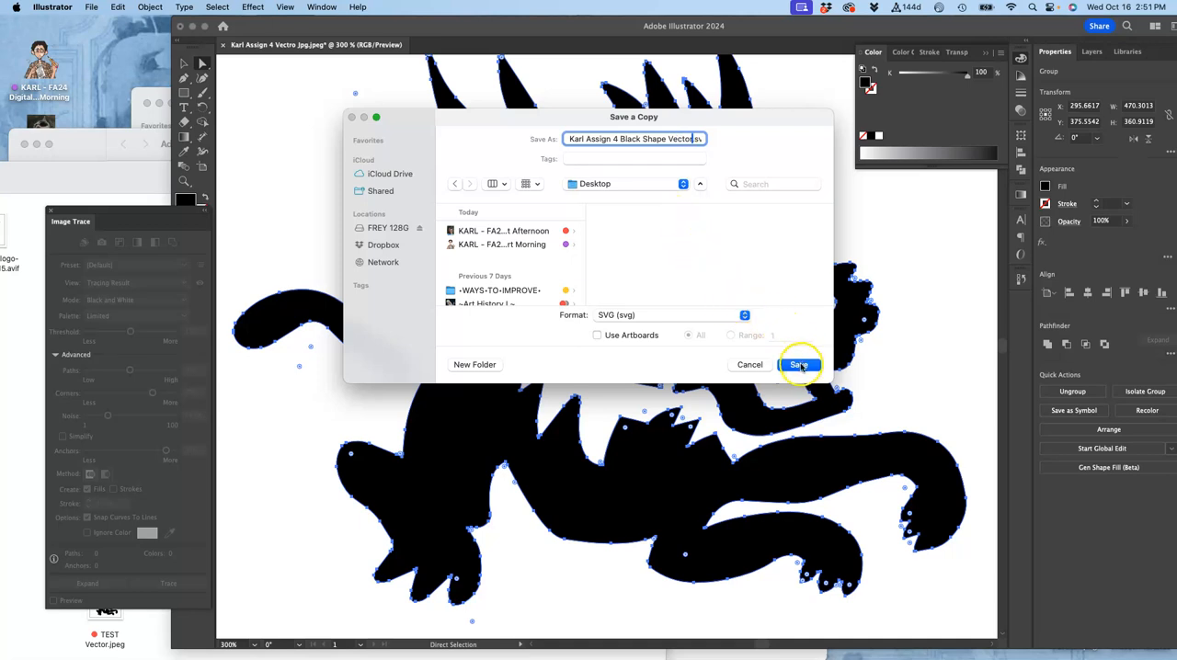
pyautogui.click(799, 364)
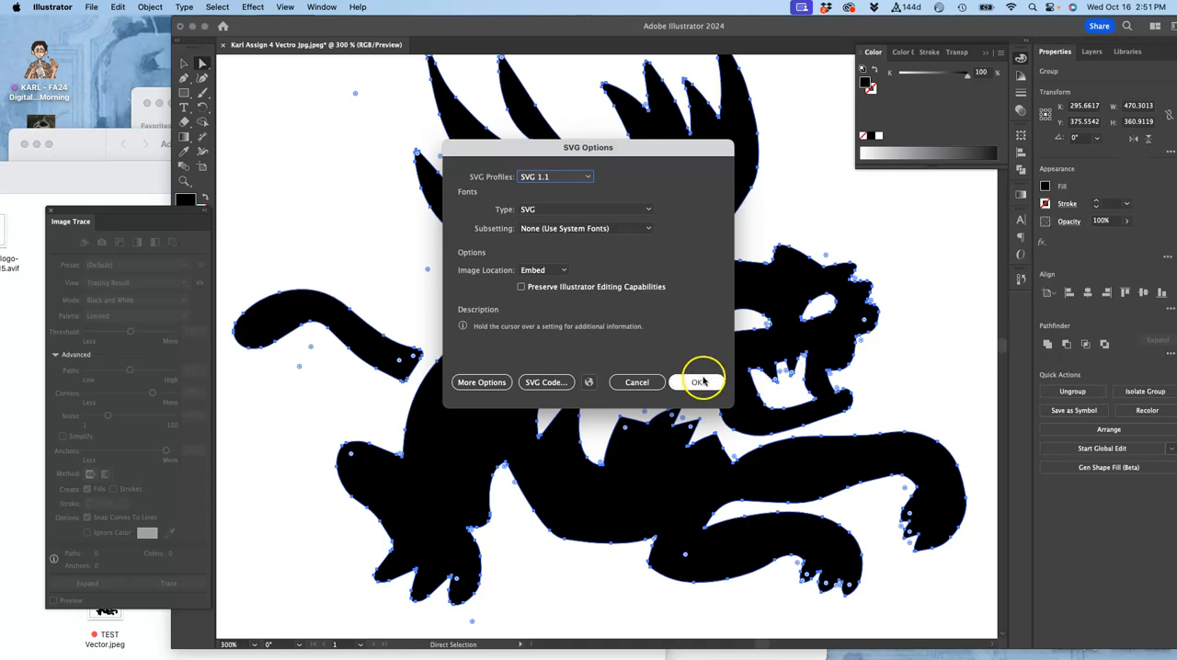
pyautogui.click(698, 381)
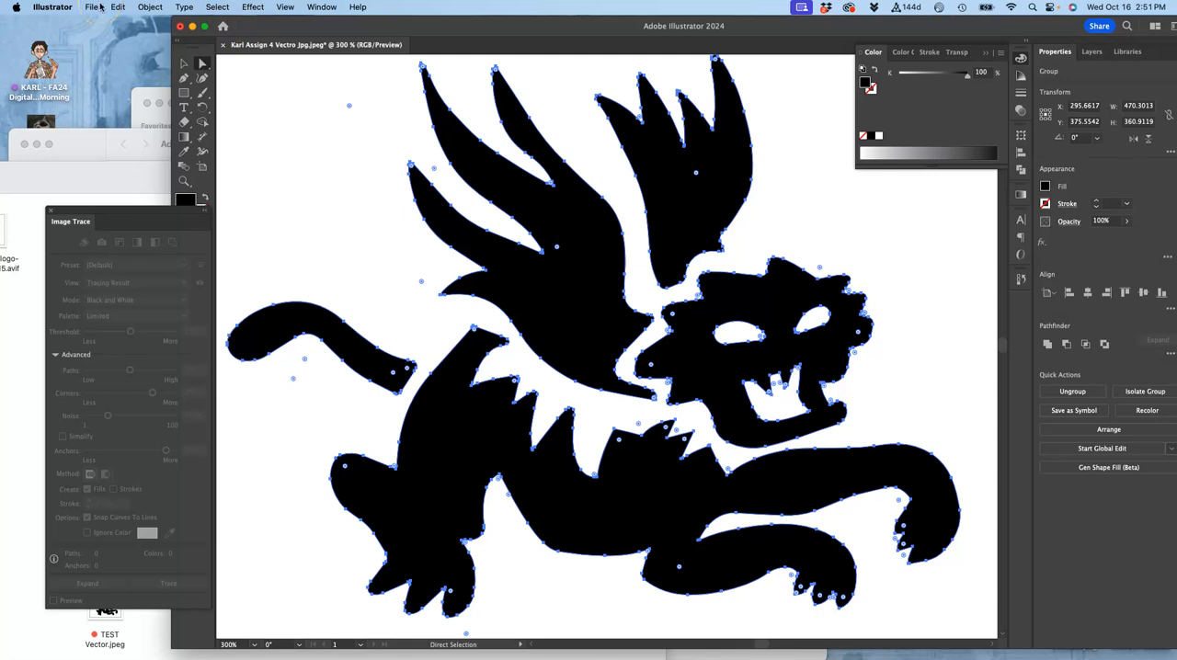
# Save an Illustrator EPS copy named 'Karl Assign 4 Vector Black Shape' with default options.
pyautogui.click(92, 8)
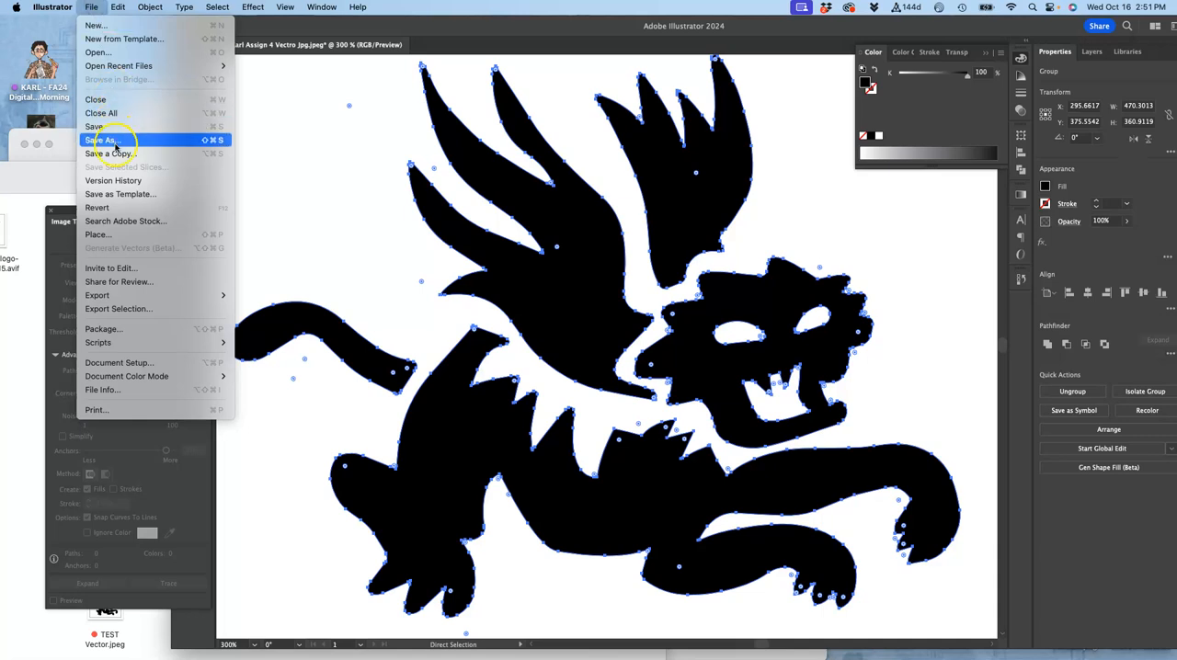
pyautogui.moveTo(108, 153)
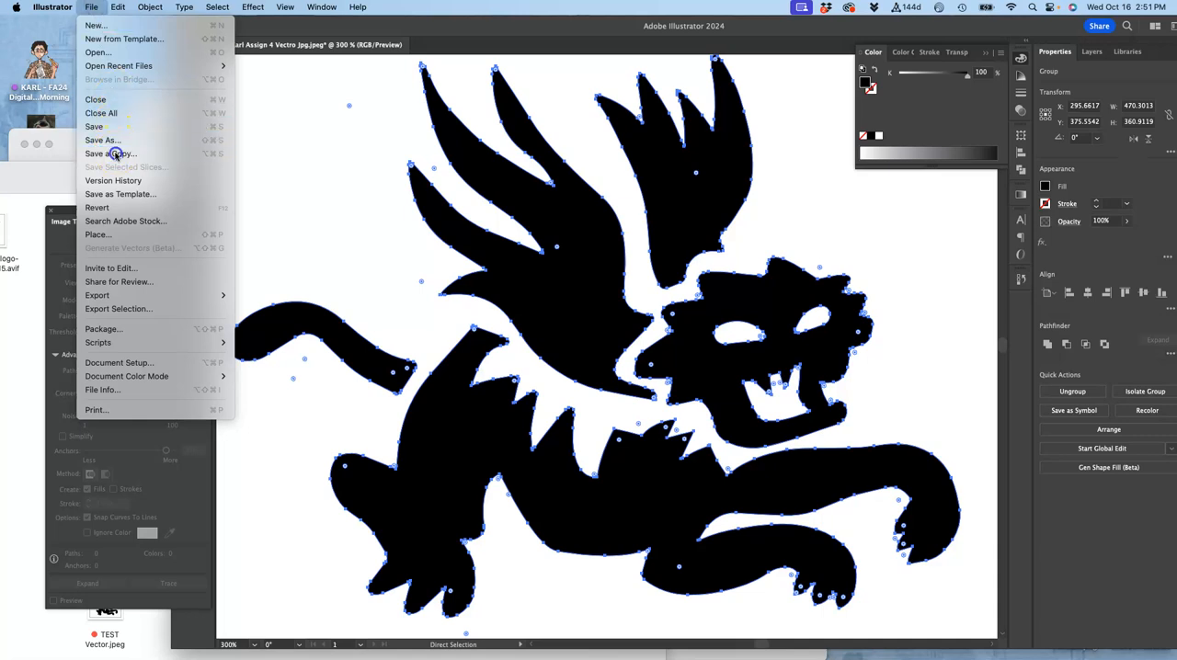
pyautogui.click(110, 153)
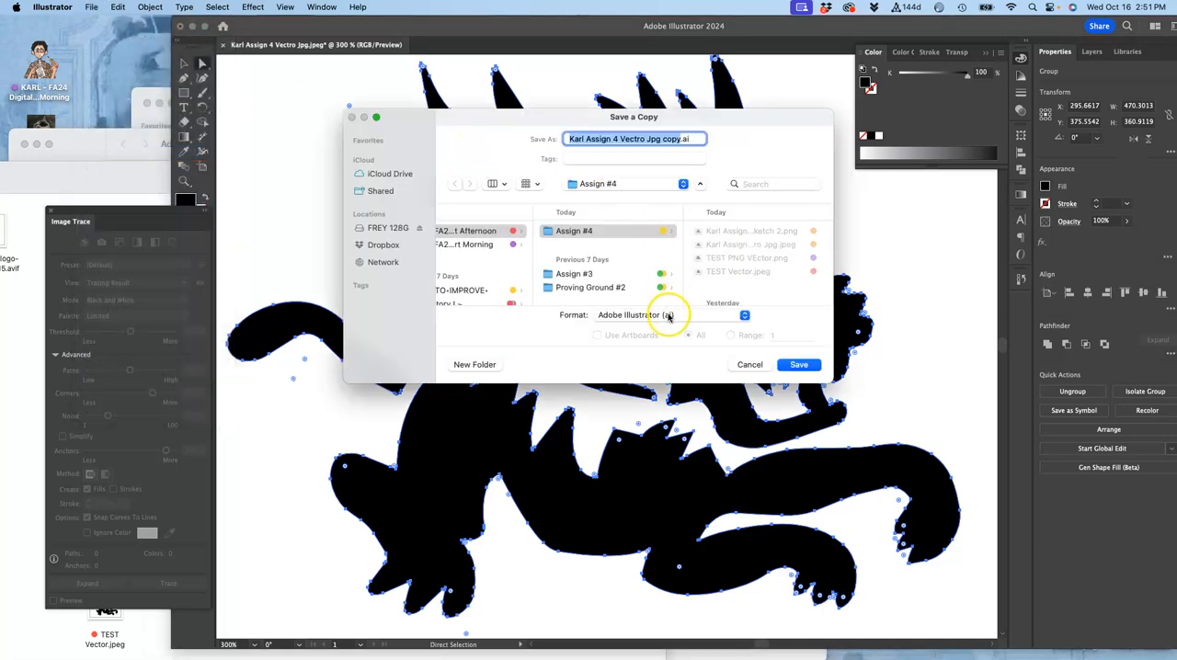
pyautogui.click(668, 315)
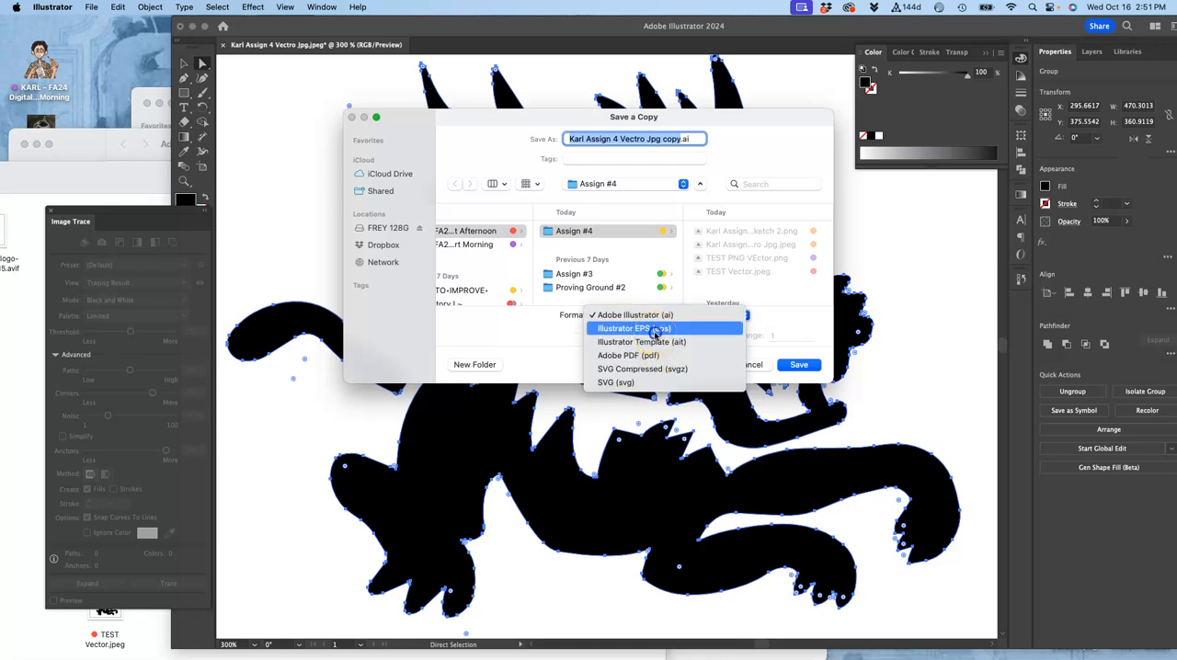
pyautogui.click(633, 329)
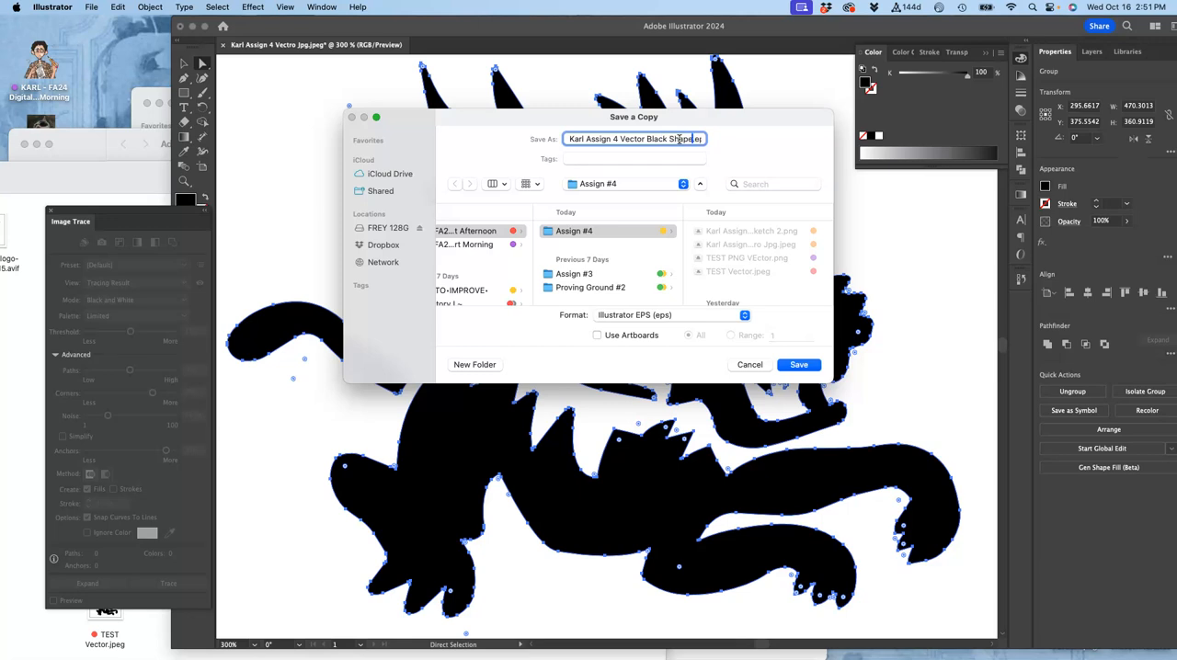
pyautogui.click(799, 365)
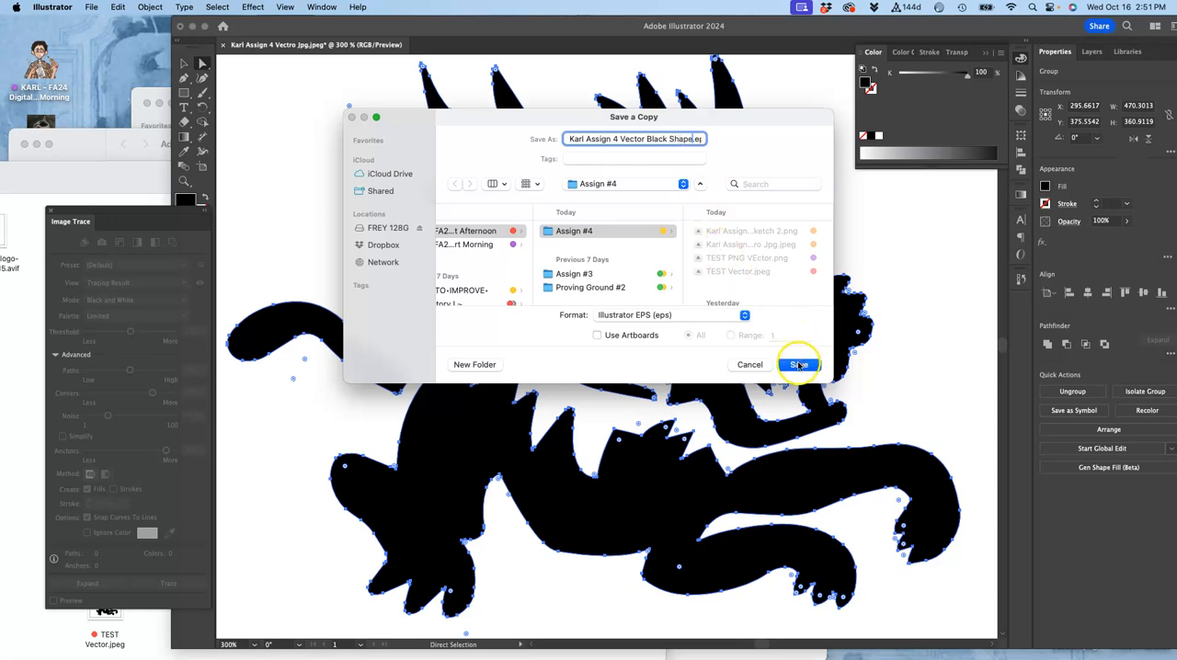
pyautogui.click(798, 364)
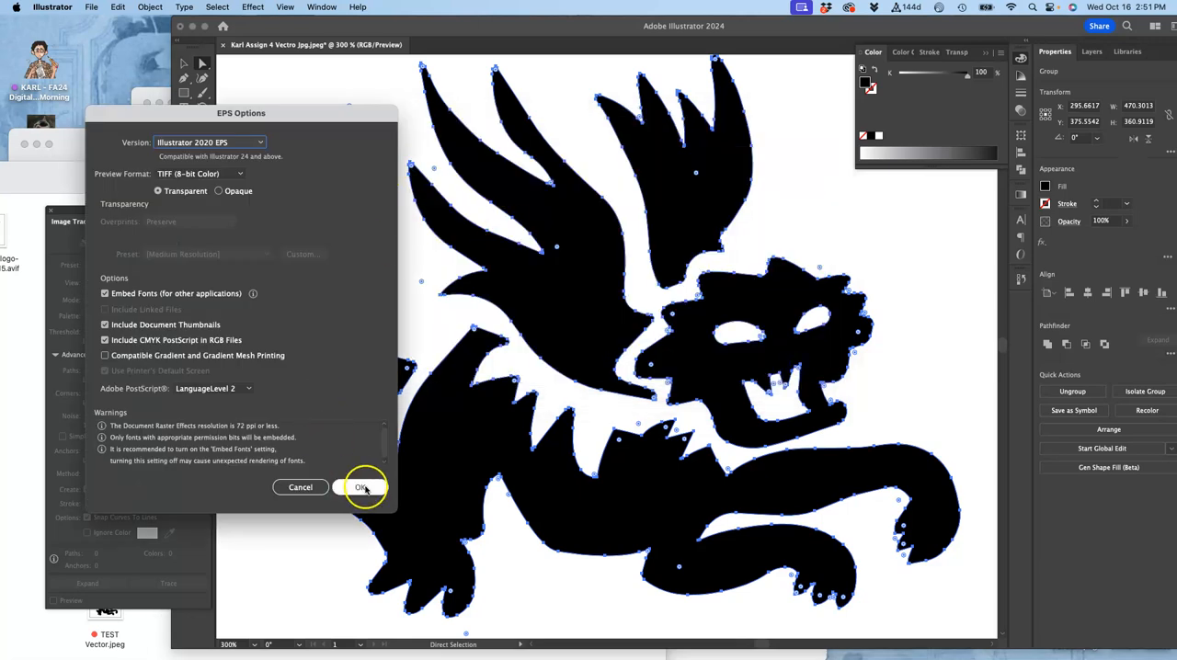
pyautogui.click(362, 488)
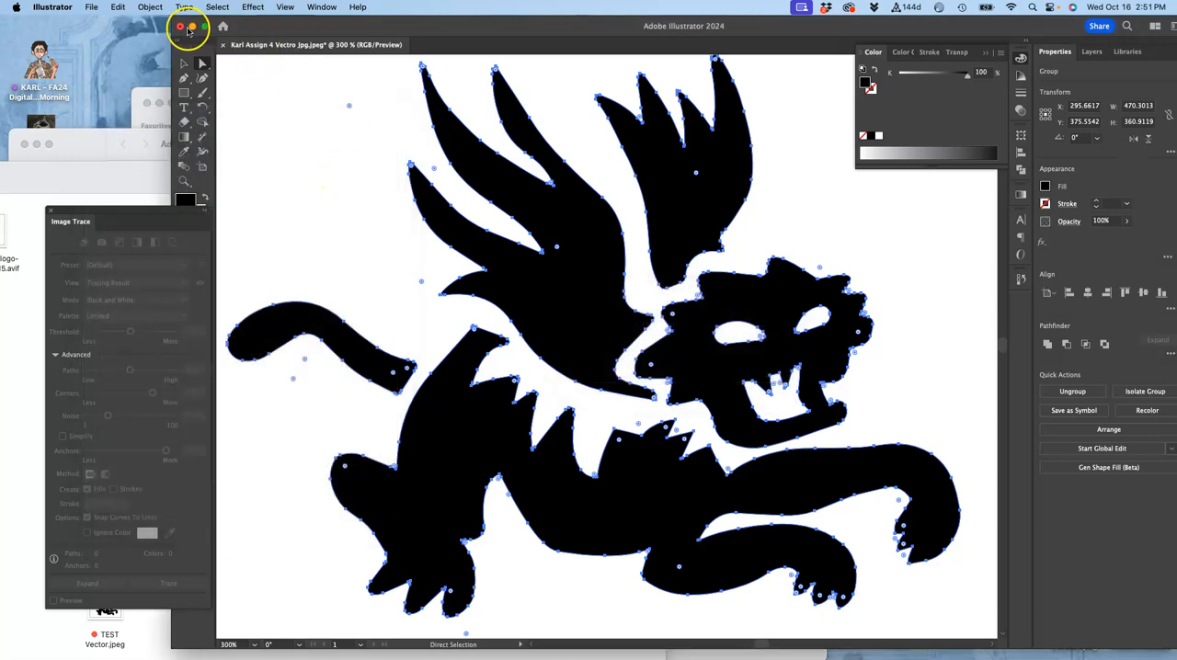
# Move the black-shape SVG into the Assign #4 folder and select both tiger files.
pyautogui.click(181, 26)
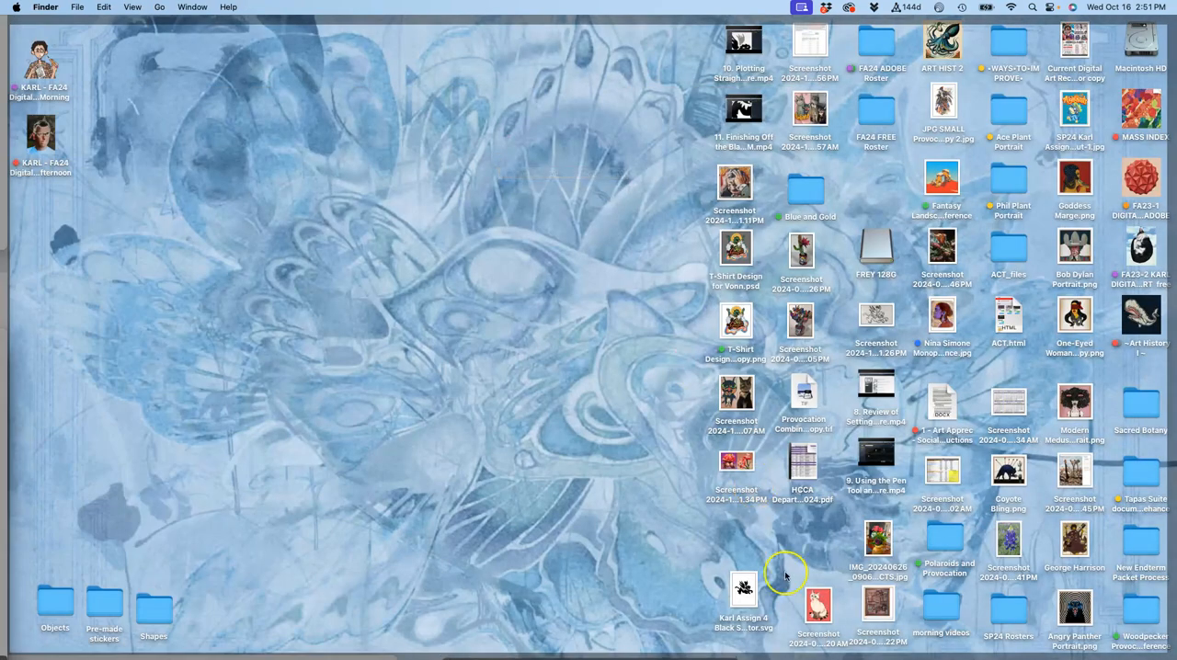
pyautogui.moveTo(743, 589); pyautogui.dragTo(604, 104)
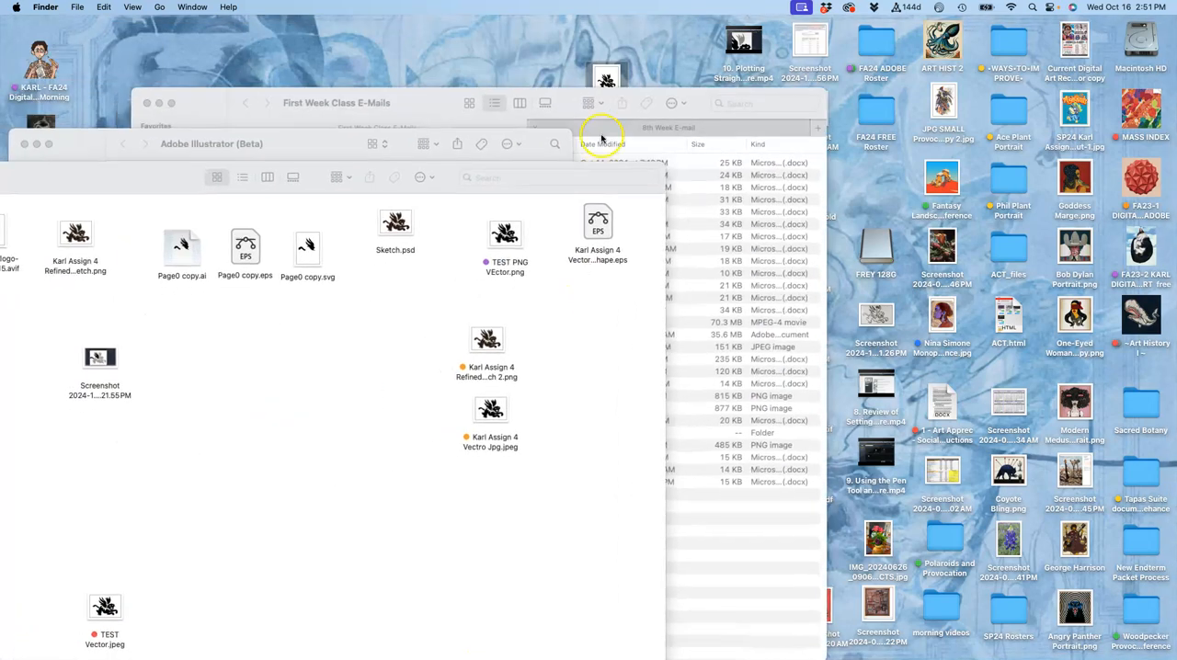
pyautogui.click(581, 400)
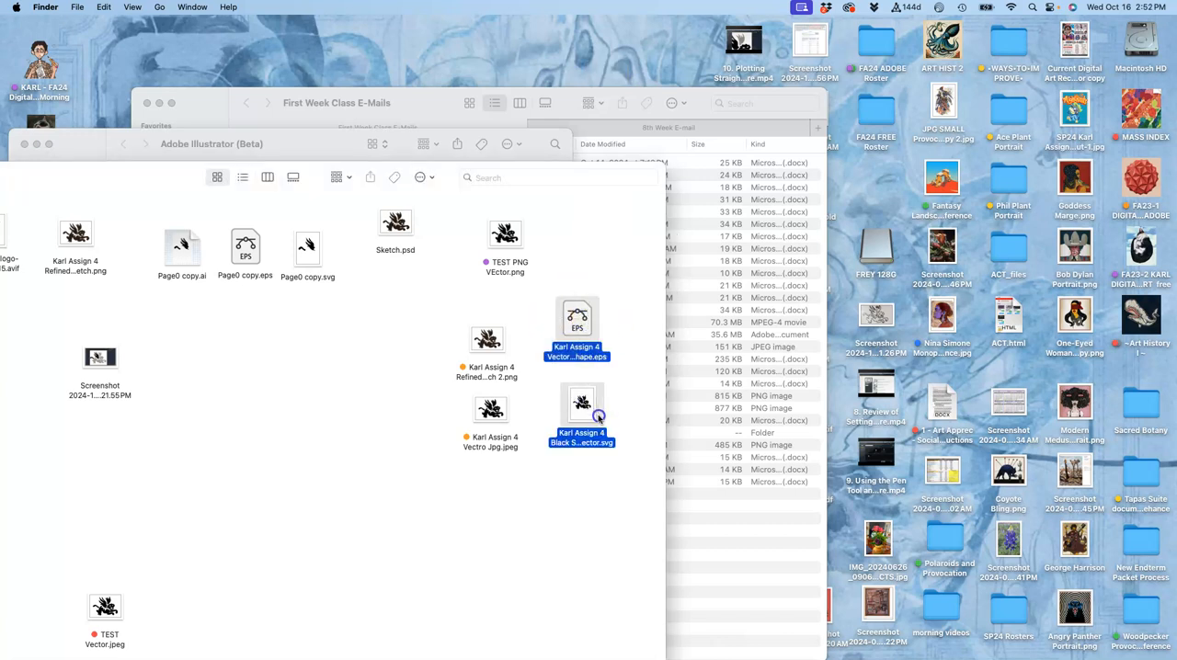
pyautogui.rightClick(582, 403)
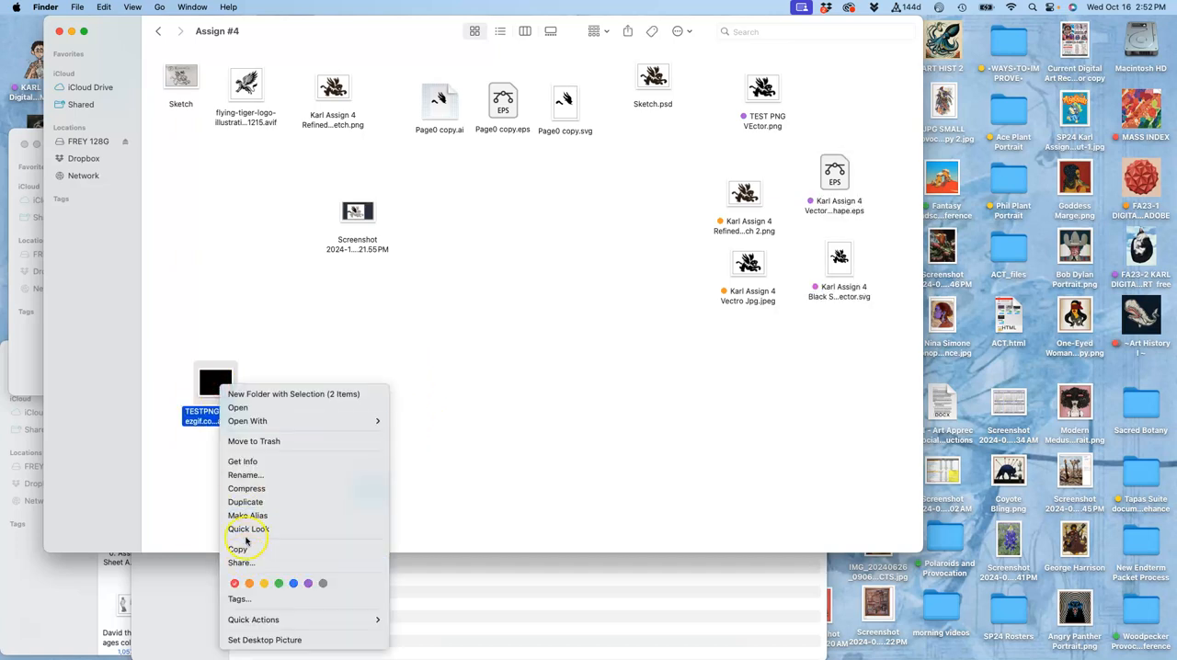
pyautogui.moveTo(246, 488)
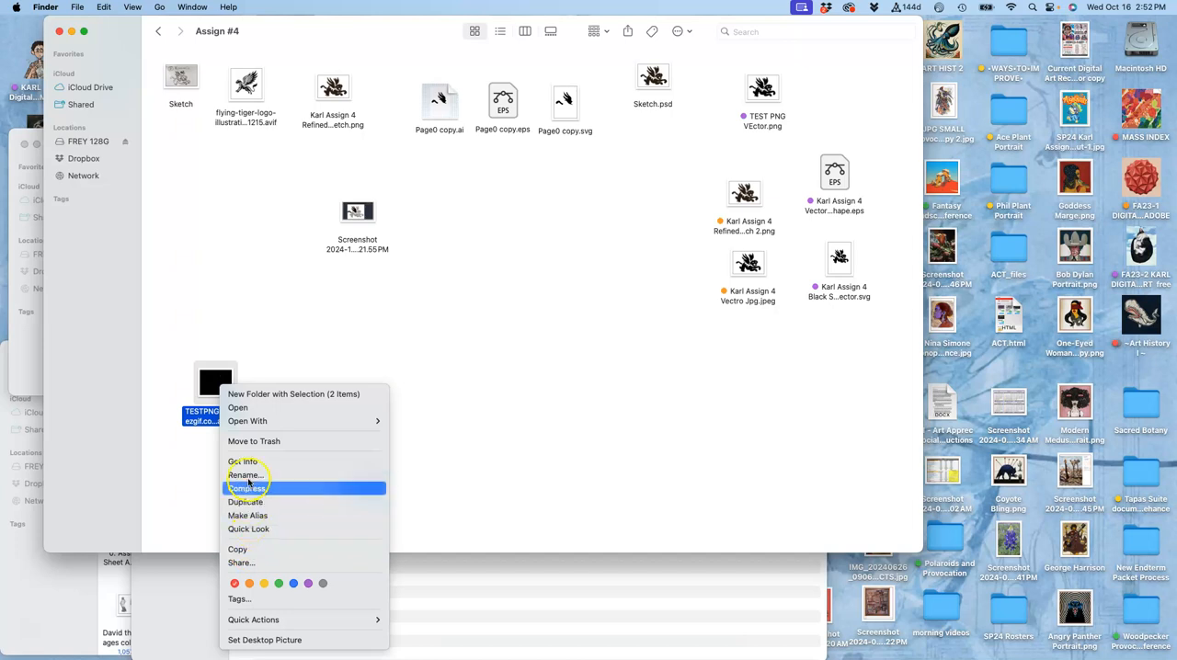
# Tag the files purple, move the EPS to the middle, and show its Open With apps.
pyautogui.click(246, 489)
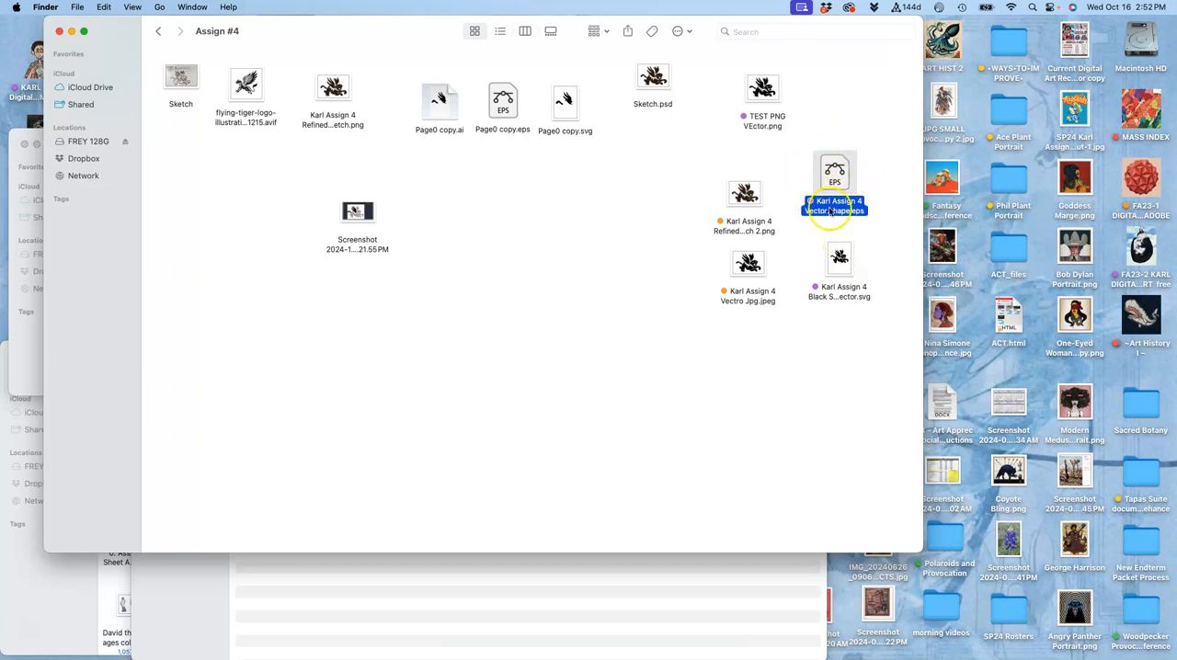
pyautogui.moveTo(834, 210)
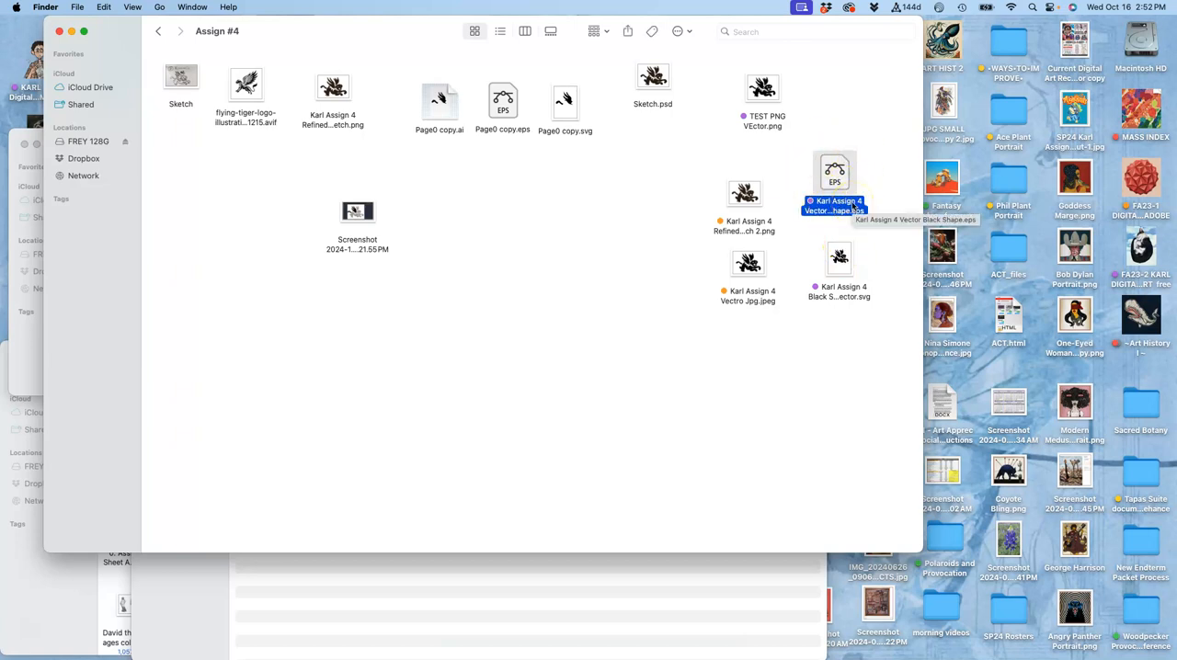
pyautogui.moveTo(835, 175); pyautogui.dragTo(559, 216)
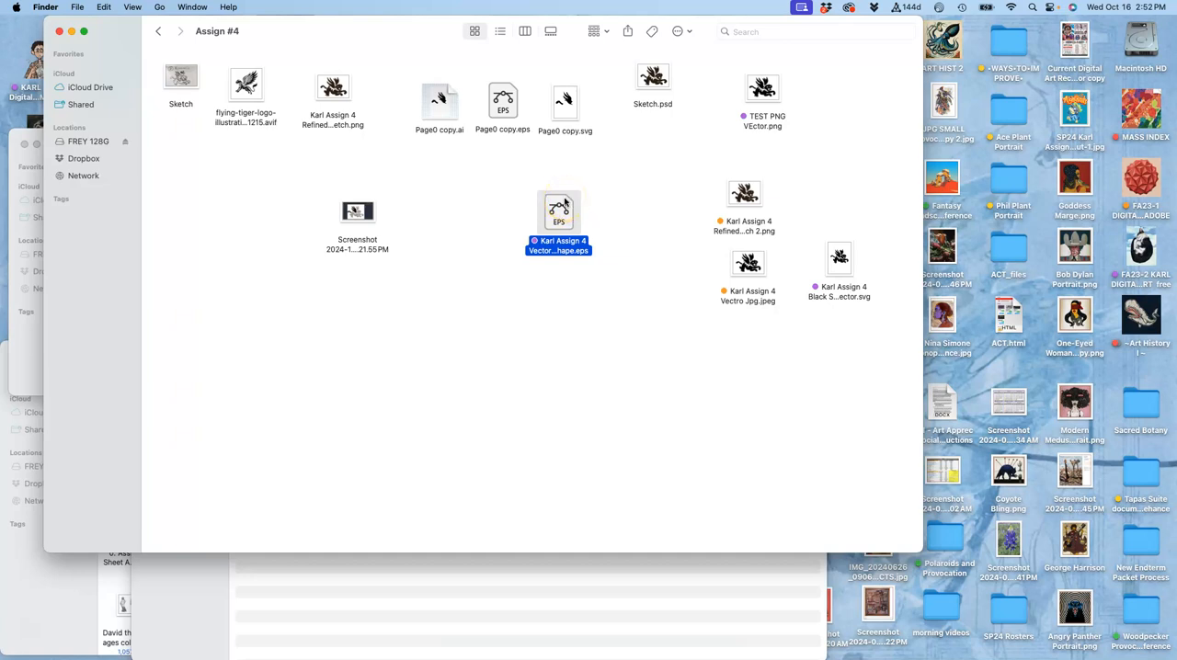
pyautogui.rightClick(558, 212)
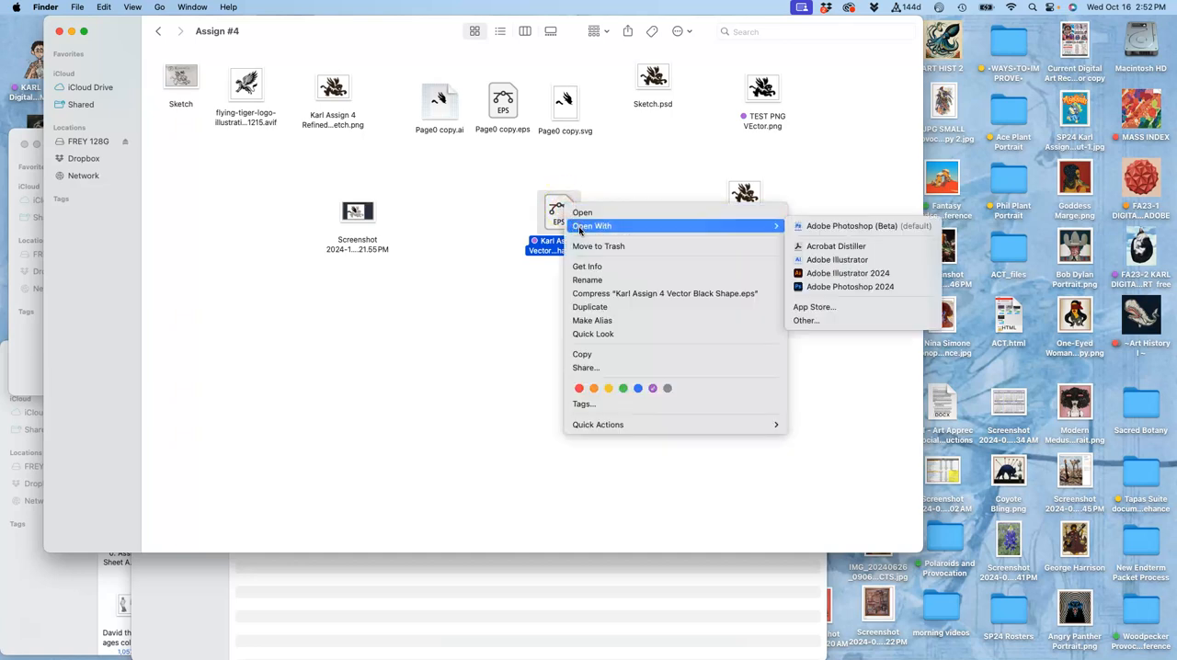
pyautogui.moveTo(836, 260)
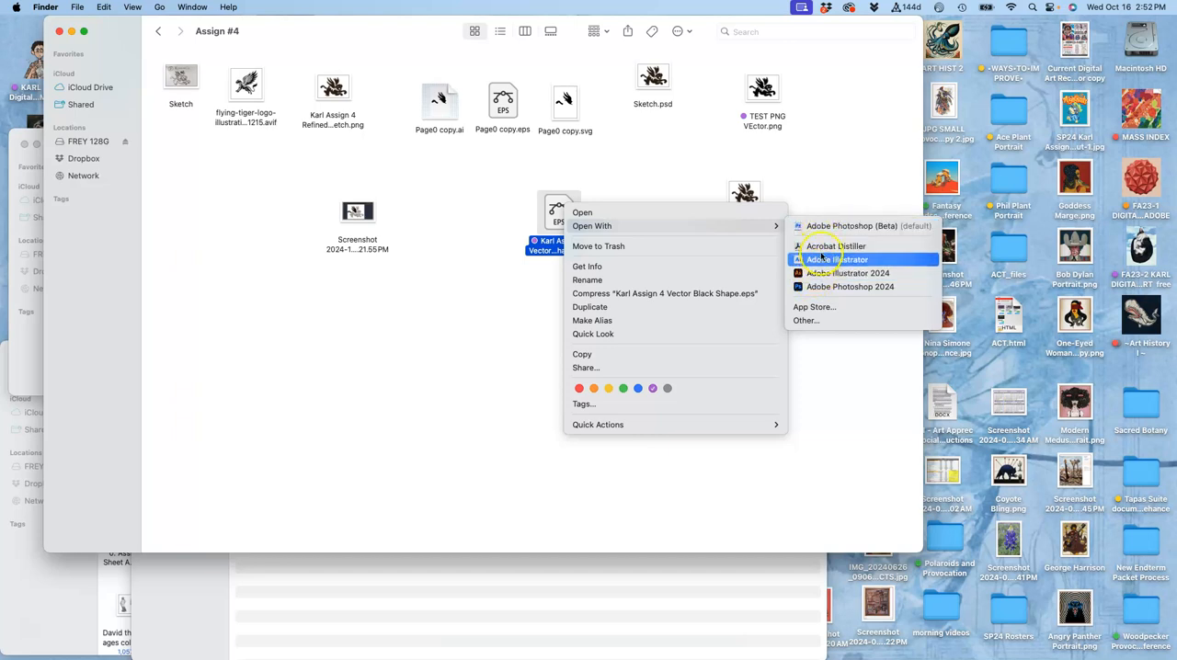
pyautogui.moveTo(849, 286)
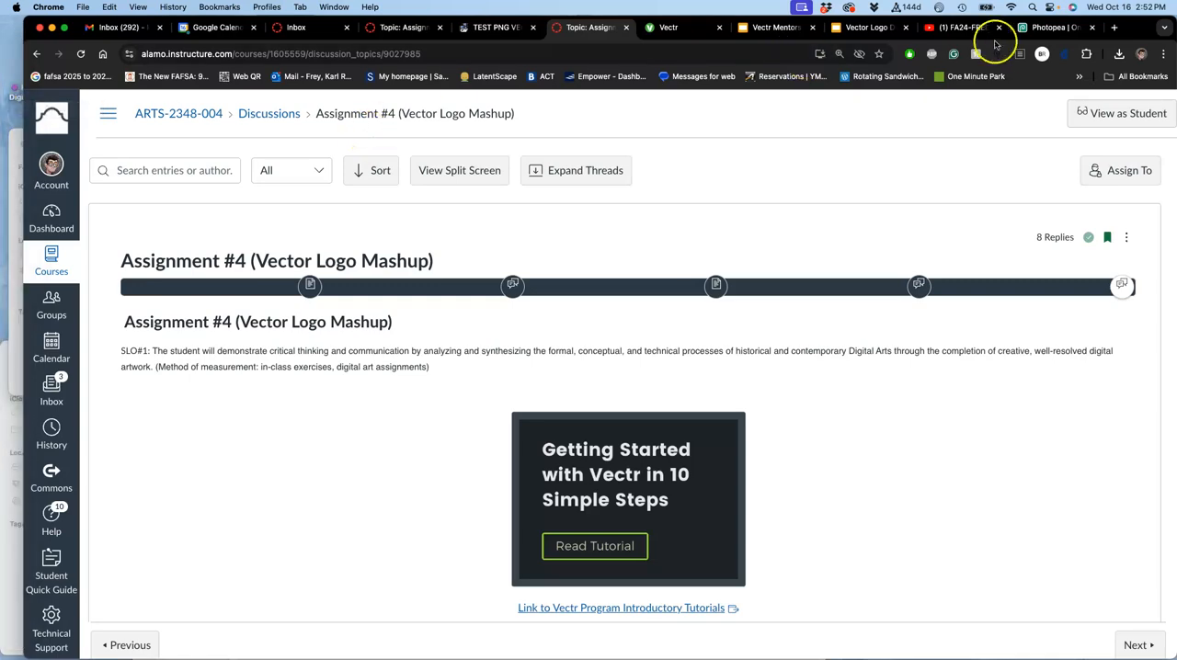
# Place the black-shape EPS from Finder onto the Photopea canvas.
pyautogui.click(1048, 27)
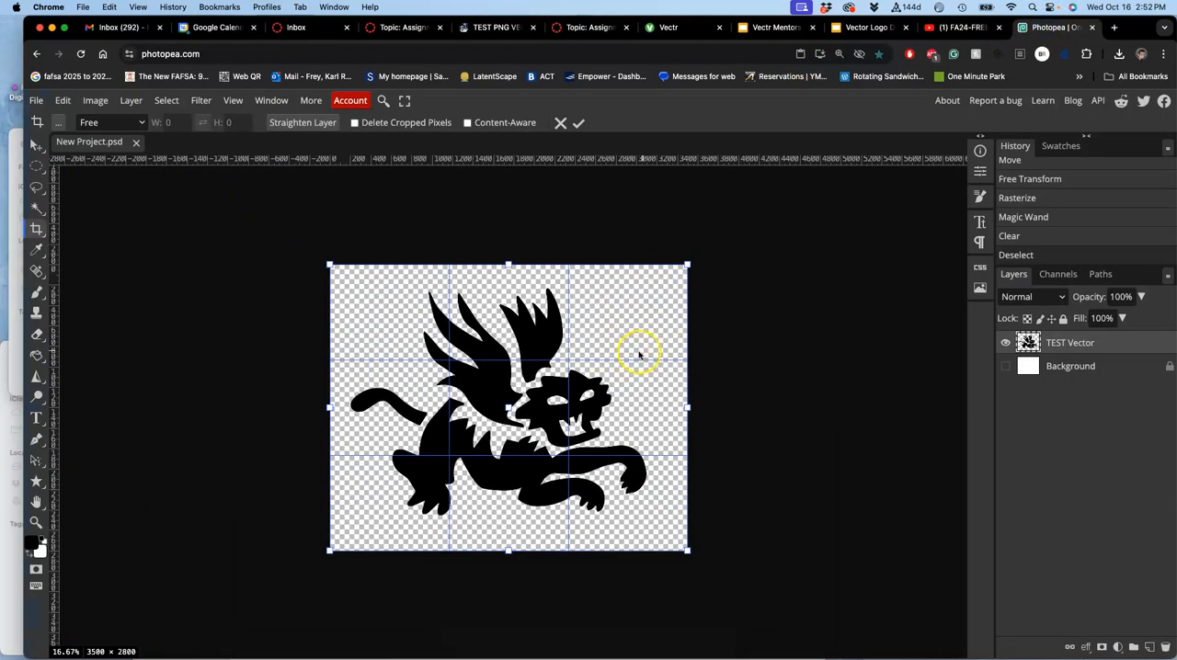
pyautogui.moveTo(903, 353)
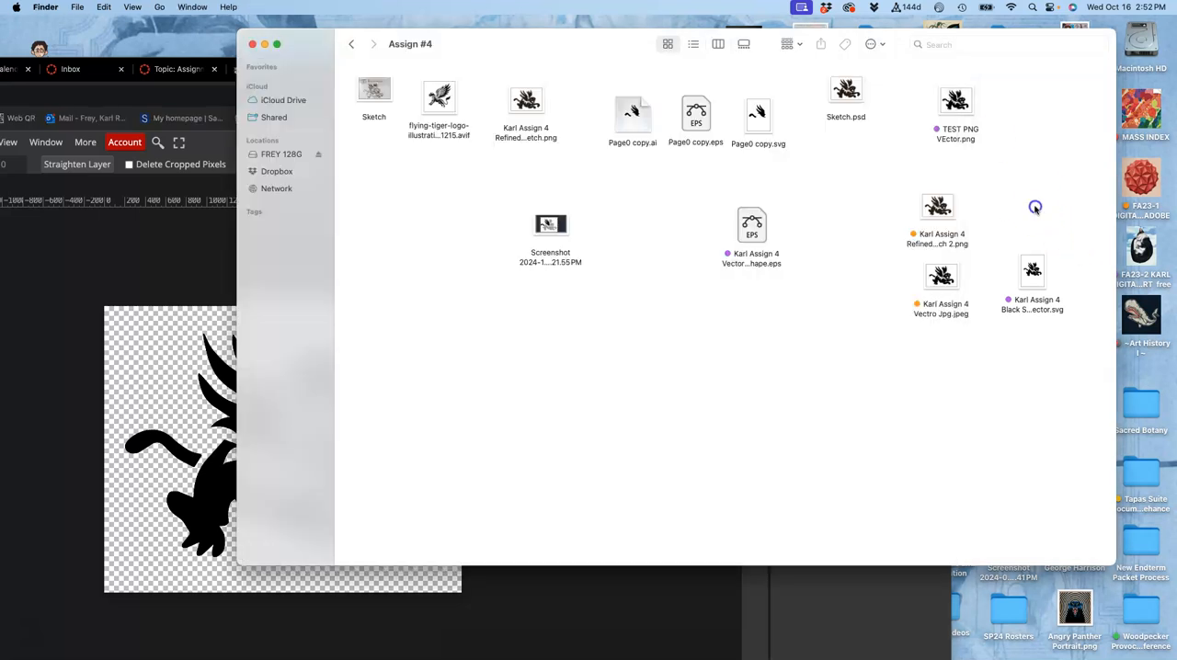
pyautogui.moveTo(965, 257)
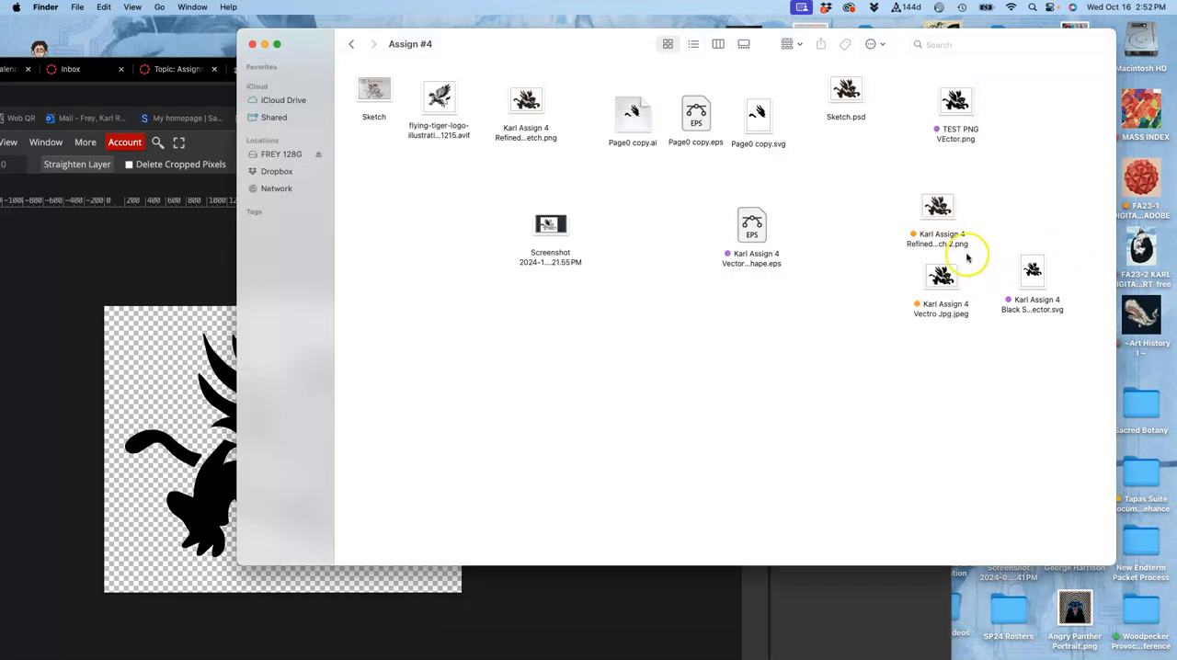
pyautogui.moveTo(751, 225); pyautogui.dragTo(353, 368)
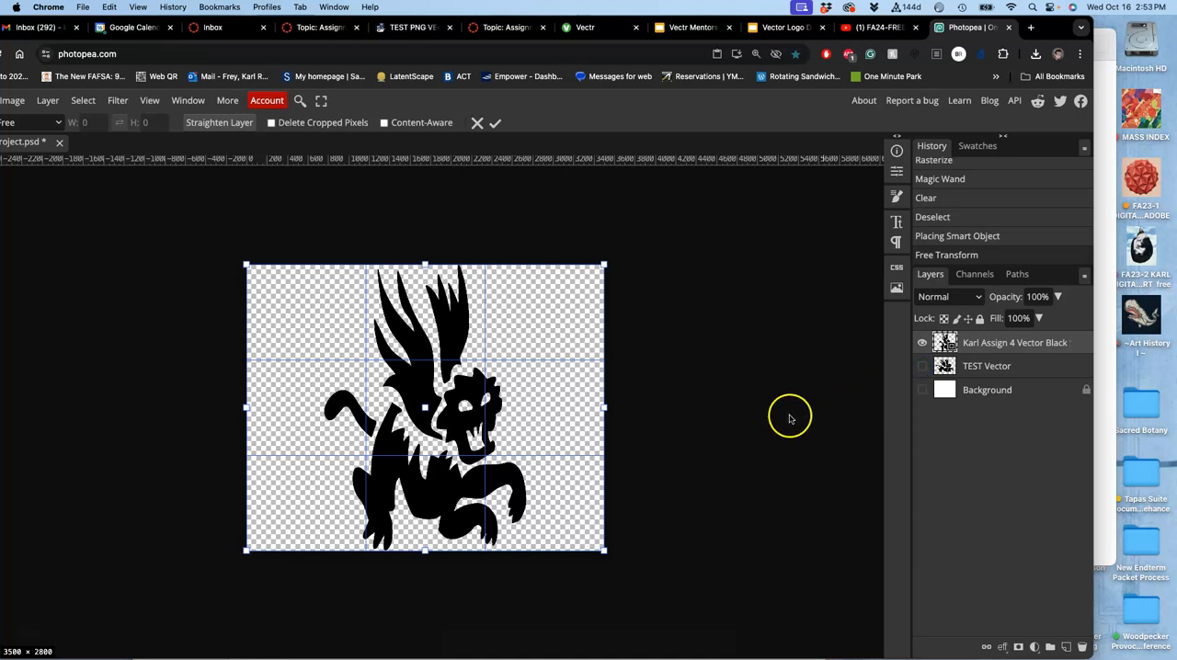
pyautogui.moveTo(502, 432)
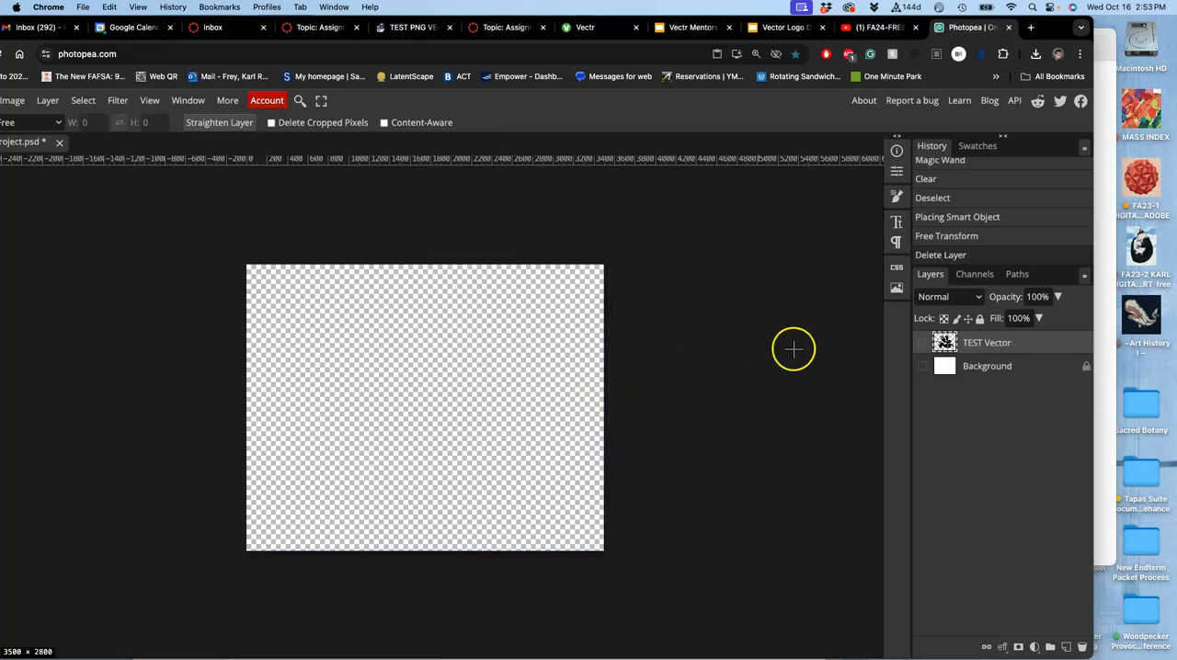
# Enlarge and position the placed tiger SVG across the canvas, toggling the underlying layer's visibility.
pyautogui.click(922, 366)
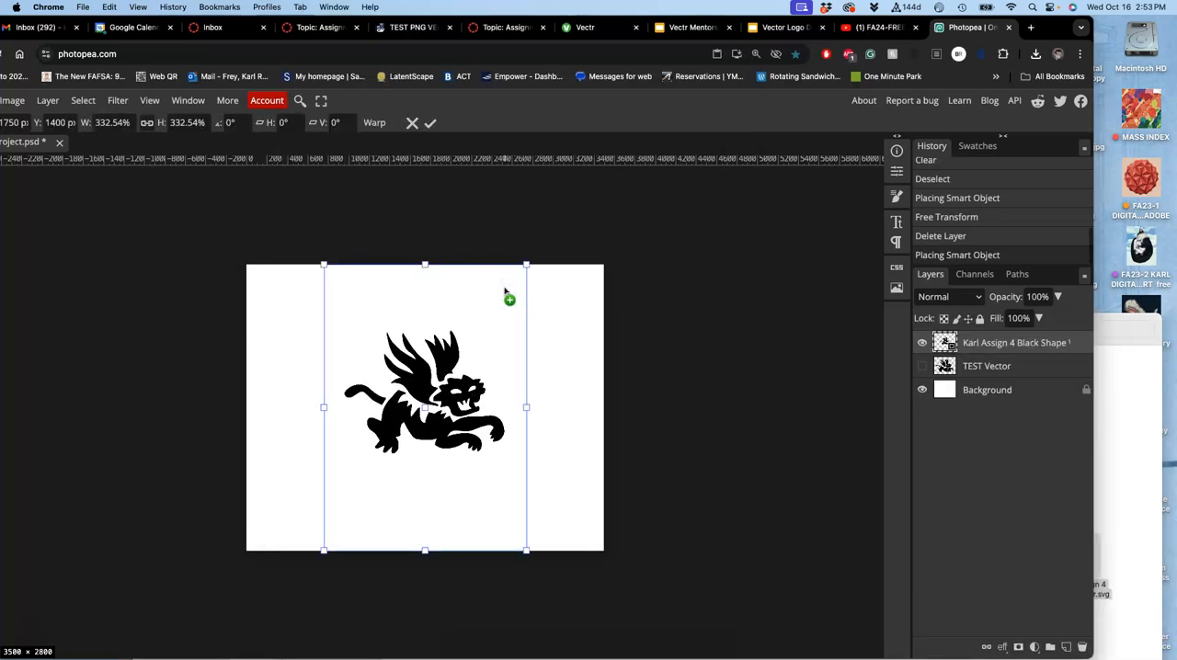
pyautogui.moveTo(524, 552)
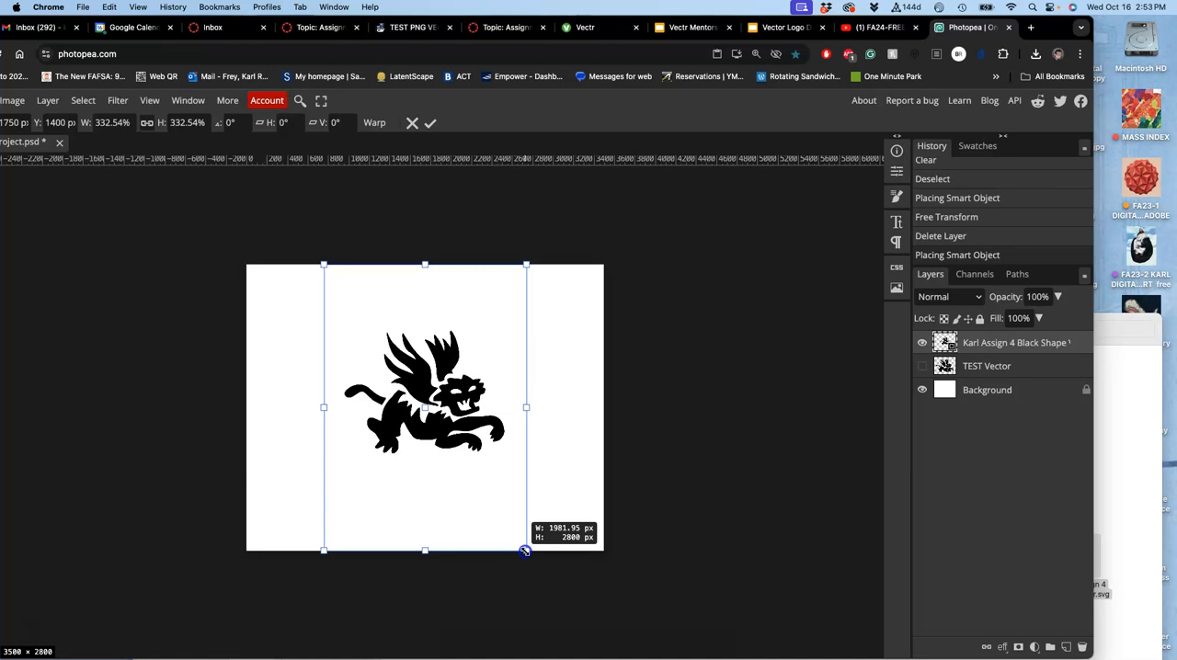
pyautogui.moveTo(526, 550); pyautogui.dragTo(560, 585)
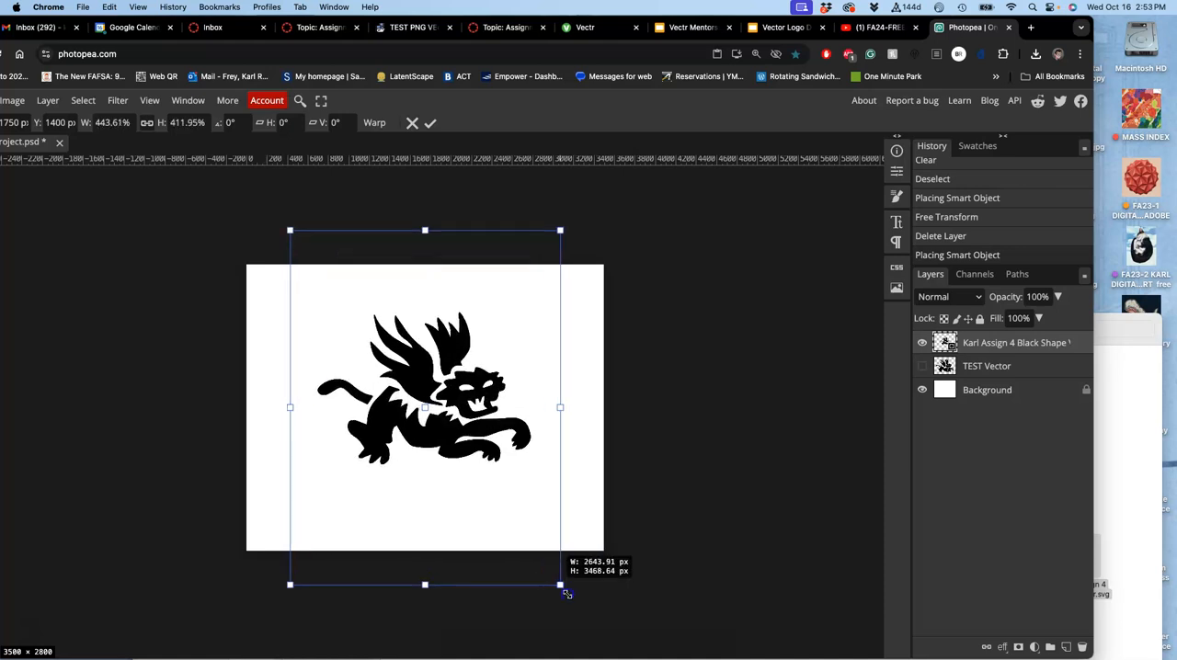
pyautogui.moveTo(559, 584); pyautogui.dragTo(609, 635)
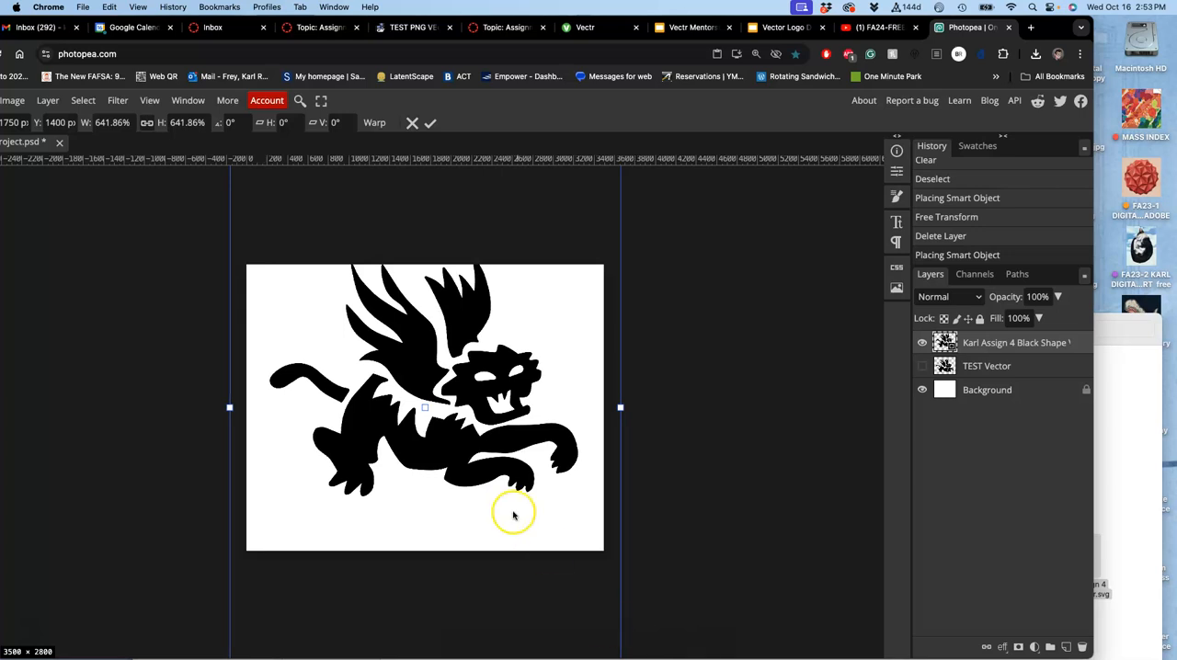
pyautogui.moveTo(513, 513); pyautogui.dragTo(460, 480)
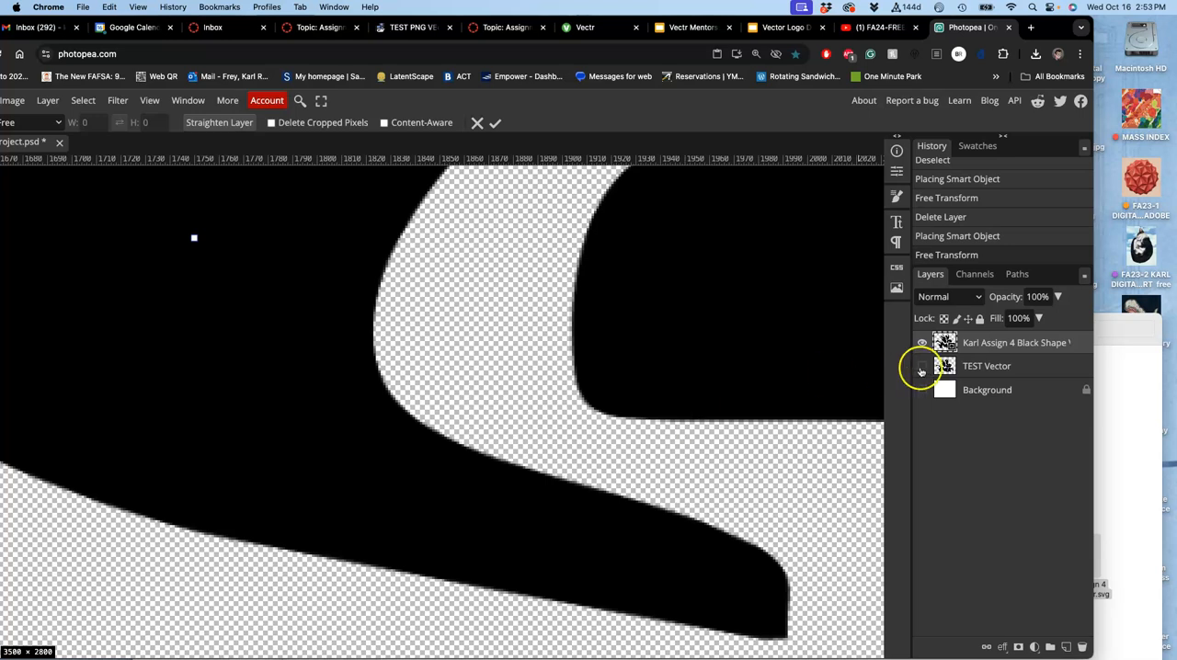
pyautogui.click(922, 366)
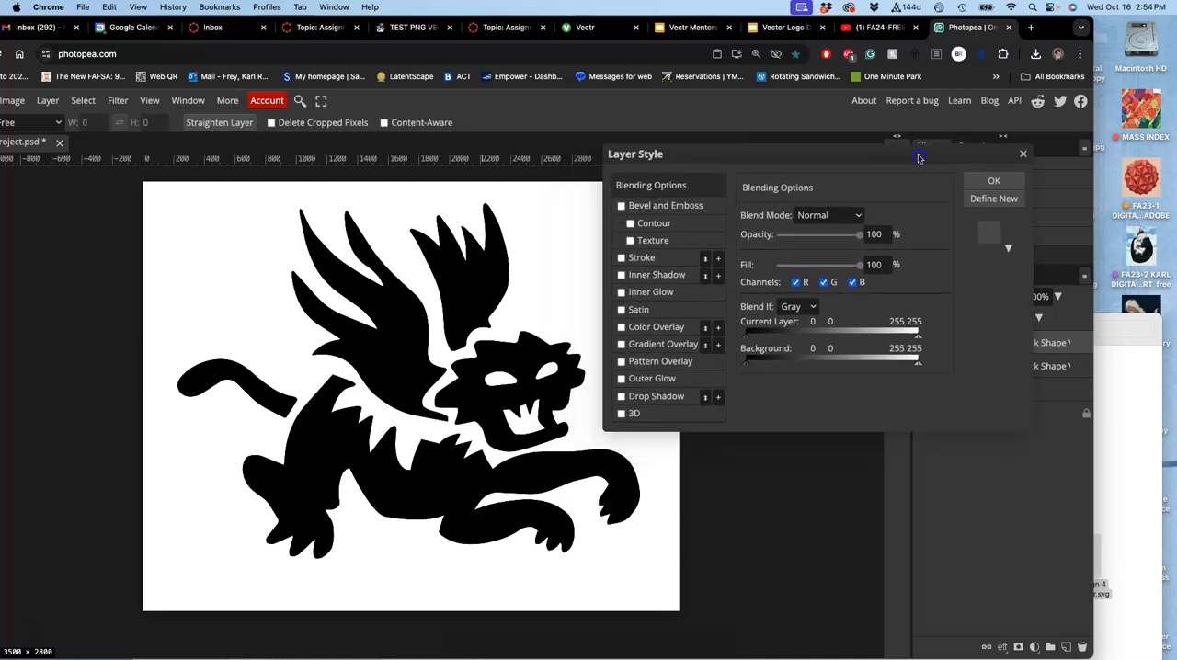
# Add a red stroke of about 18 px centred on the tiger's edge.
pyautogui.click(622, 257)
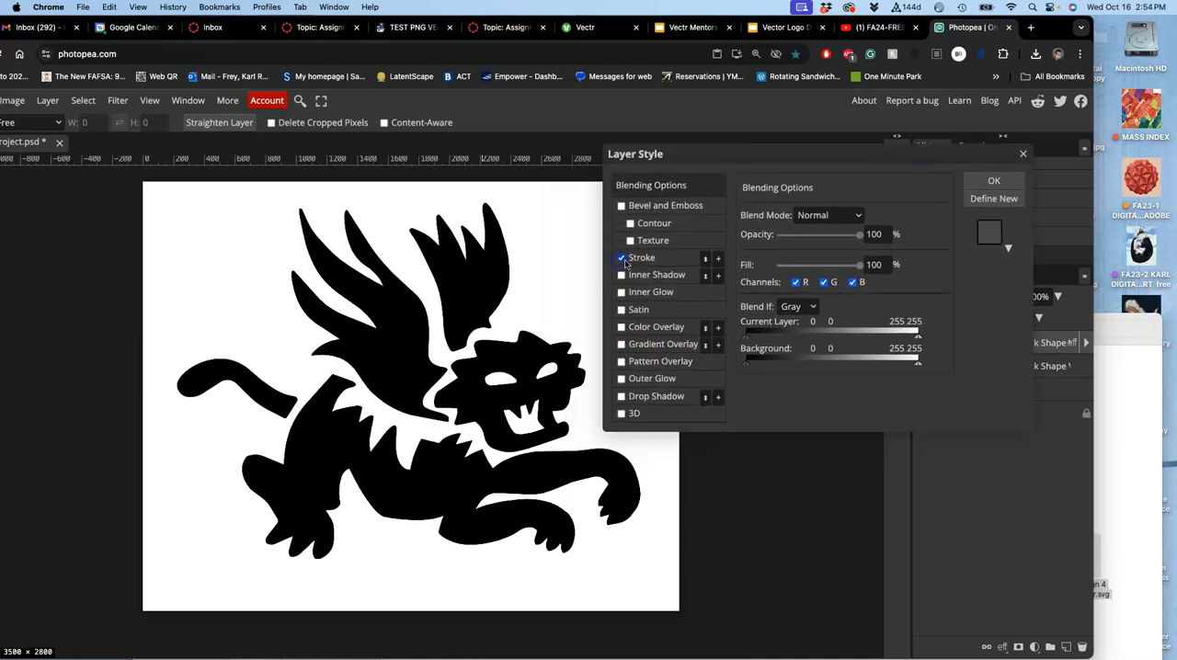
pyautogui.click(642, 257)
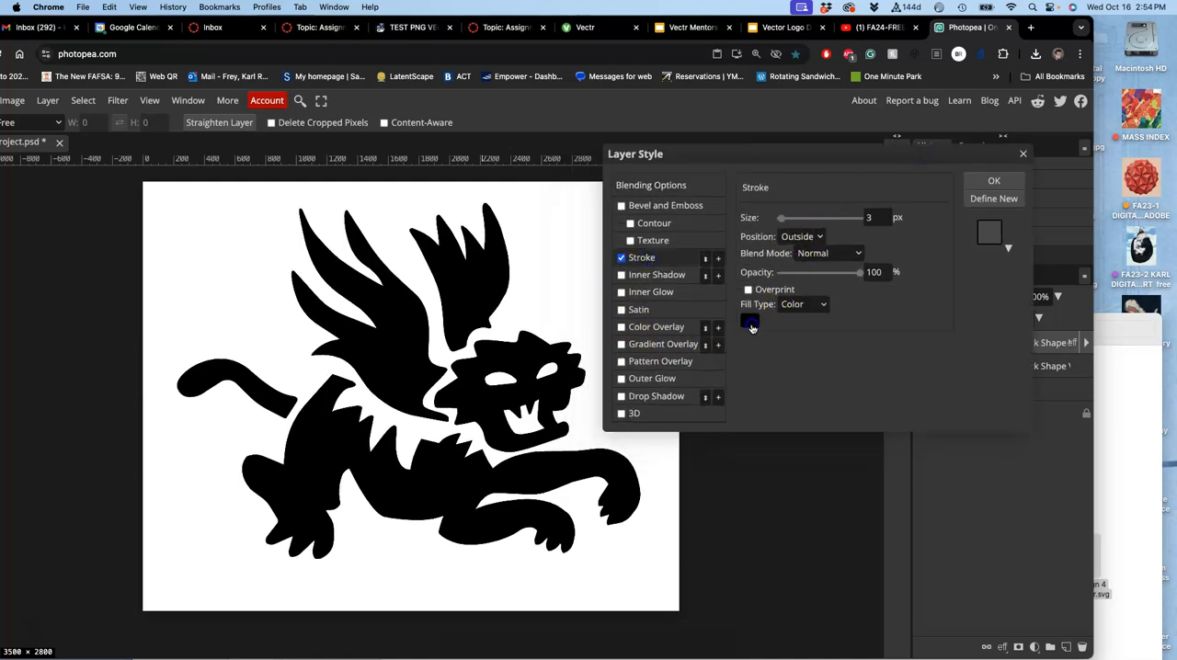
pyautogui.click(749, 319)
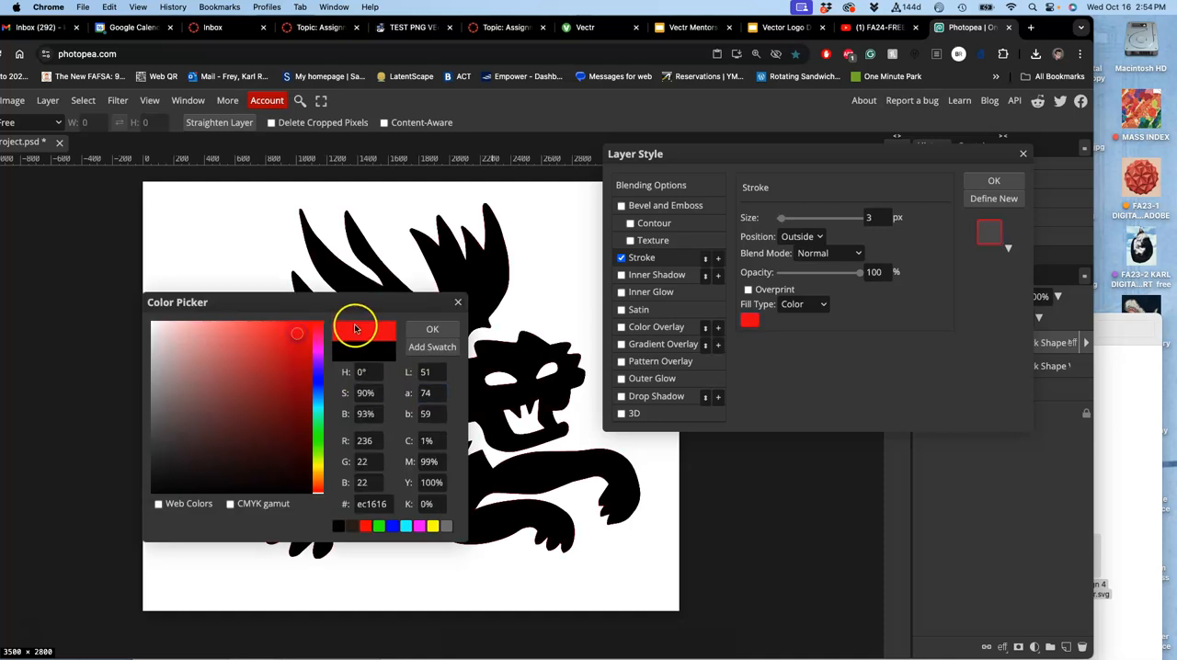
pyautogui.click(432, 329)
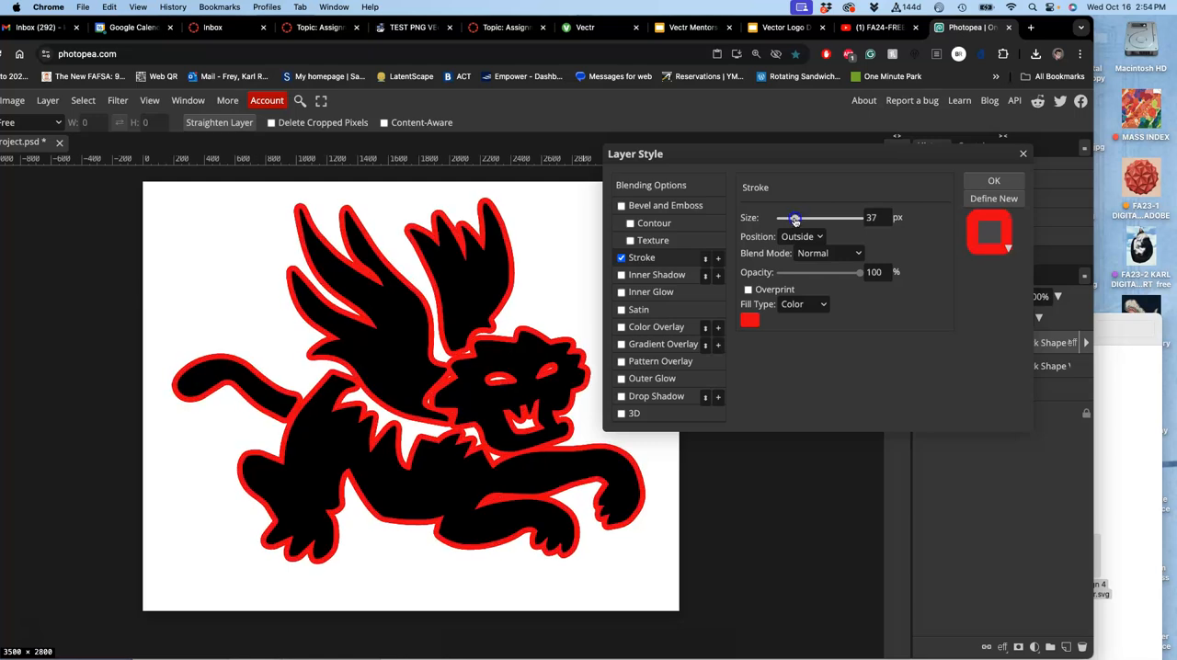
pyautogui.moveTo(795, 218); pyautogui.dragTo(785, 218)
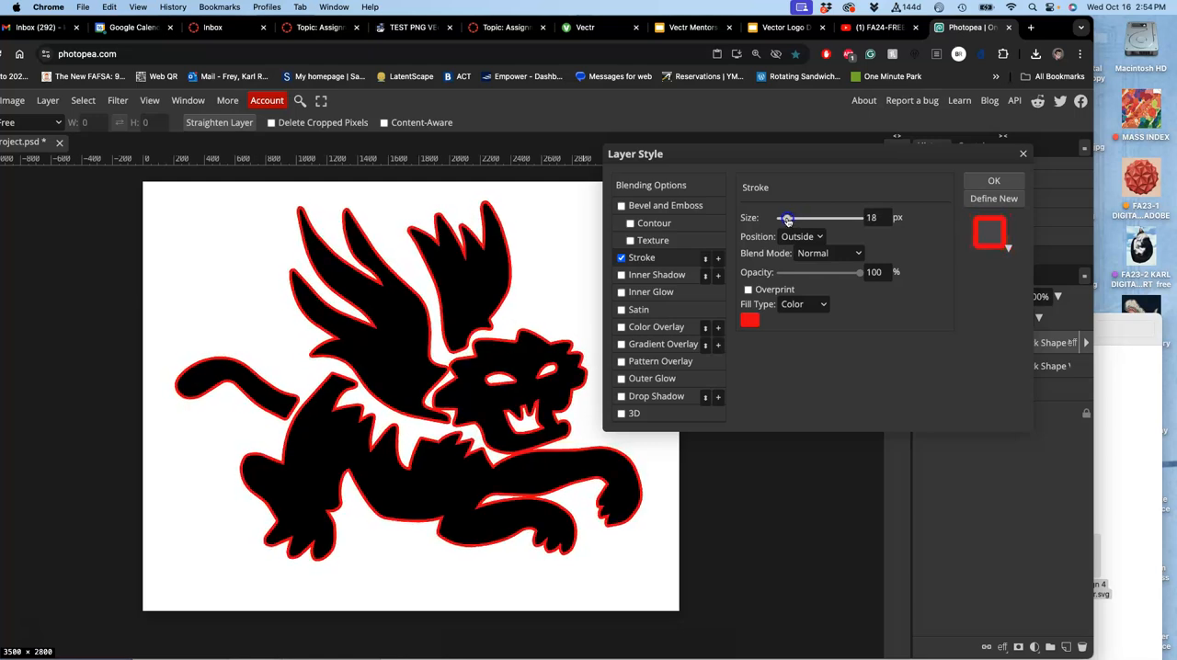
pyautogui.click(801, 236)
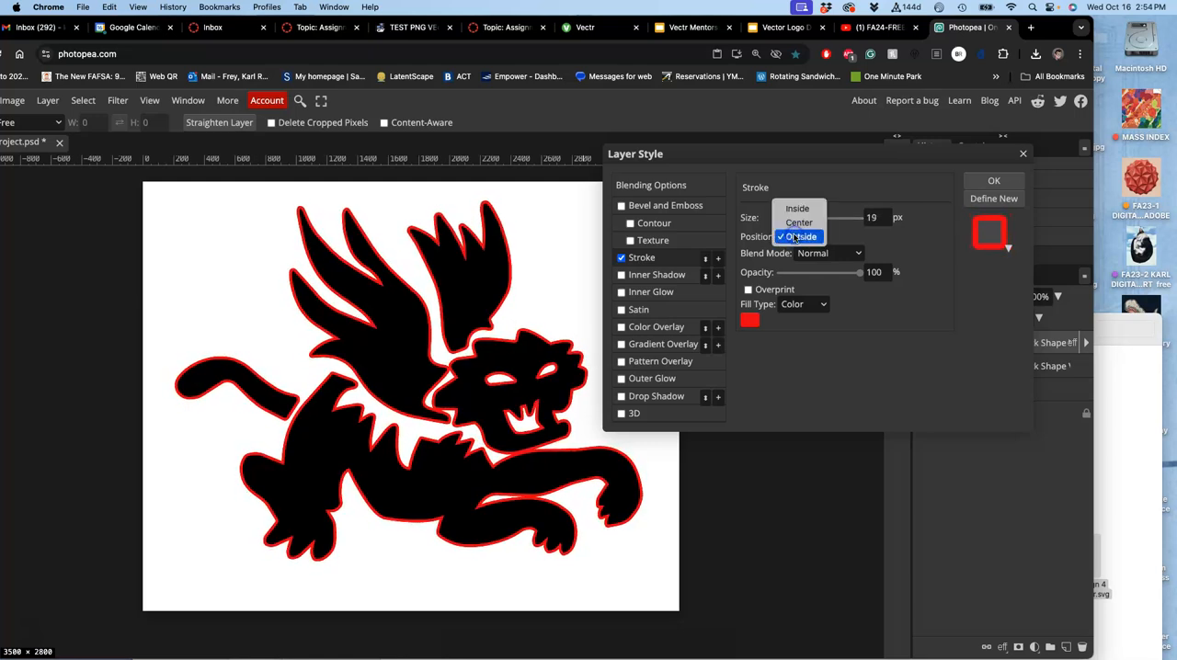
pyautogui.click(798, 222)
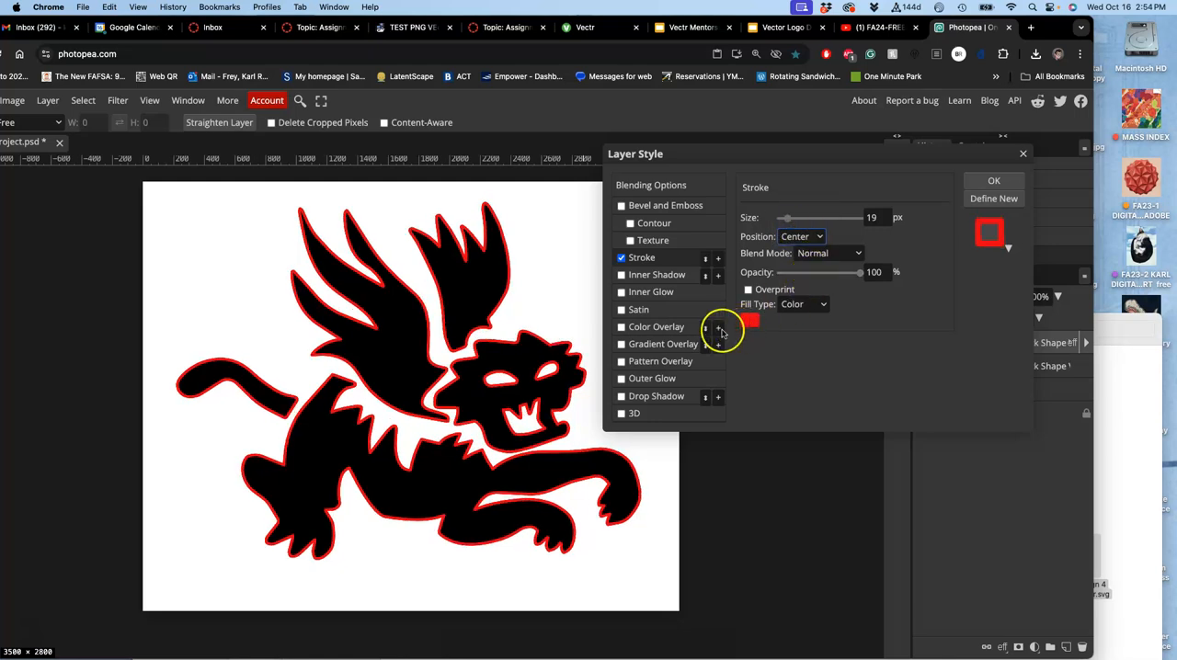
# Enable the white-to-black gradient overlay and apply the layer styles.
pyautogui.click(621, 344)
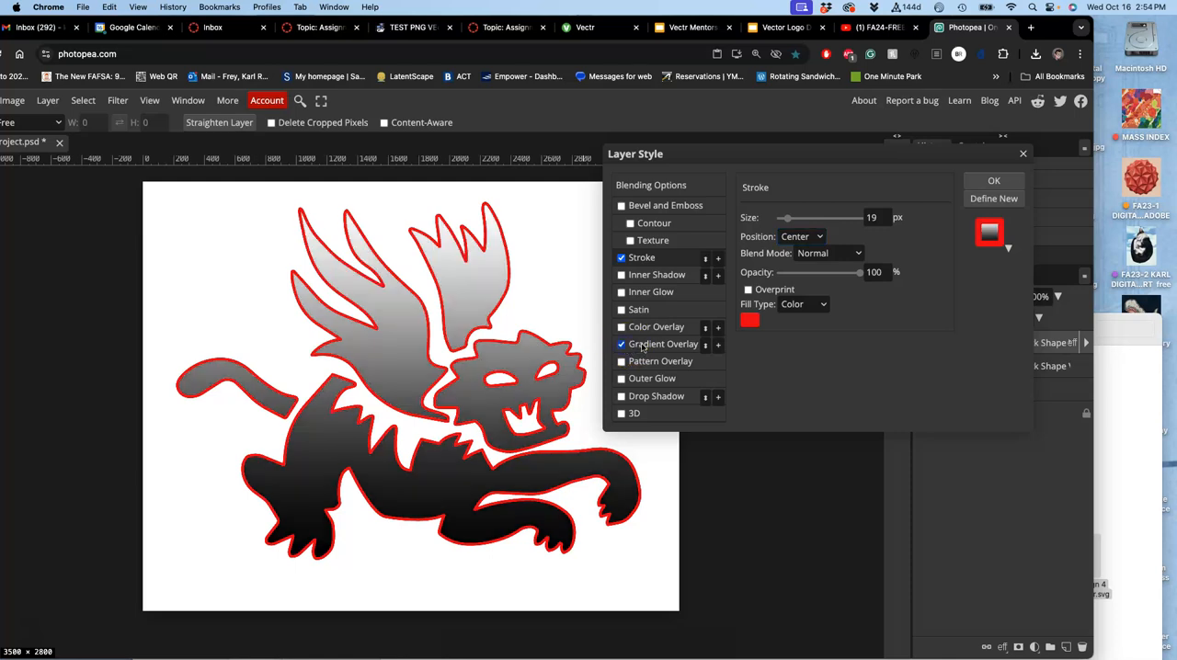
pyautogui.click(663, 344)
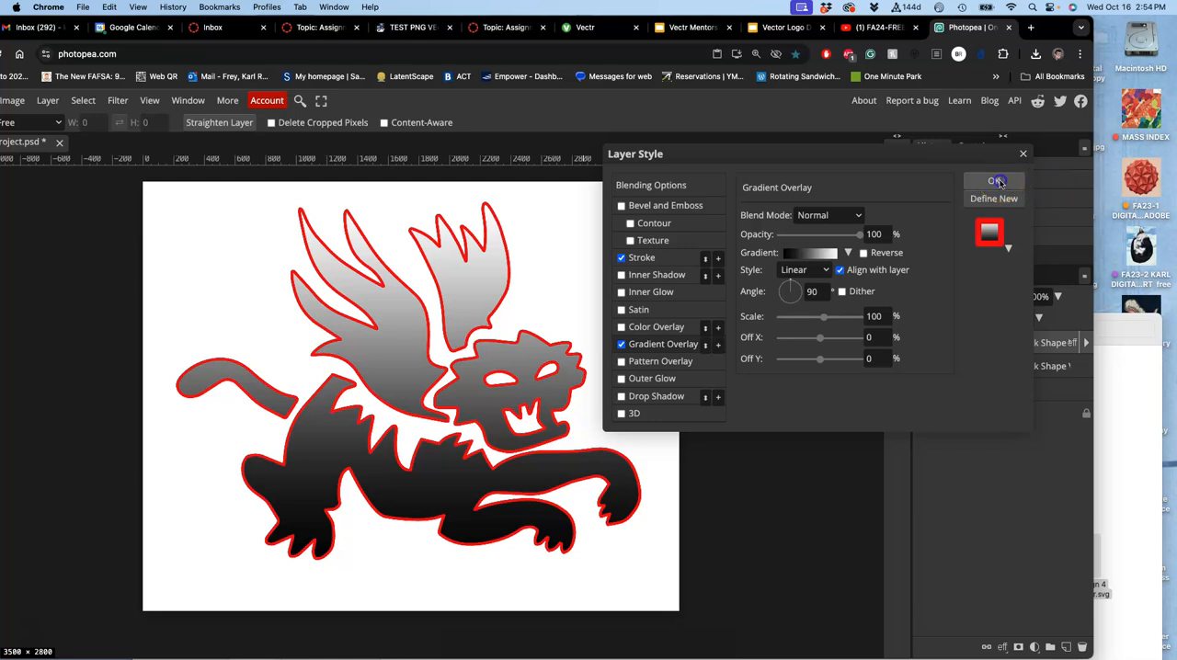
pyautogui.click(993, 181)
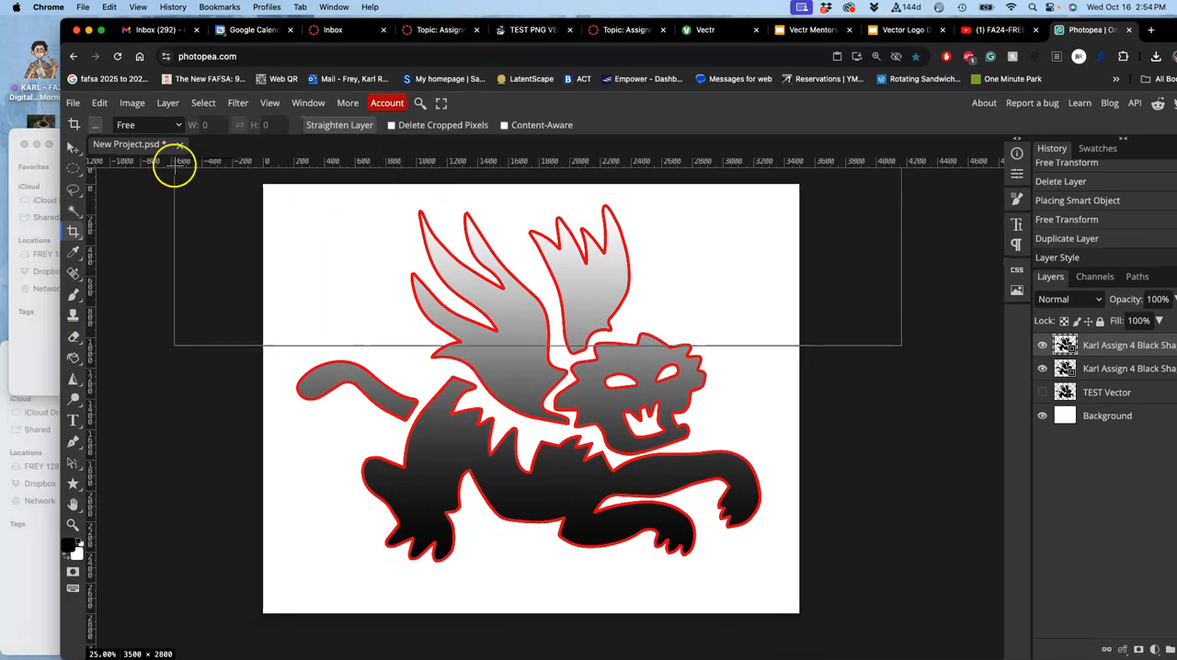
# Save the styled project as the PSD 'Karl Assign 4 Color Logo'.
pyautogui.click(73, 102)
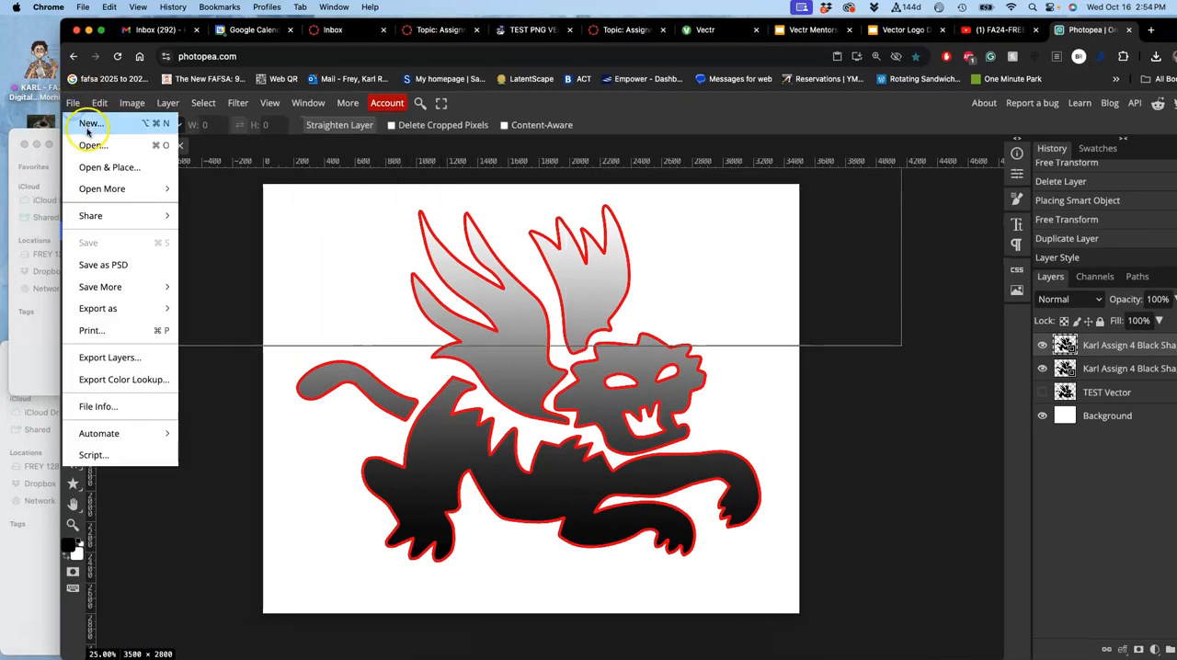
pyautogui.moveTo(103, 265)
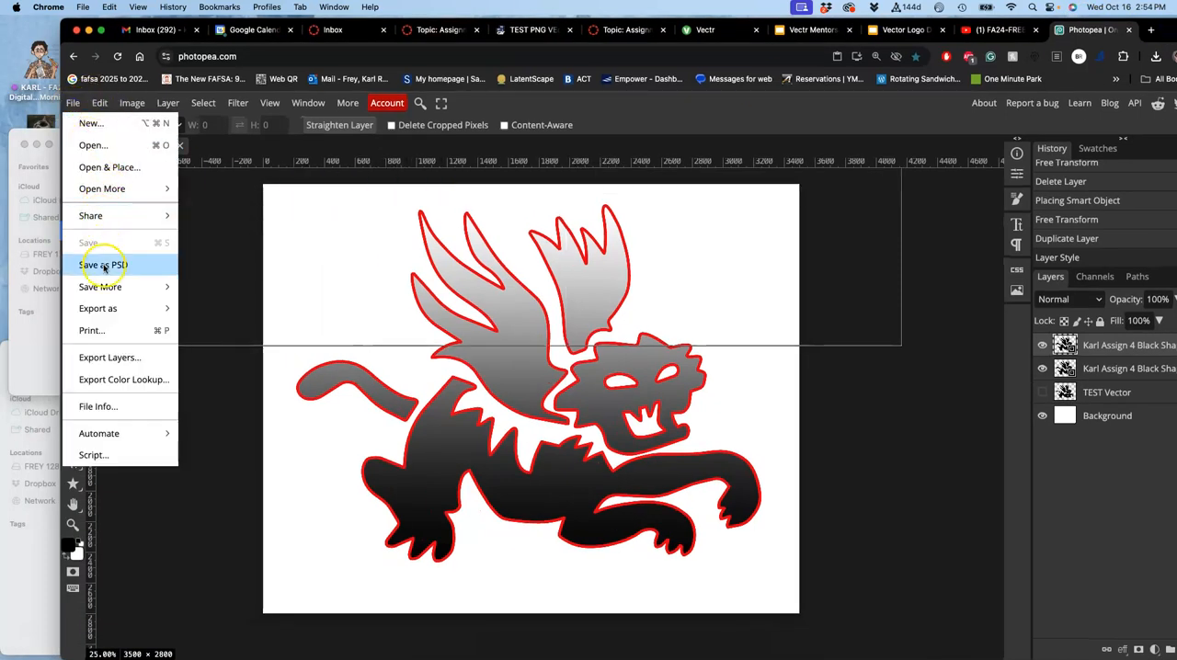
pyautogui.click(103, 265)
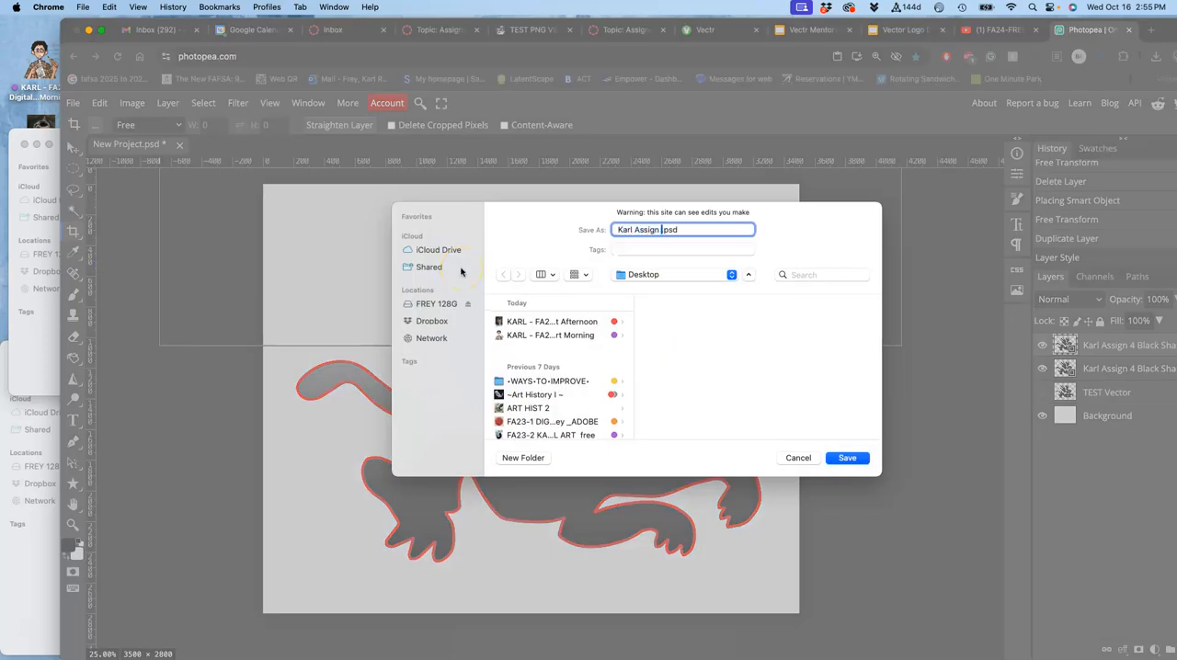
pyautogui.write('4')
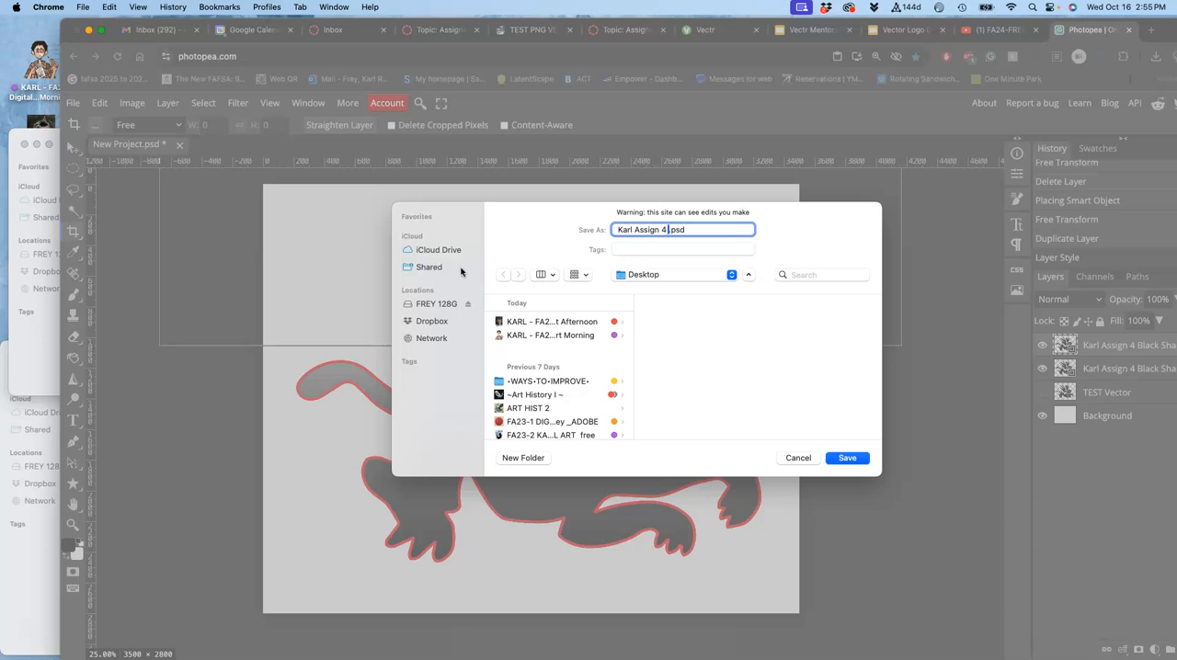
pyautogui.write('Color Logo')
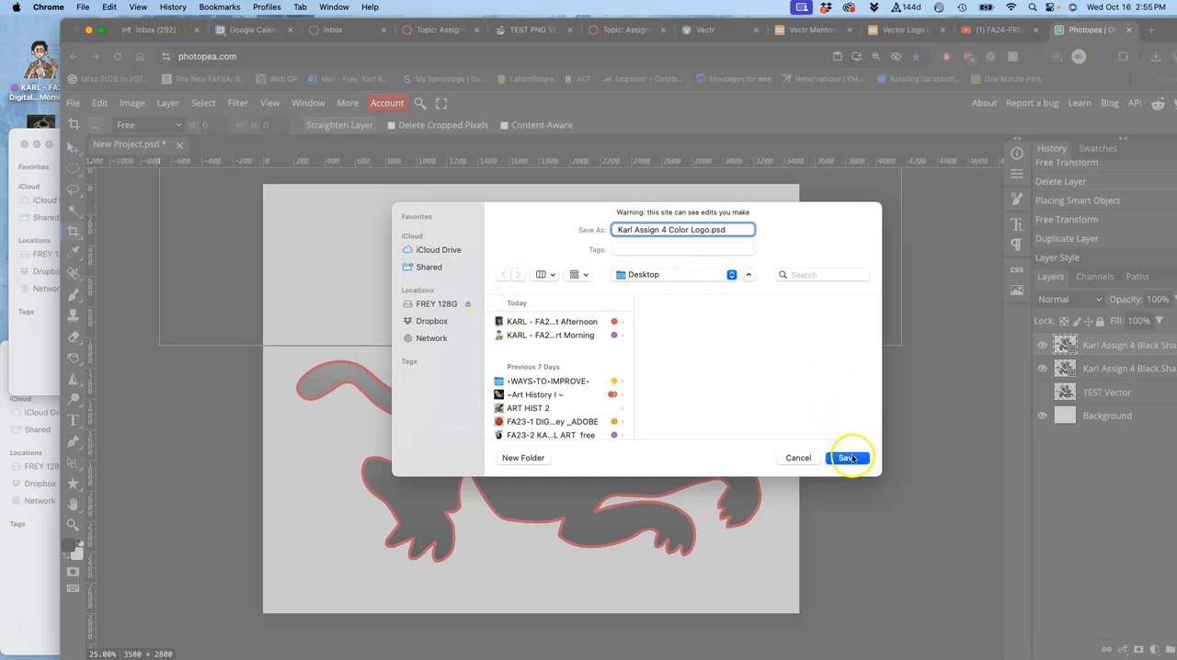
pyautogui.click(846, 458)
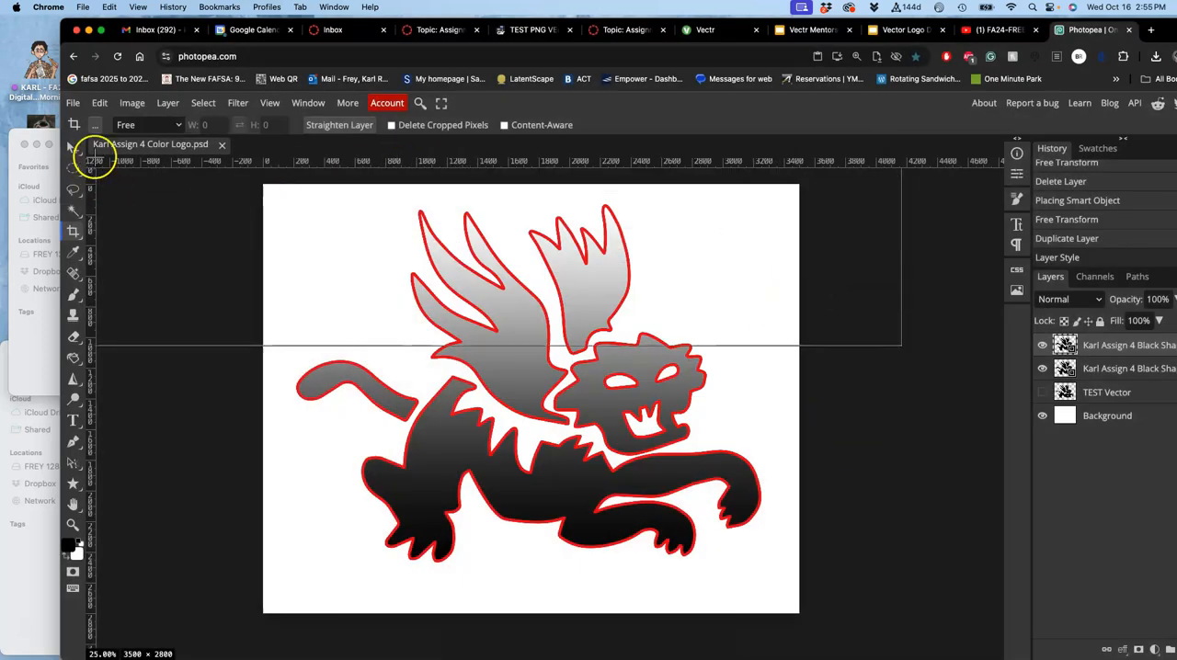
pyautogui.moveTo(1112, 29)
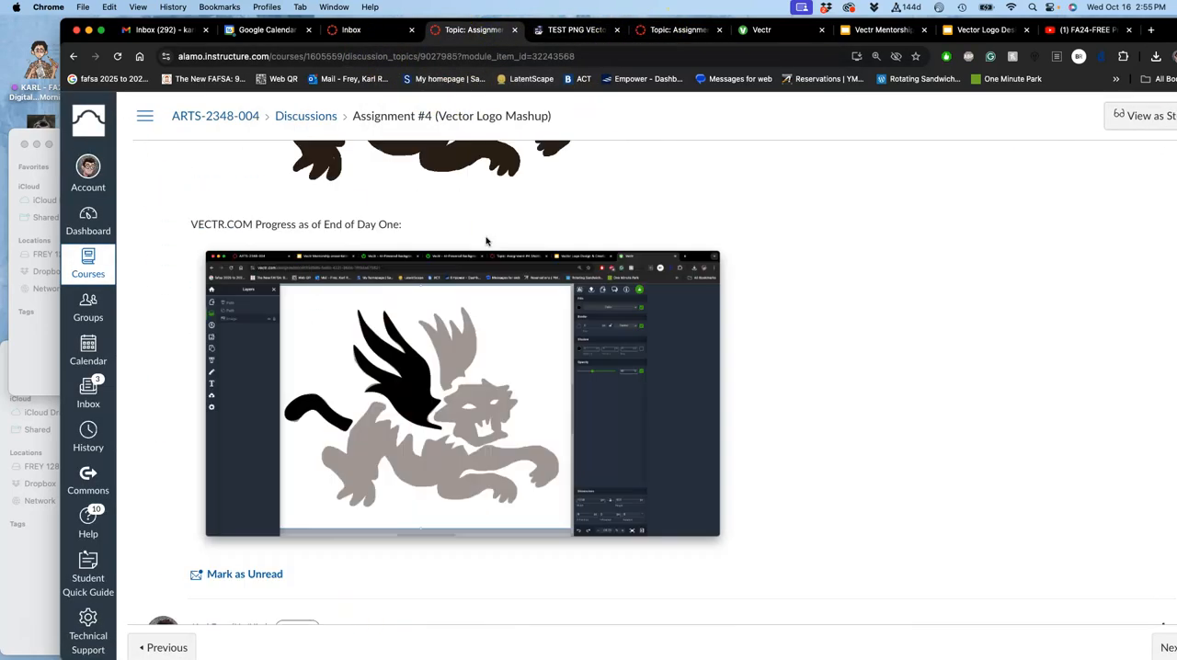
# Scroll through the Assignment #4 discussion's example logo progress posts.
pyautogui.scroll(-3)
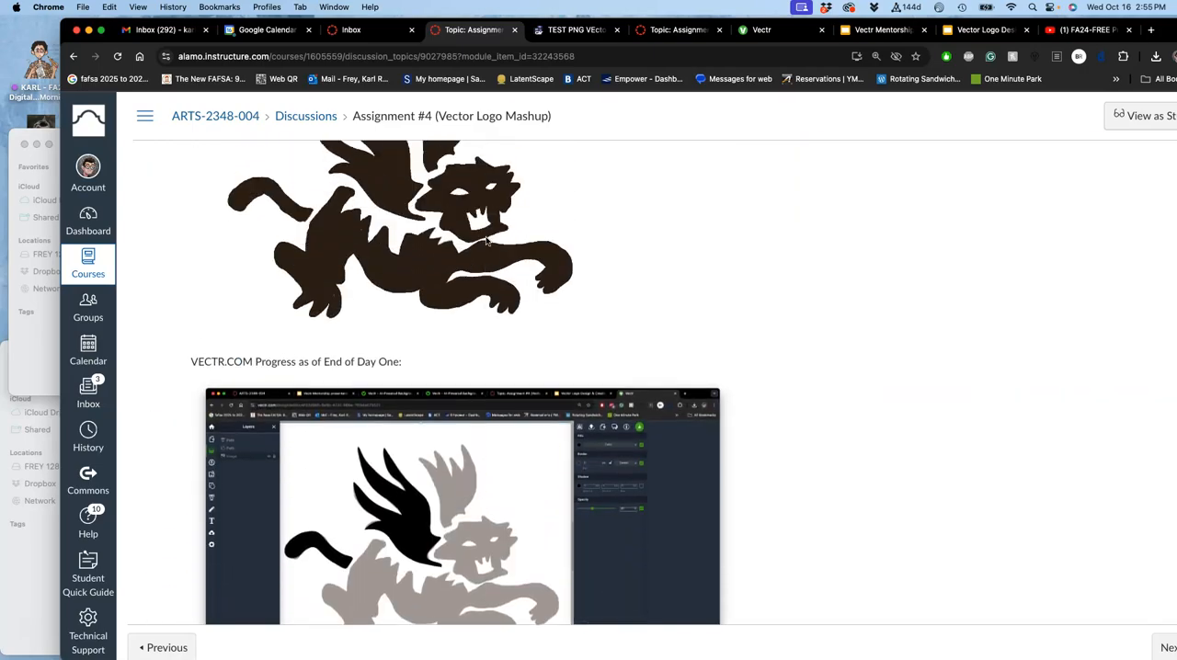
pyautogui.scroll(-3)
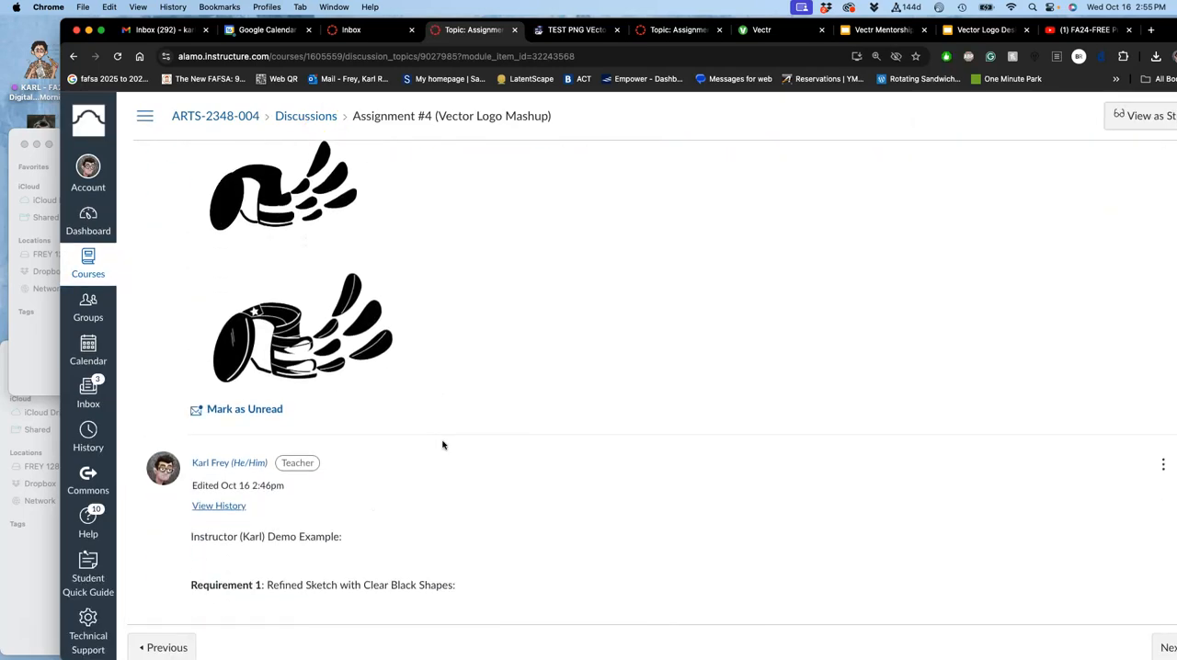
pyautogui.scroll(-3)
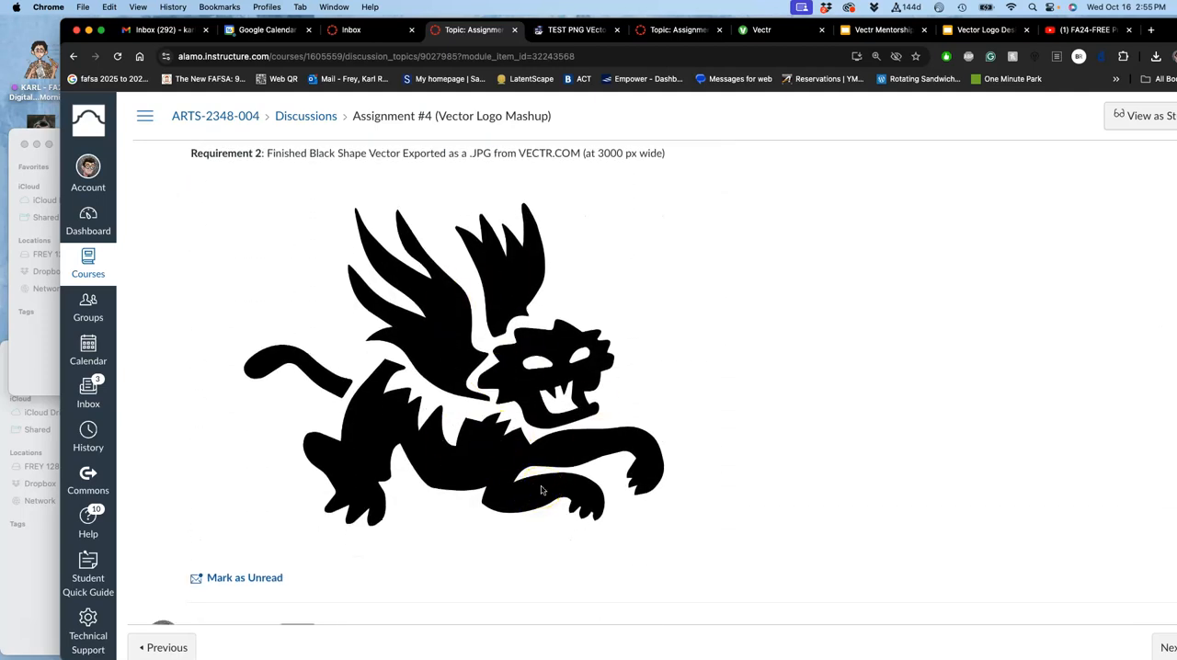
pyautogui.scroll(-3)
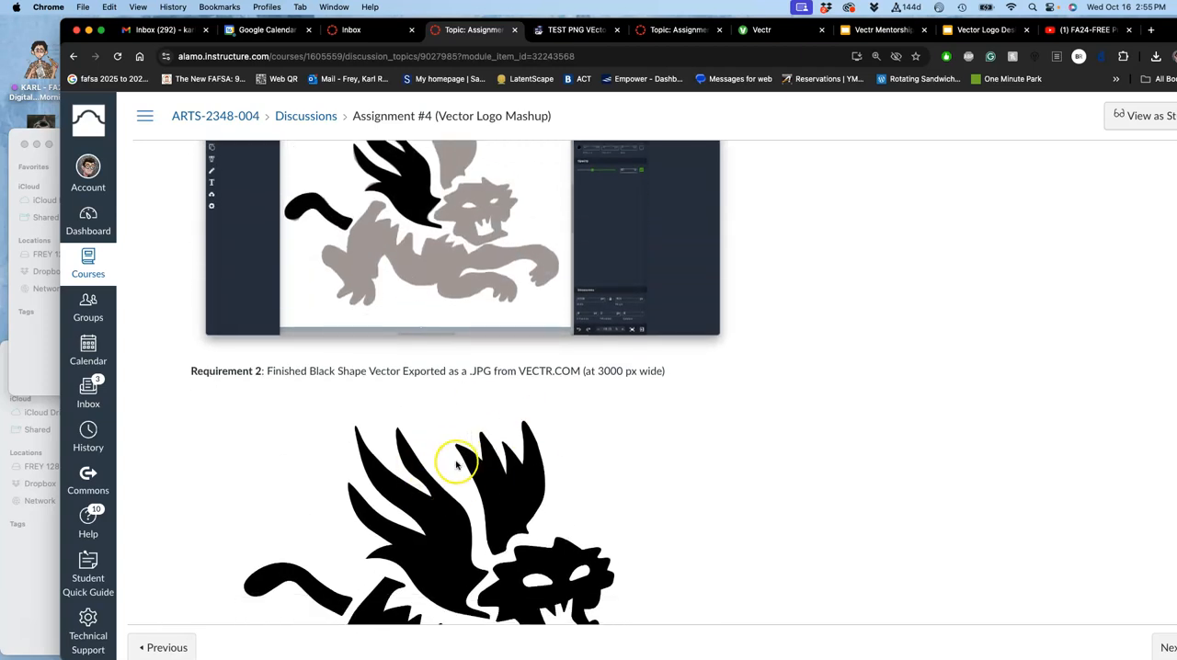
pyautogui.scroll(-3)
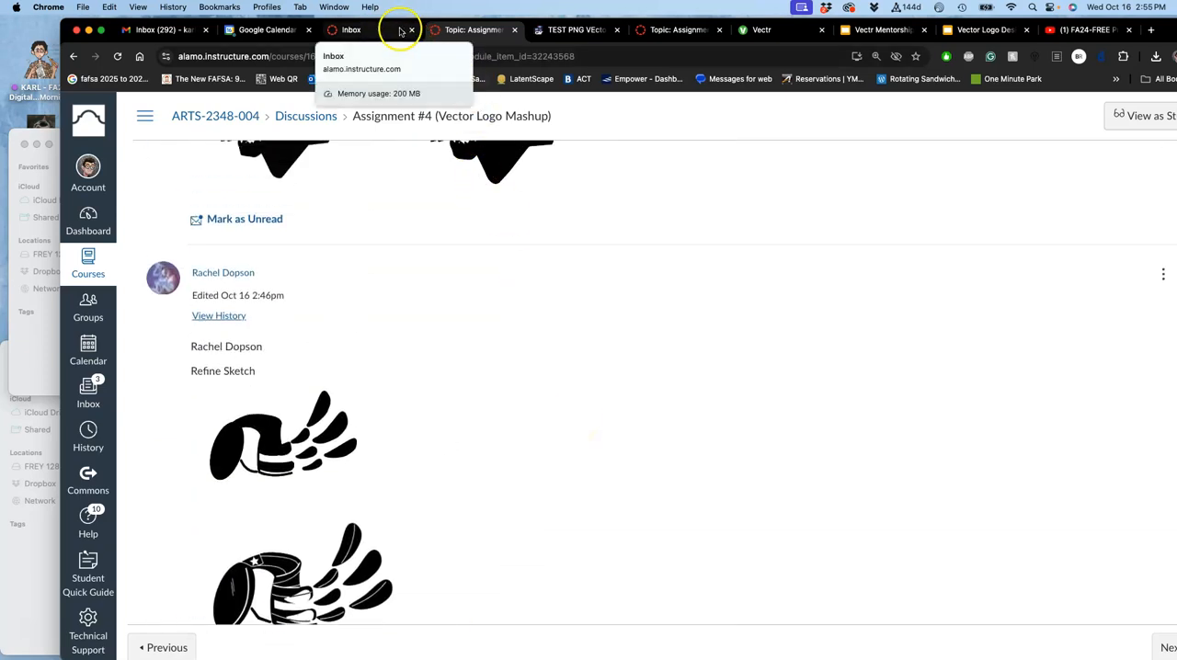
pyautogui.scroll(-3)
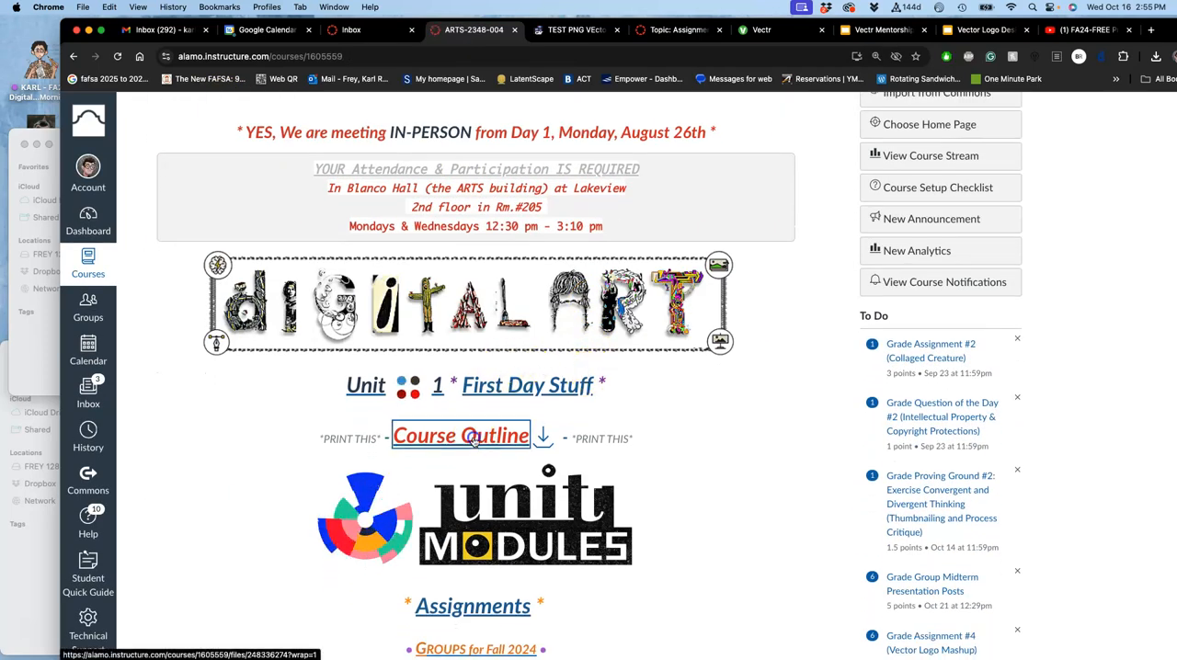
# Open the Course Outline PDF from the ARTS-2348-004 home page.
pyautogui.click(460, 434)
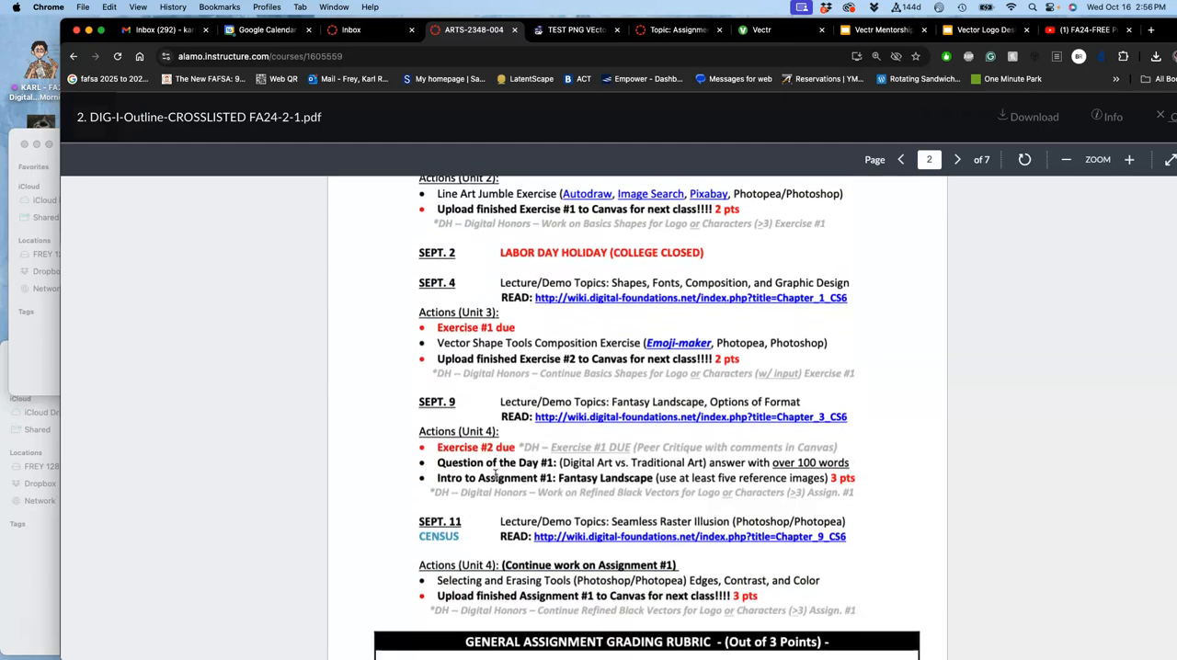
pyautogui.scroll(-3)
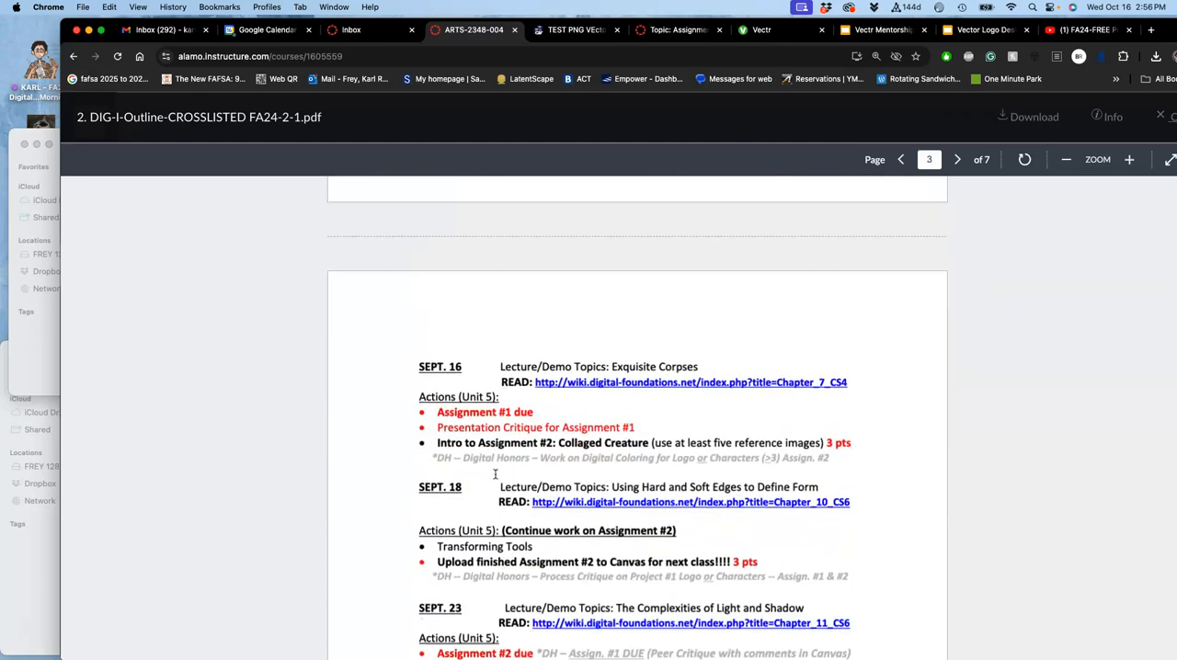
pyautogui.scroll(-3)
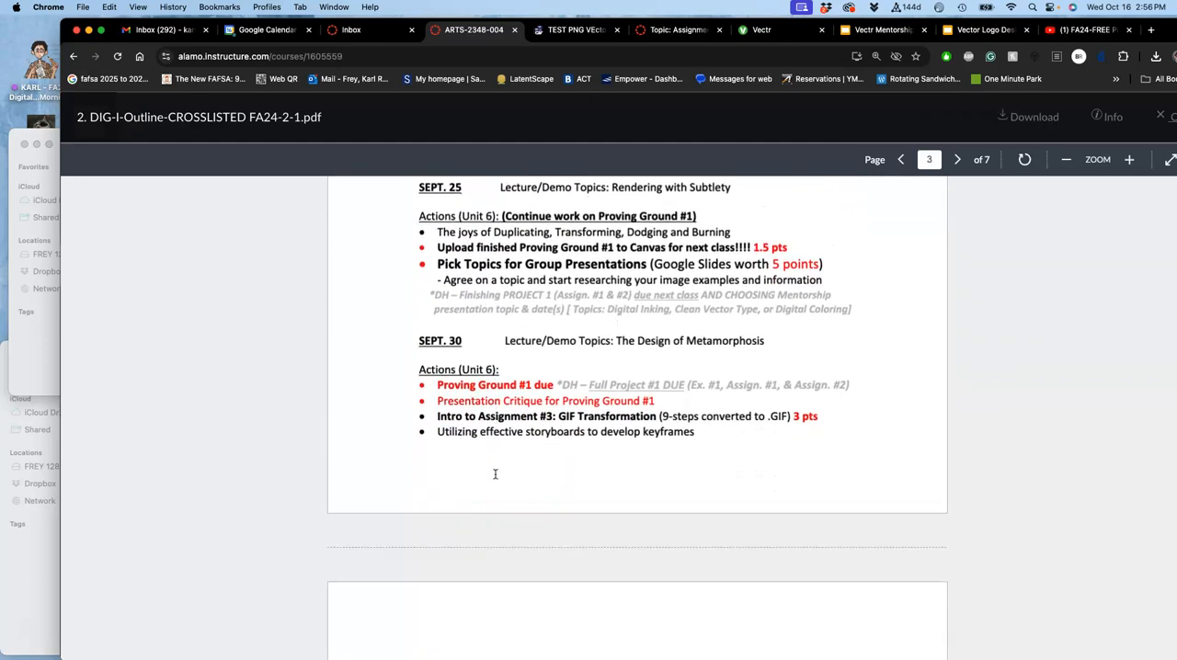
pyautogui.scroll(-3)
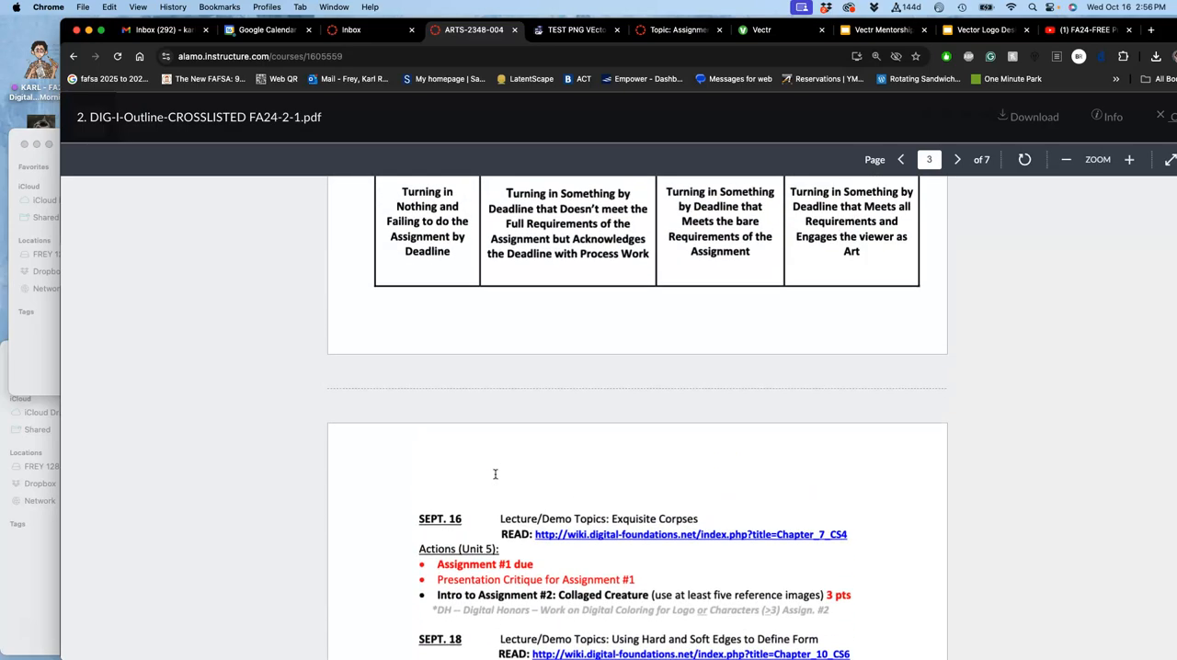
pyautogui.click(958, 159)
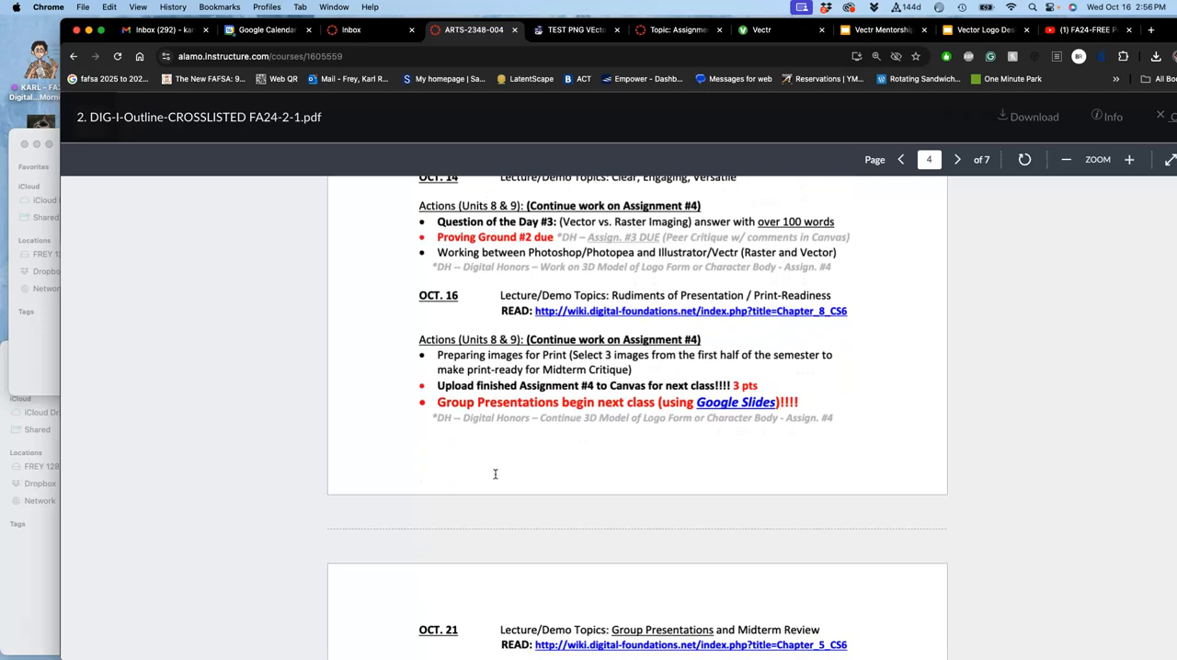
# Scroll the PDF to the Oct. 21 entry on page 5 where Assignment #4 is due.
pyautogui.scroll(-3)
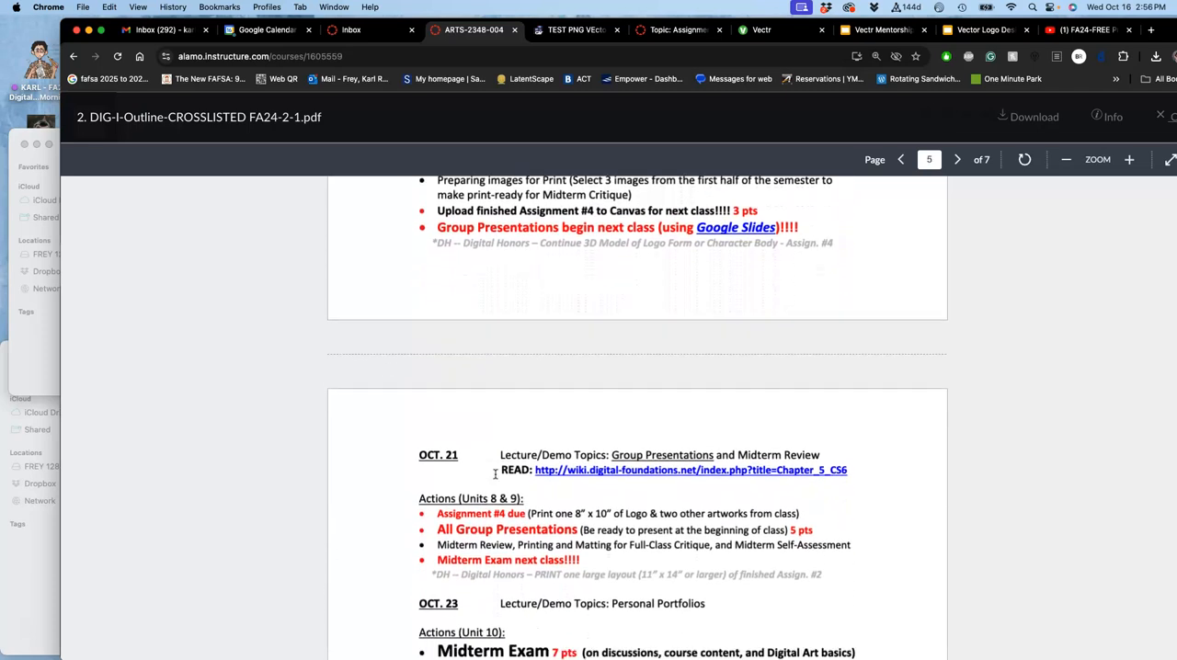
pyautogui.scroll(-3)
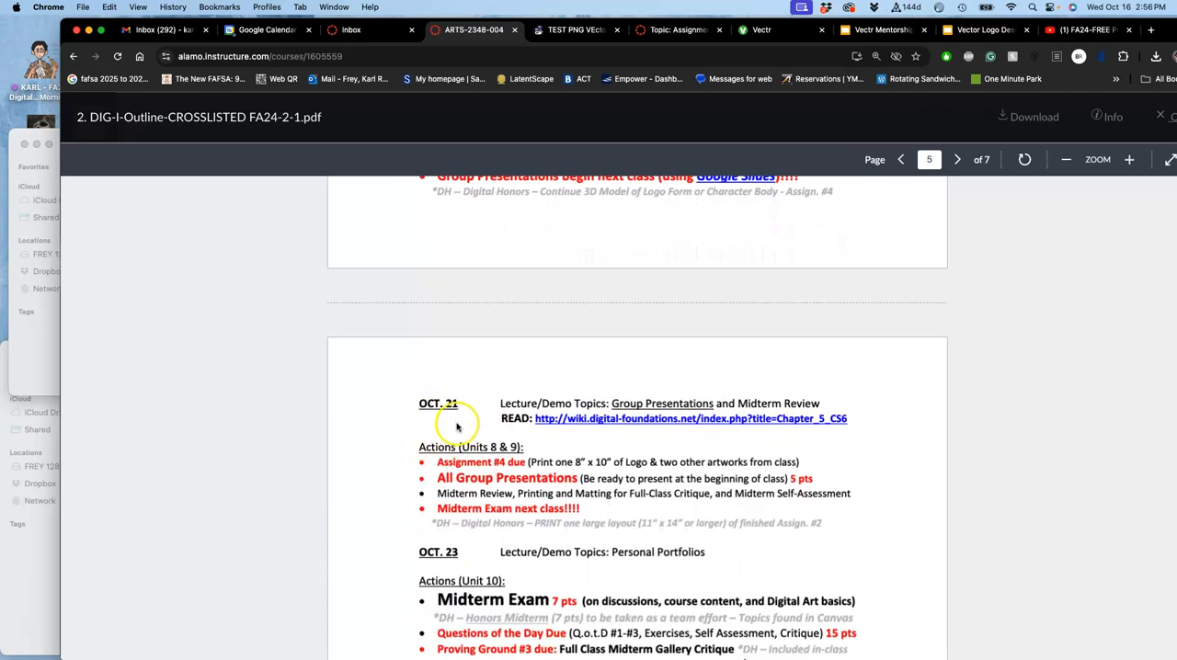
pyautogui.scroll(-3)
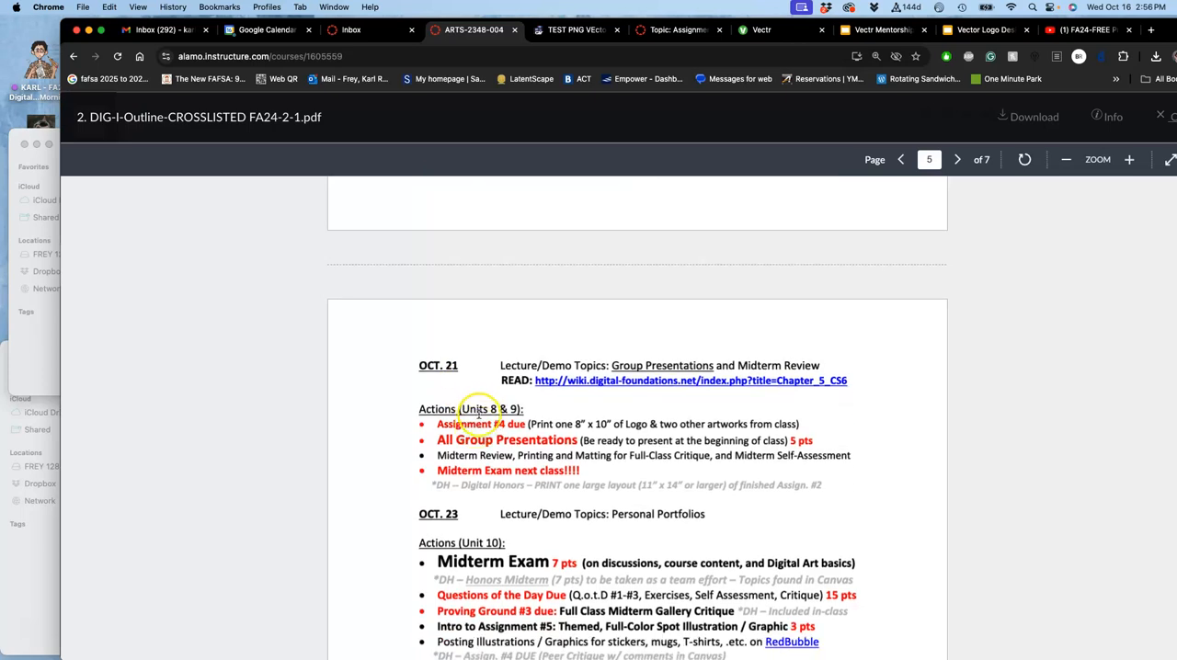
pyautogui.moveTo(538, 450)
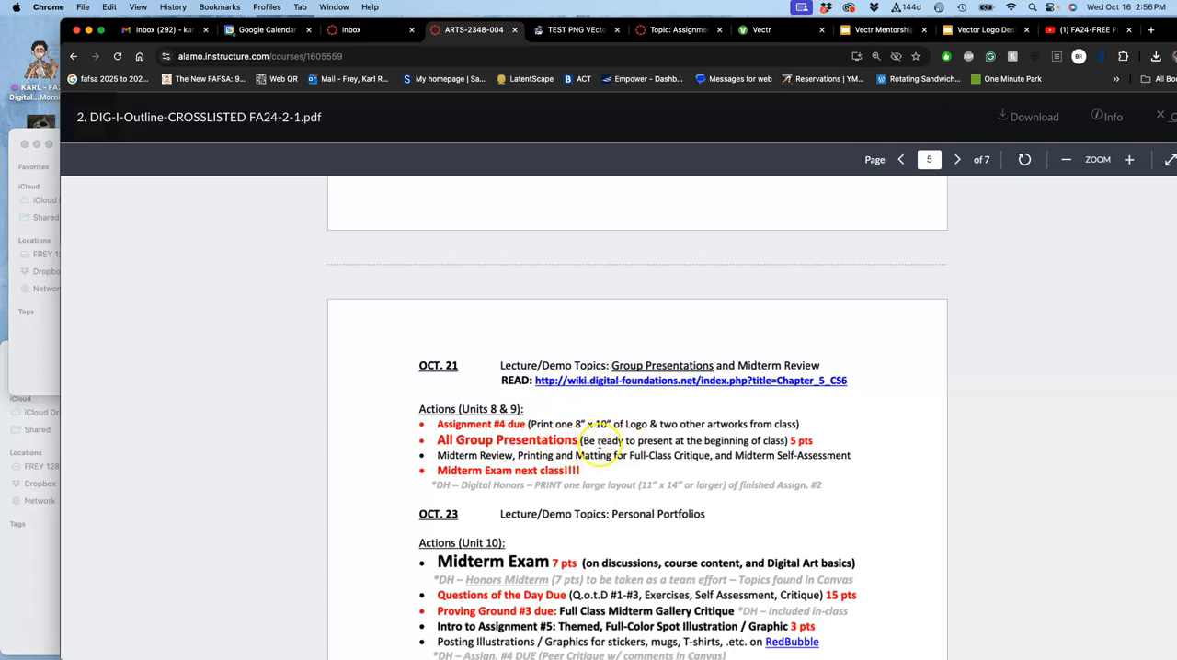
pyautogui.moveTo(719, 451)
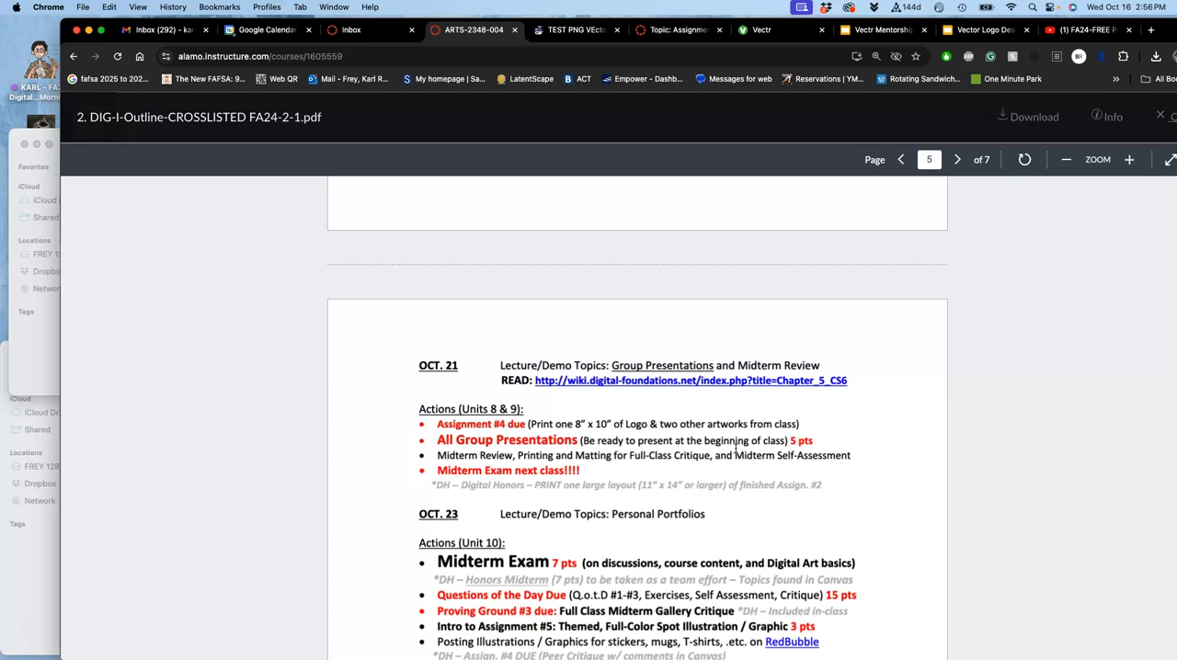
pyautogui.moveTo(622, 419)
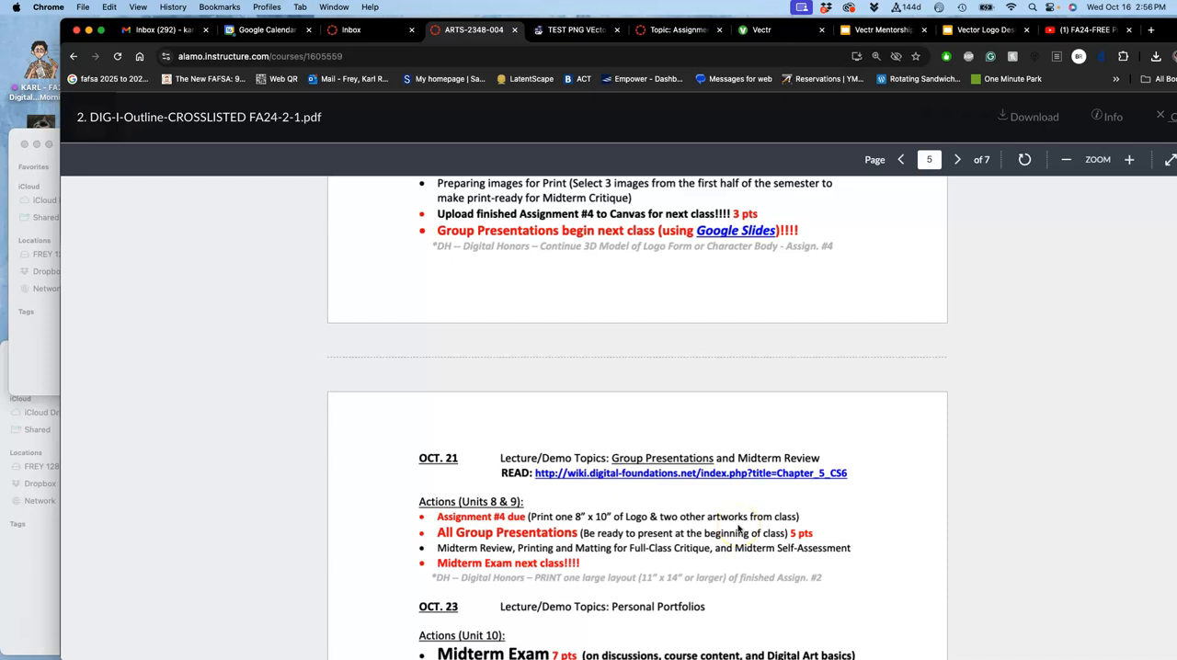
pyautogui.scroll(-3)
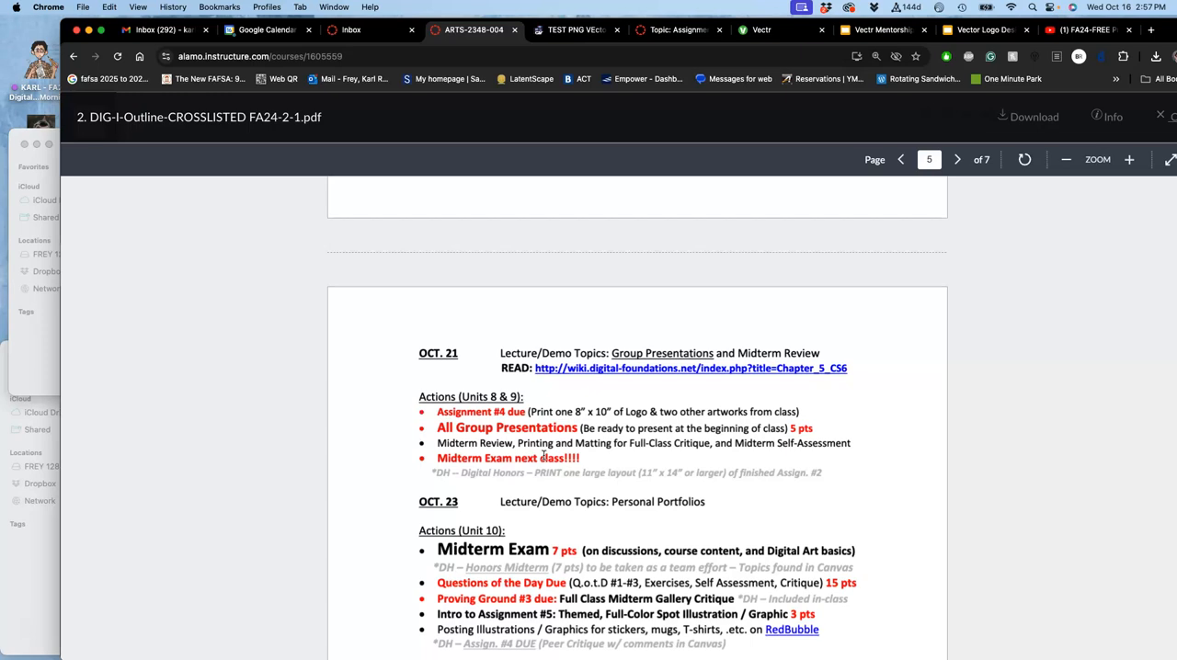
pyautogui.scroll(-3)
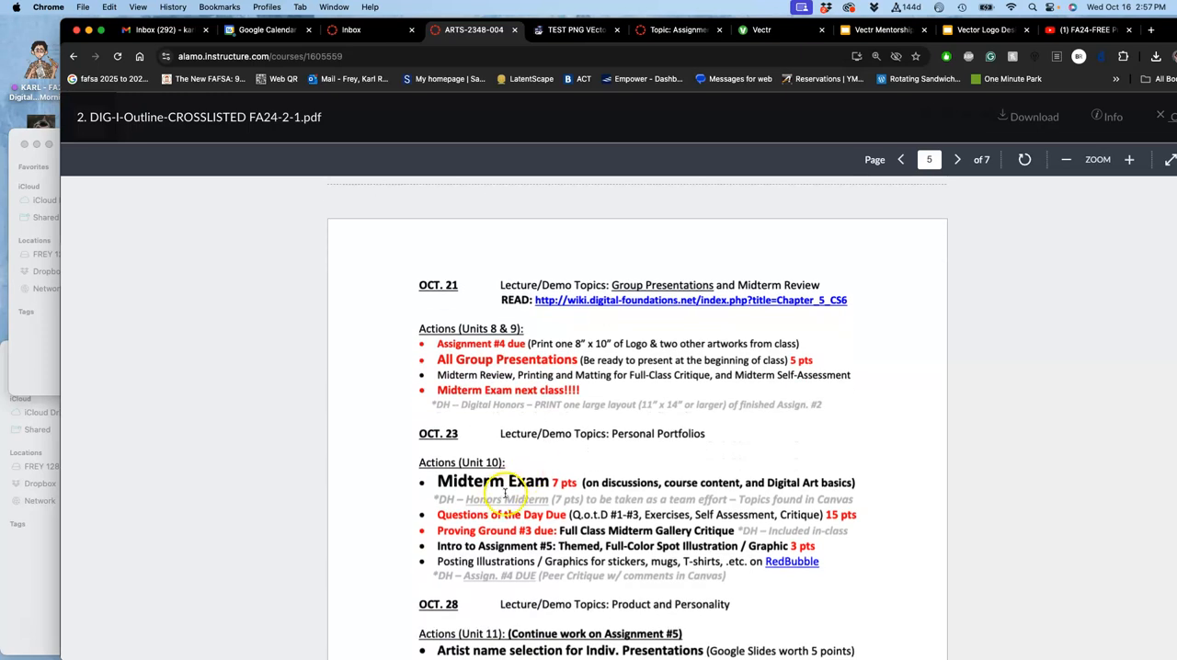